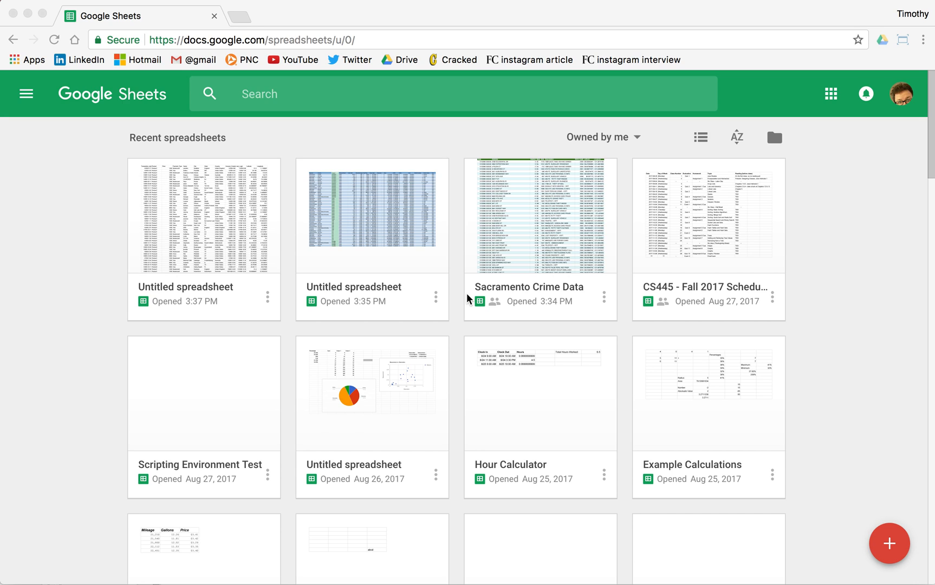
mouse_move(889, 543)
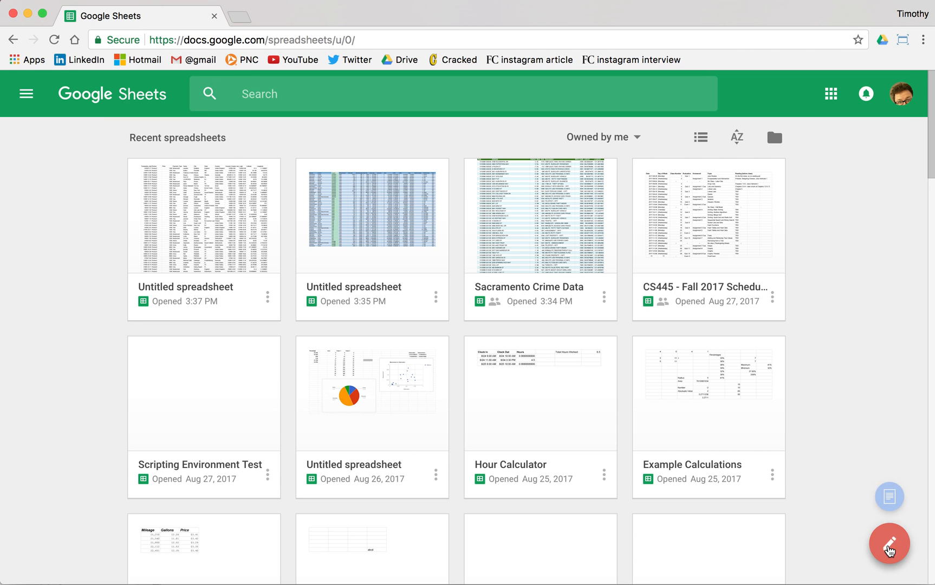
Create a blank spreadsheet and change its title from Untitled spreadsheet to 'Financial Data'
click(889, 543)
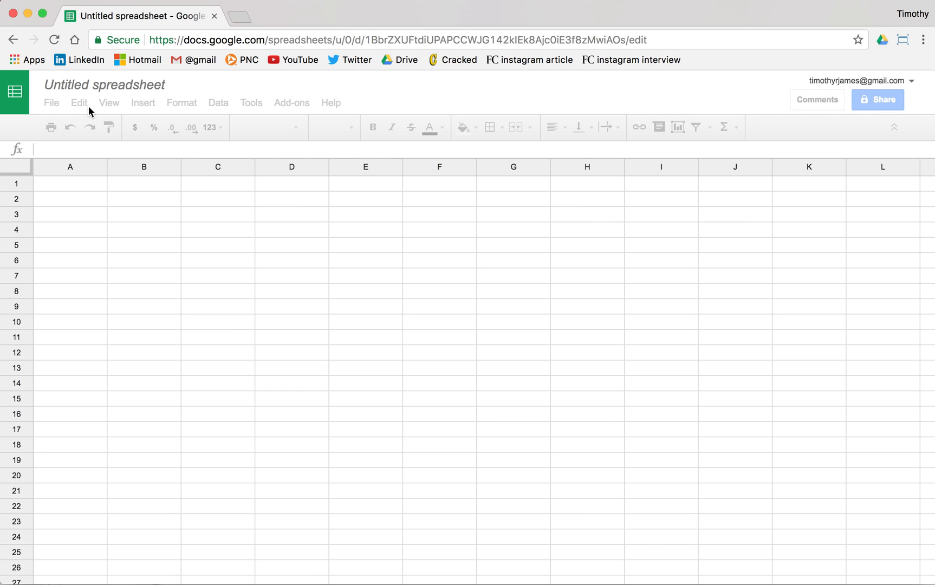
click(218, 244)
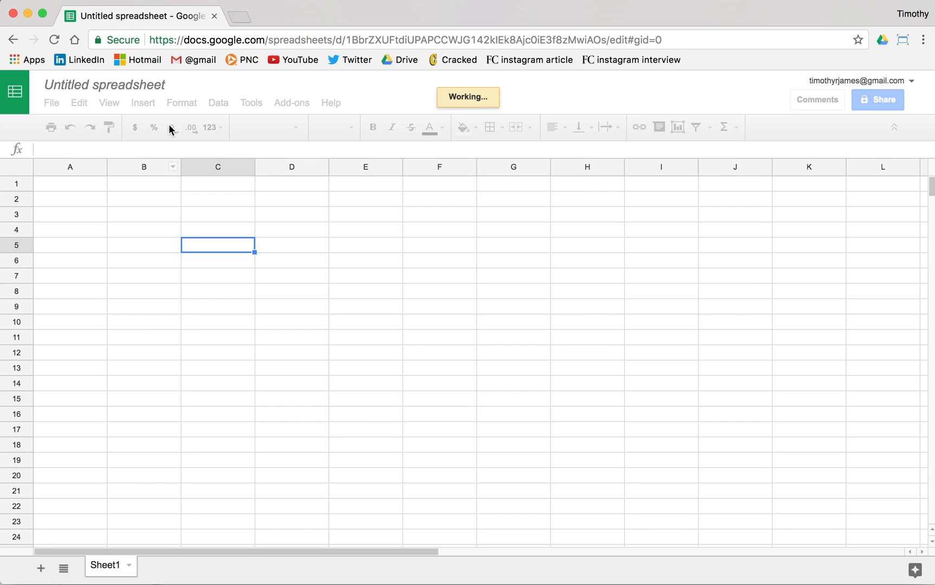
click(105, 84)
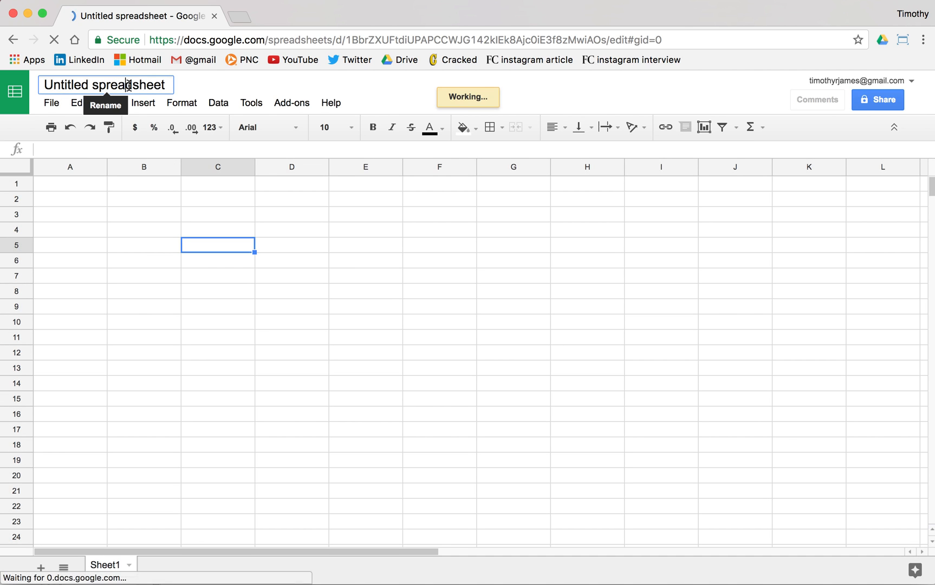
double_click(128, 84)
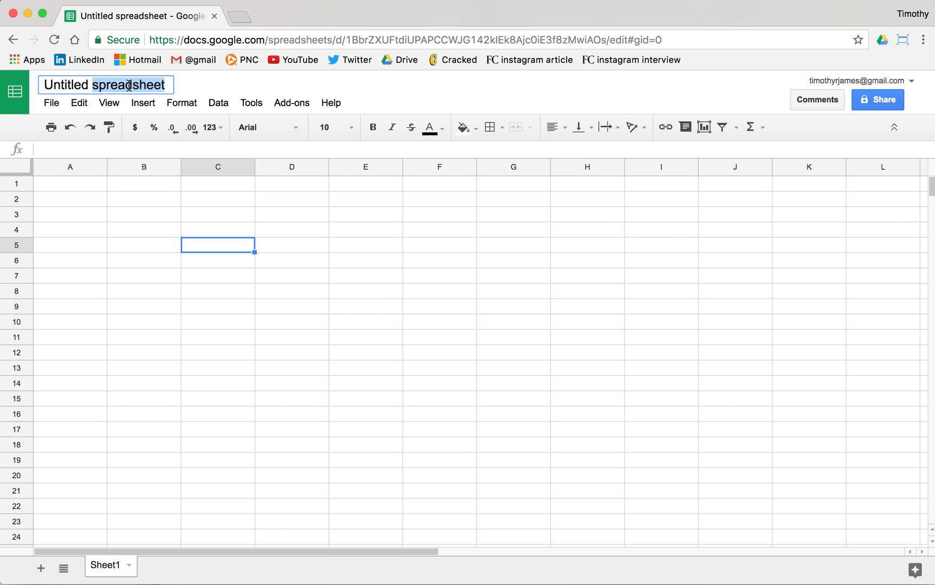
text(Financial Data)
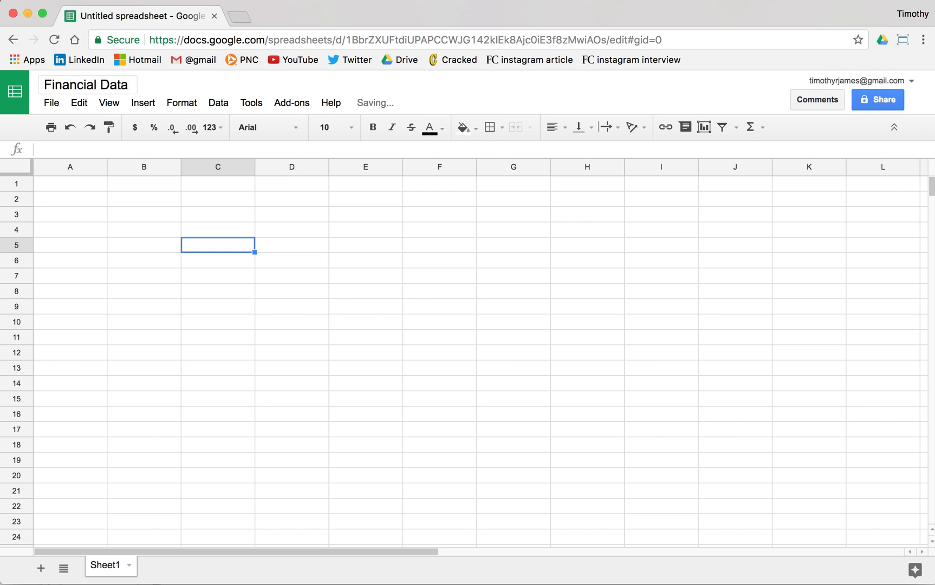
click(69, 183)
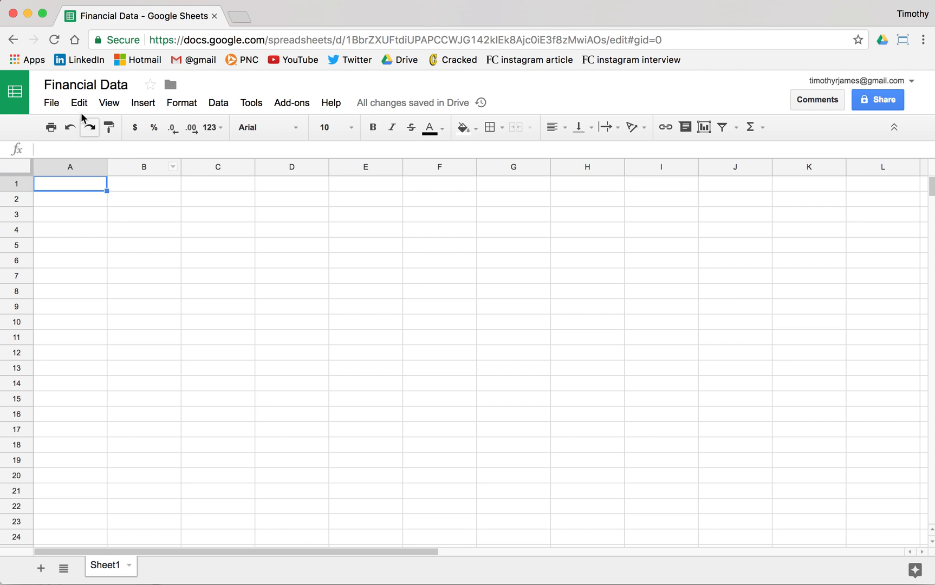
Upload SalesJan2009.csv through File > Import with the Replace spreadsheet option
click(51, 102)
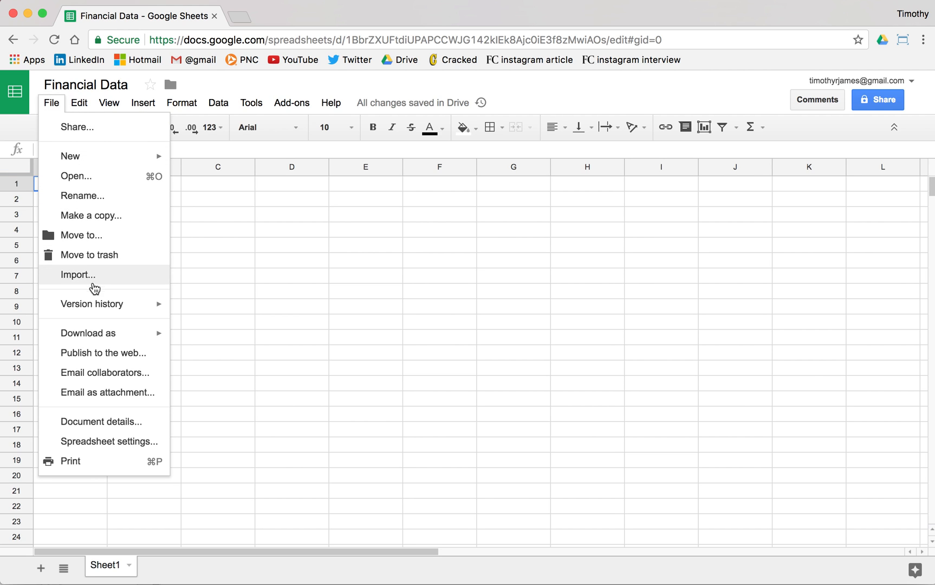
mouse_move(113, 282)
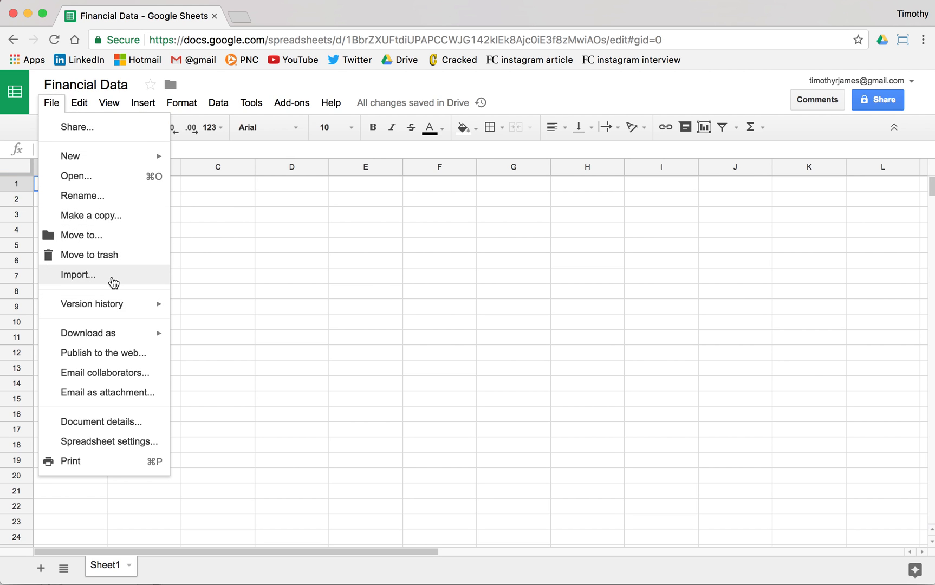
click(77, 275)
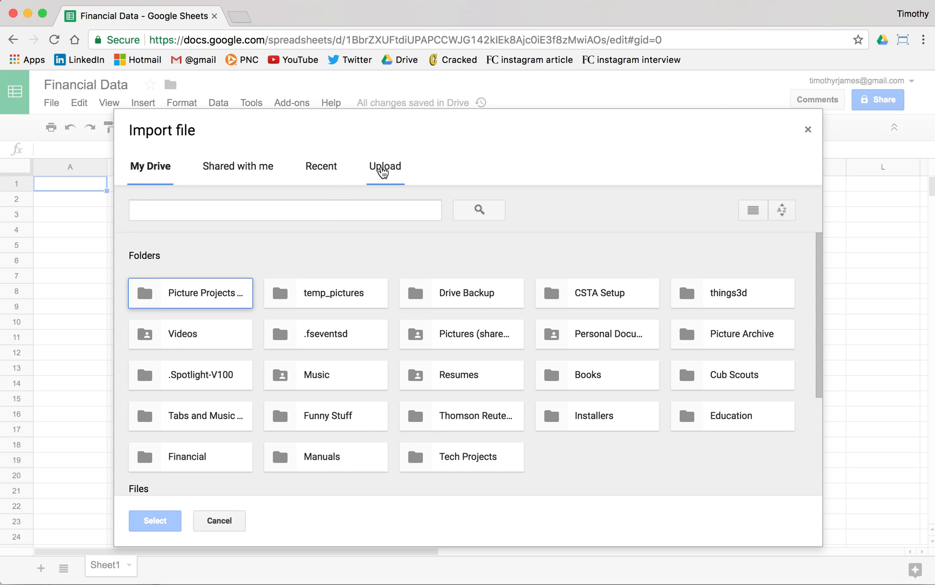
click(384, 166)
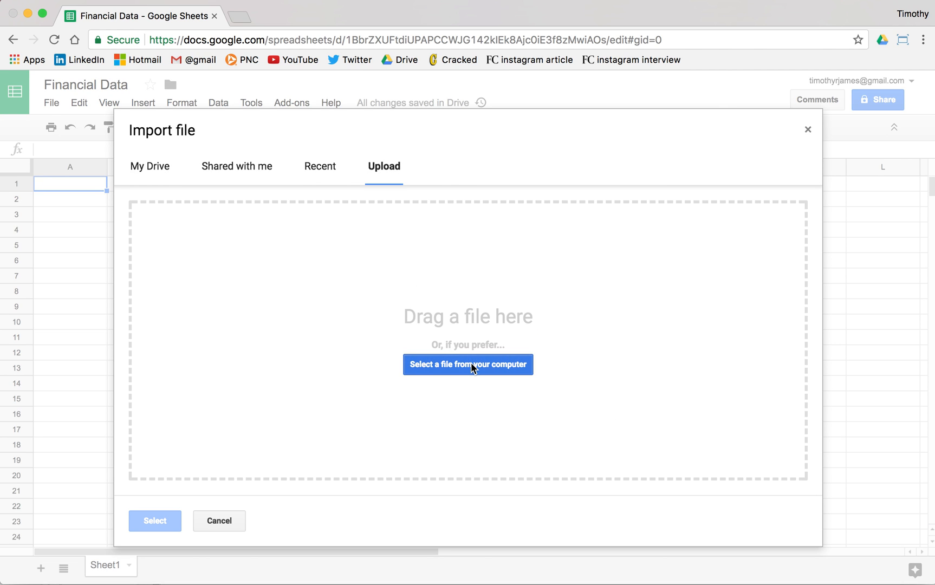
click(468, 364)
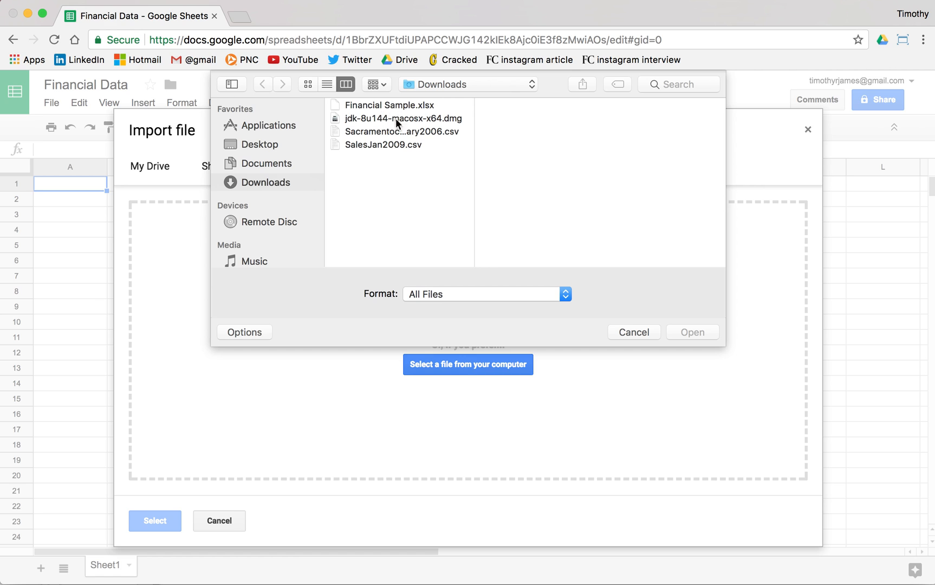
click(383, 144)
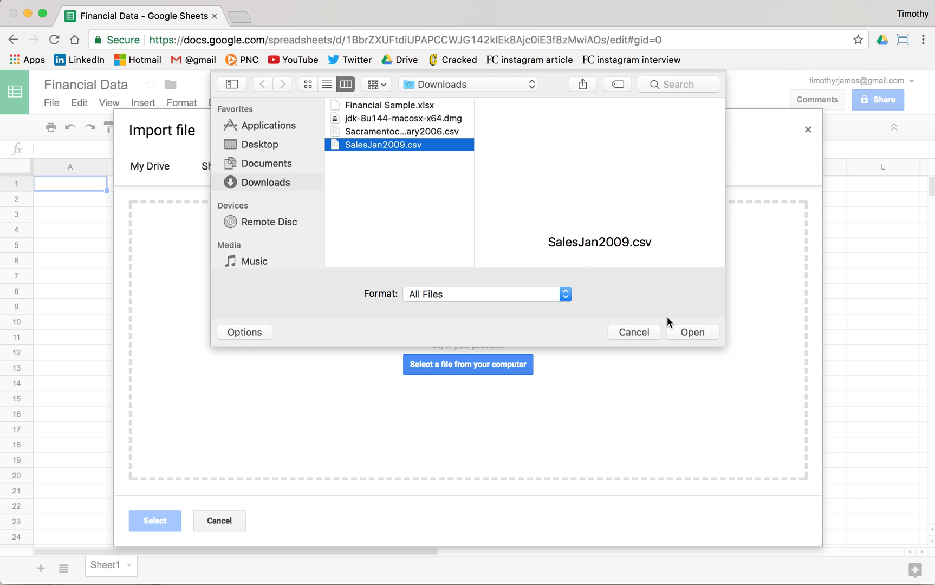
click(692, 332)
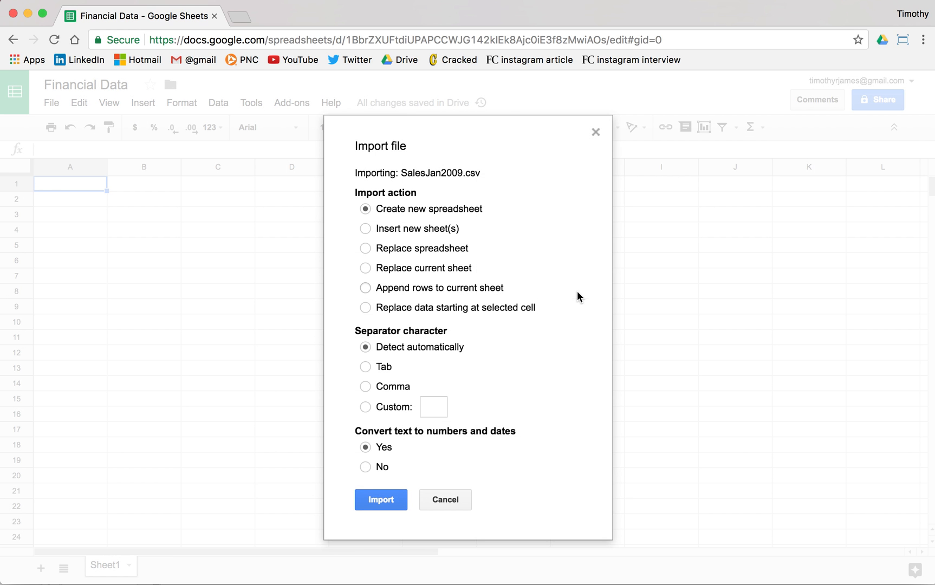
mouse_move(423, 253)
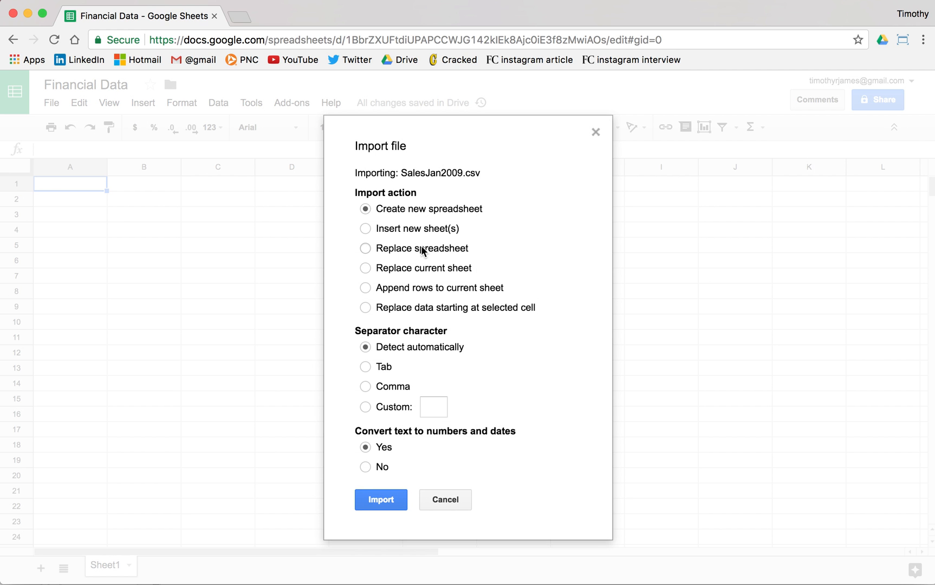
click(365, 248)
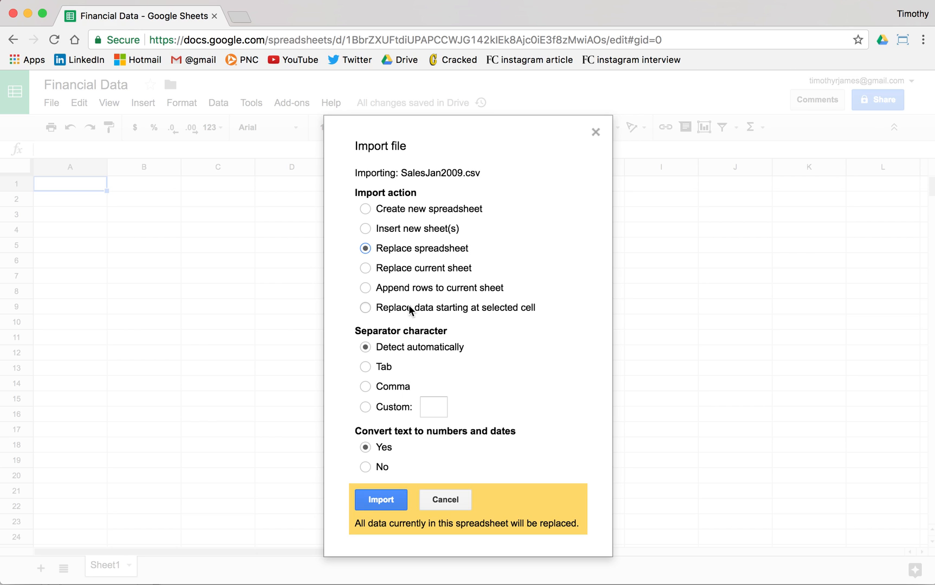
mouse_move(399, 358)
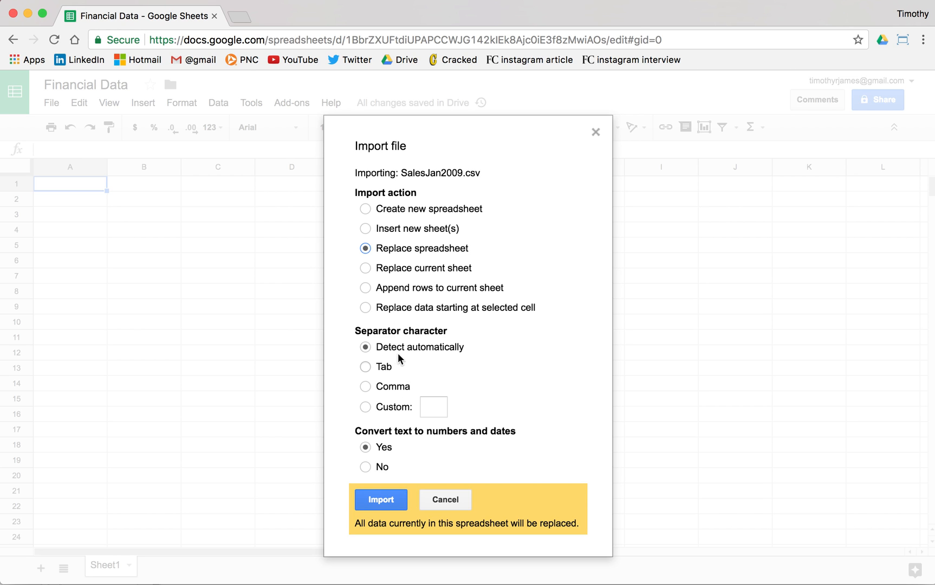
mouse_move(392, 462)
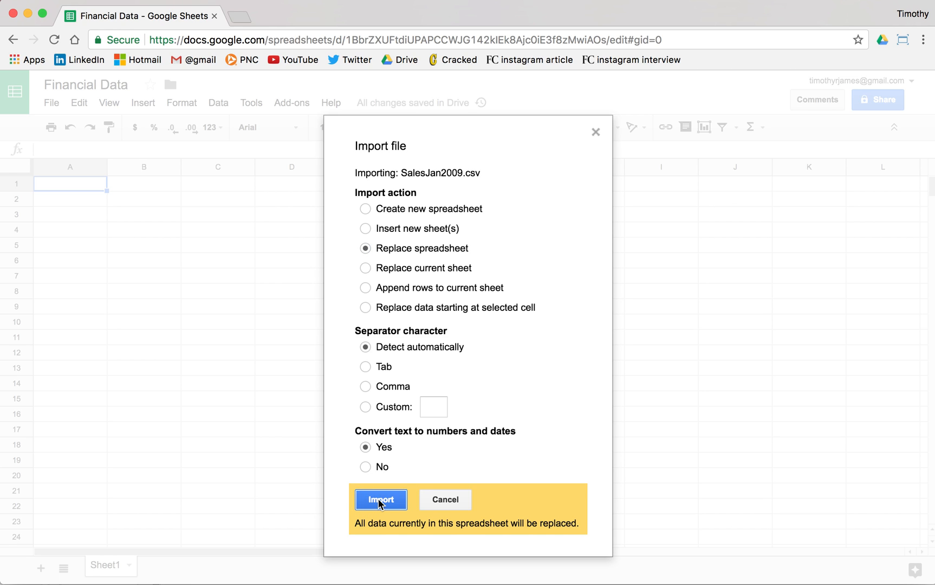
click(380, 500)
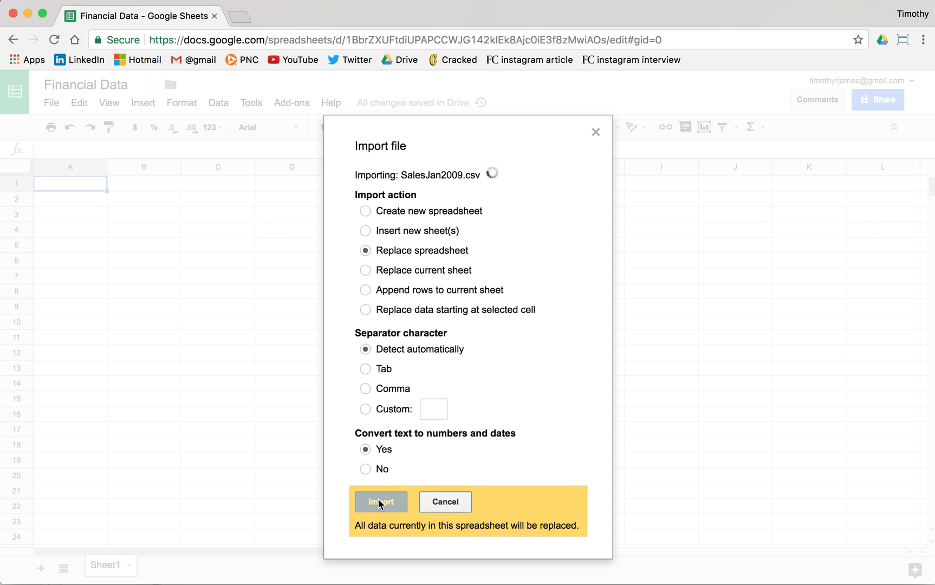
click(380, 502)
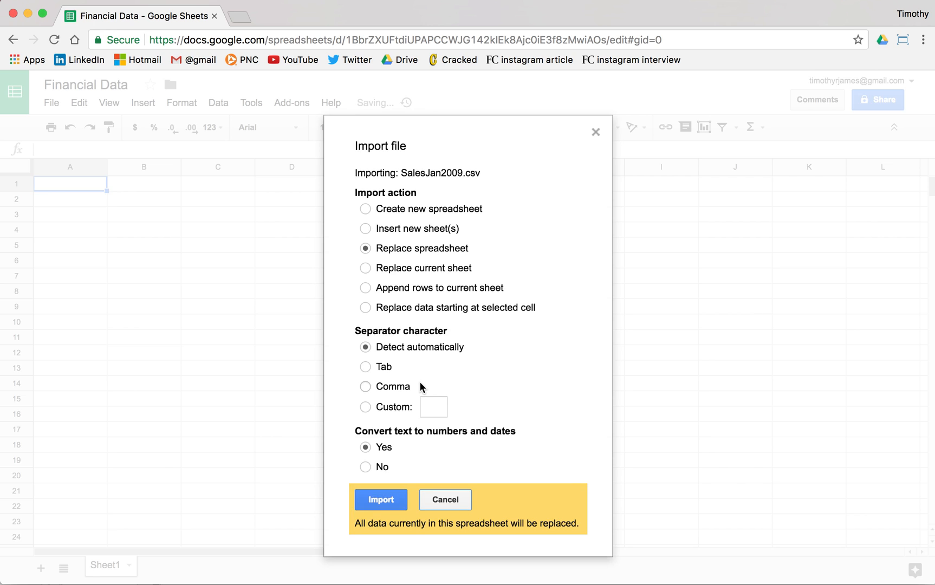
click(380, 499)
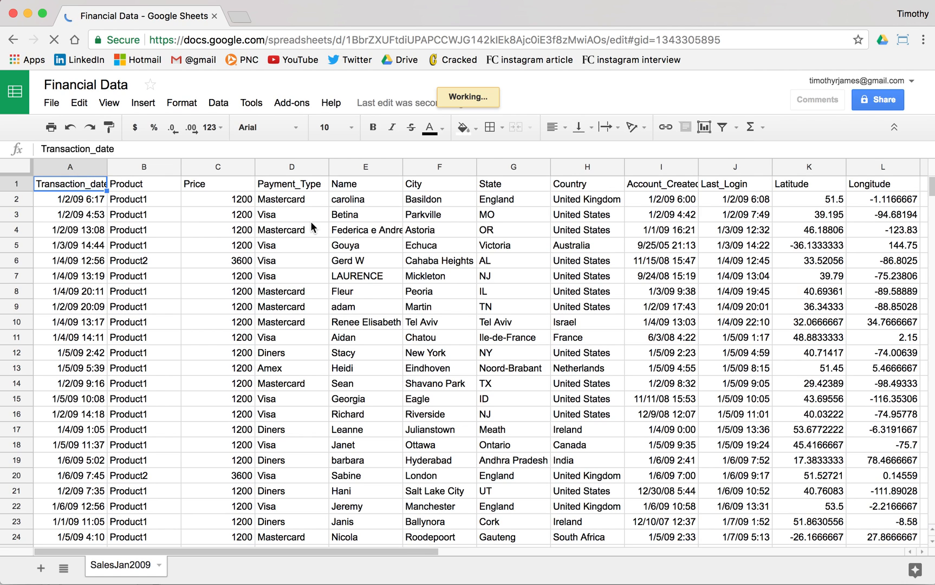
Review the imported data and select header row 1, Transaction_date through Longitude
click(143, 214)
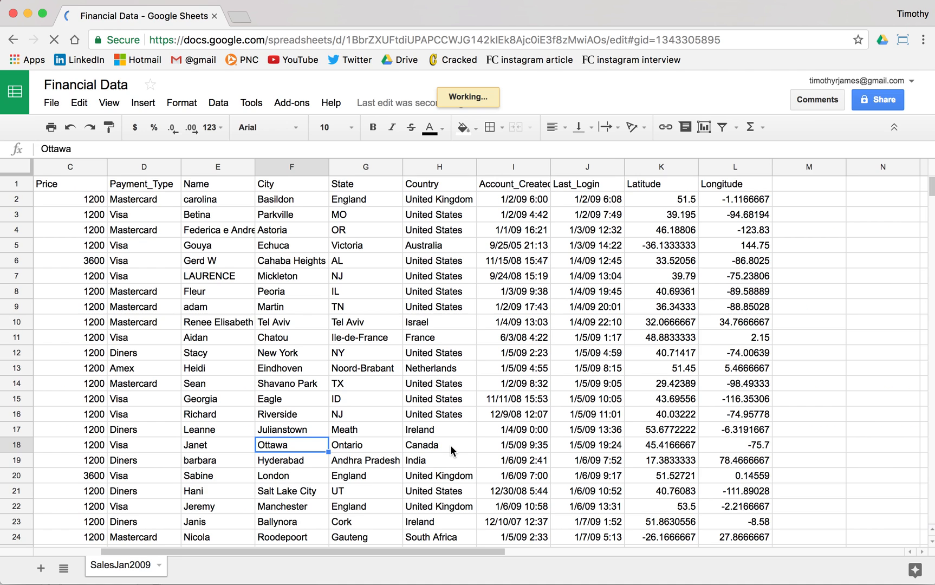
click(218, 445)
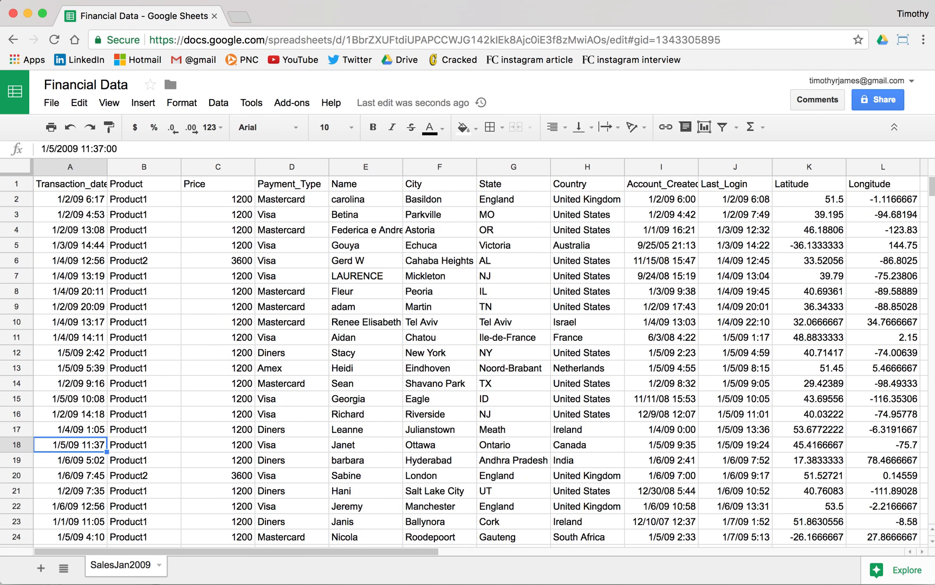
click(69, 398)
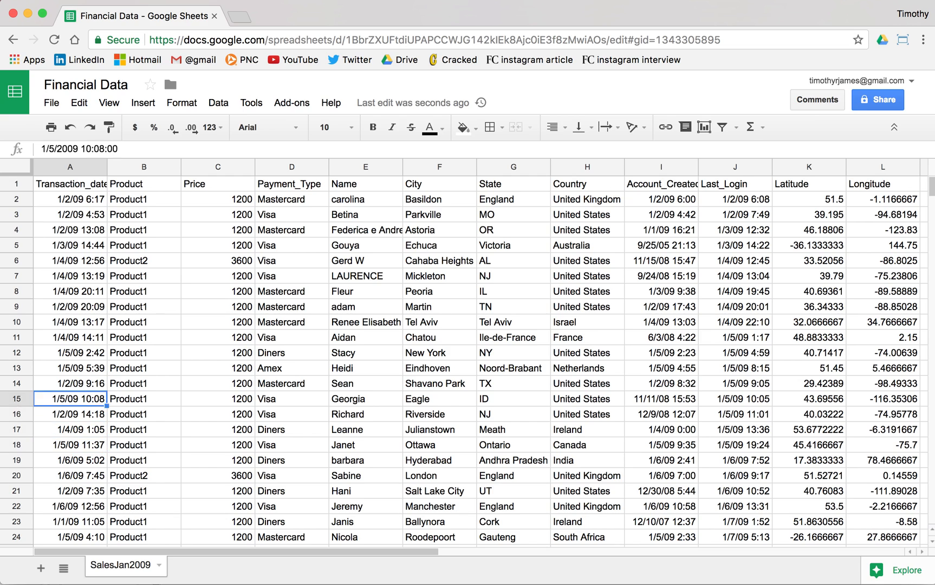
click(69, 184)
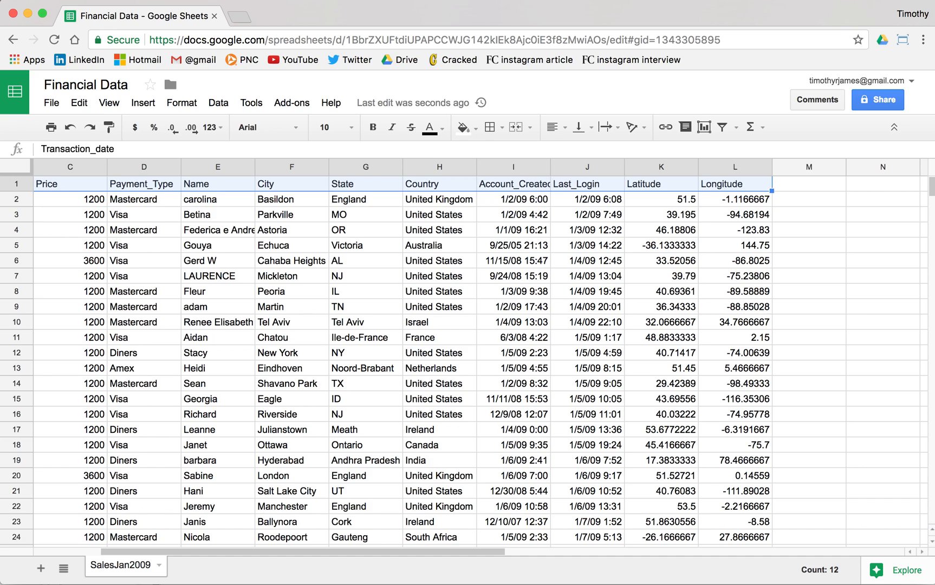
Make header row 1 bold and fill it with dark blue
click(374, 126)
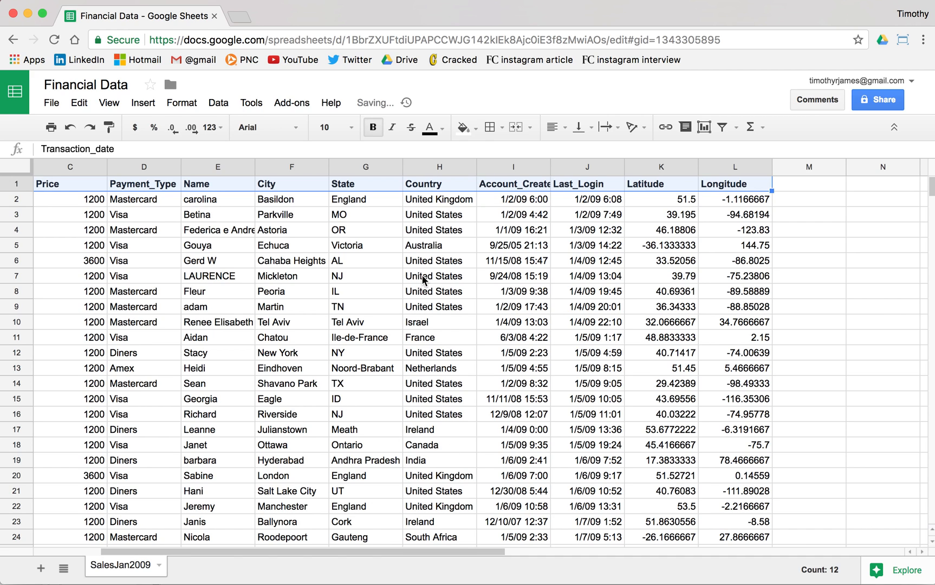
click(251, 102)
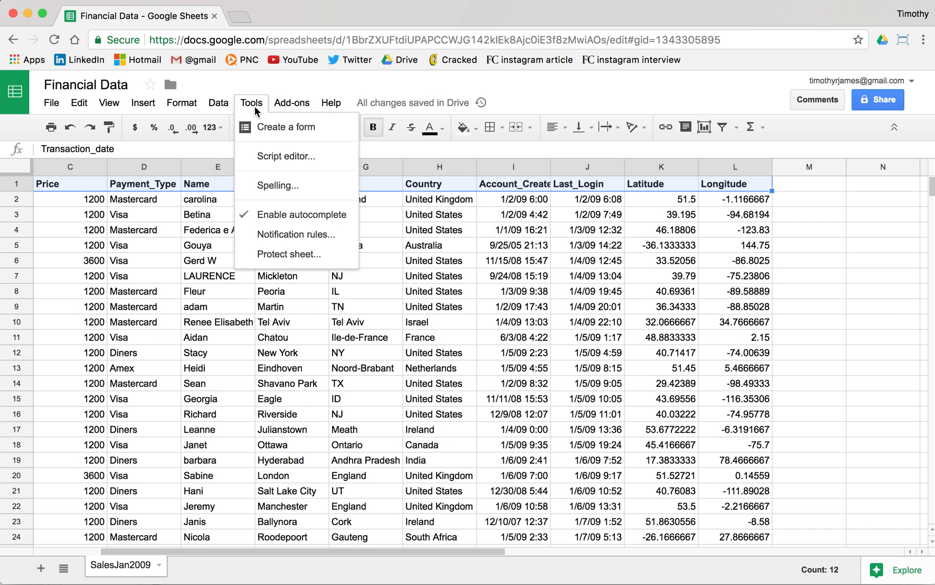
click(251, 102)
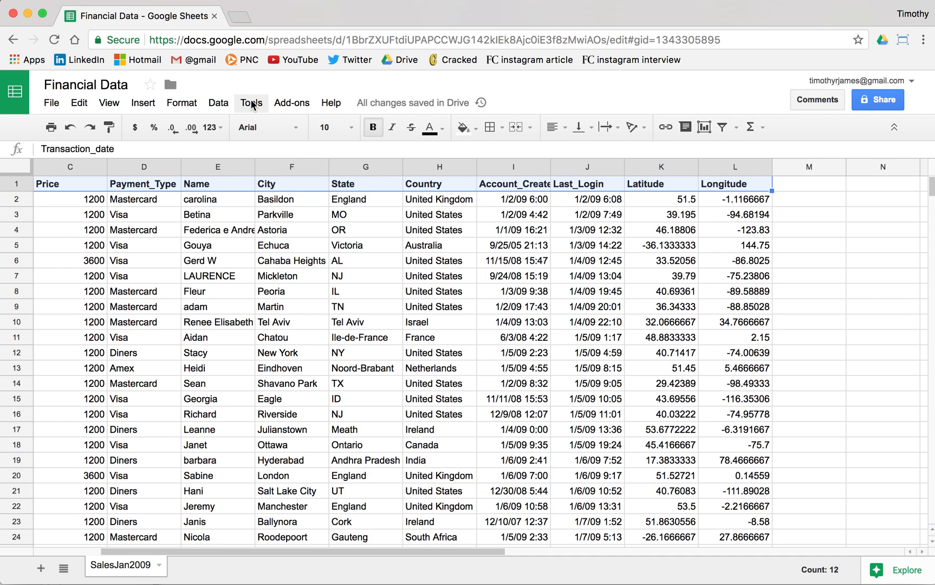
click(464, 127)
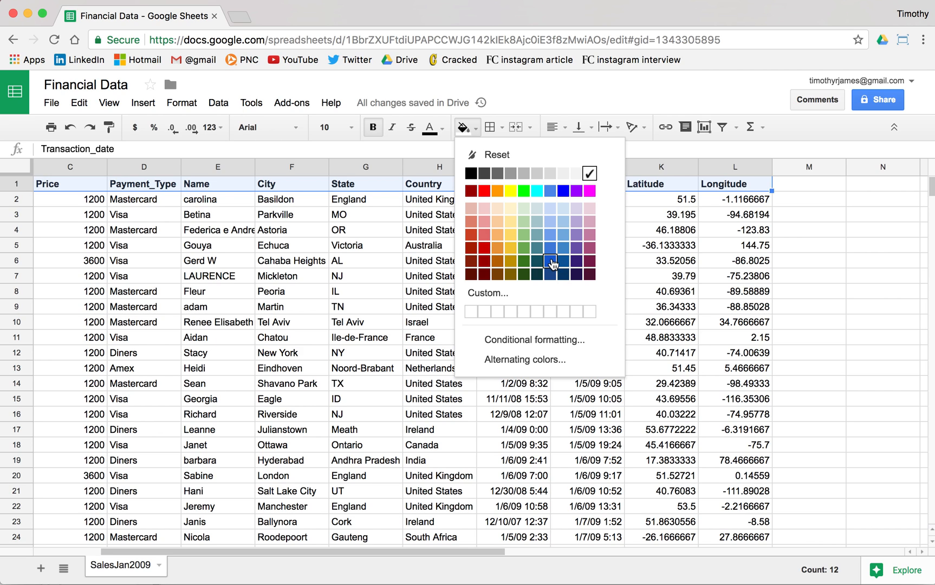
click(548, 261)
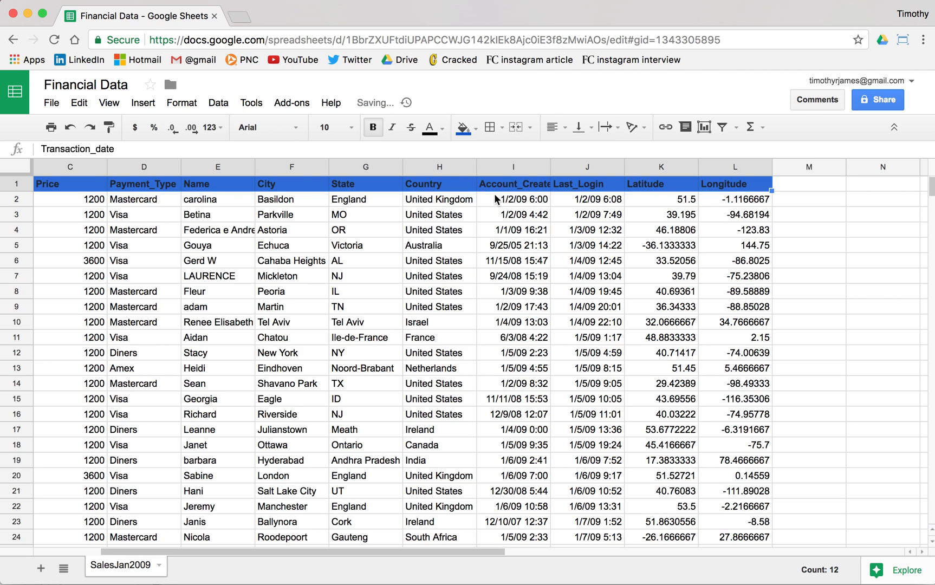
click(430, 127)
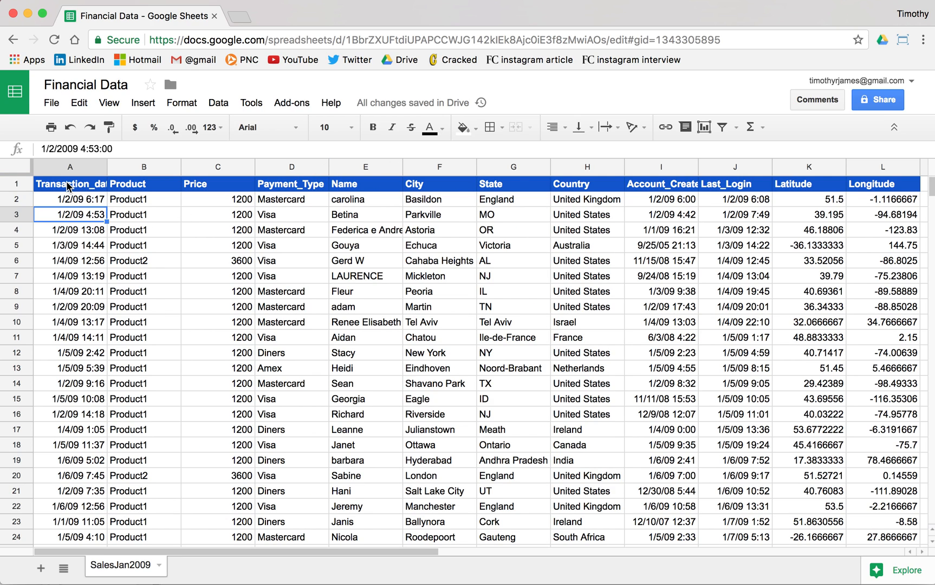
Change cell A1 to 'Transaction Date' and select column A
click(69, 184)
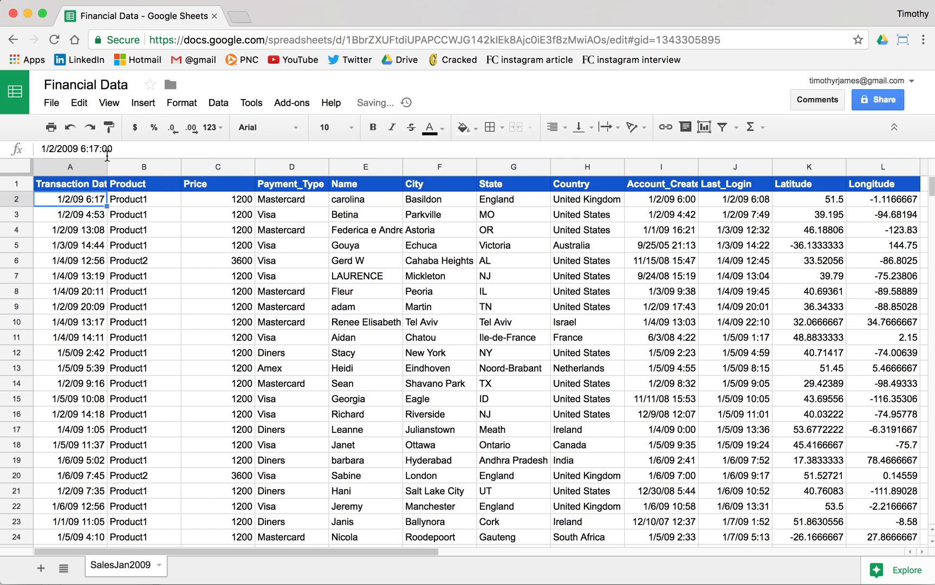
click(152, 166)
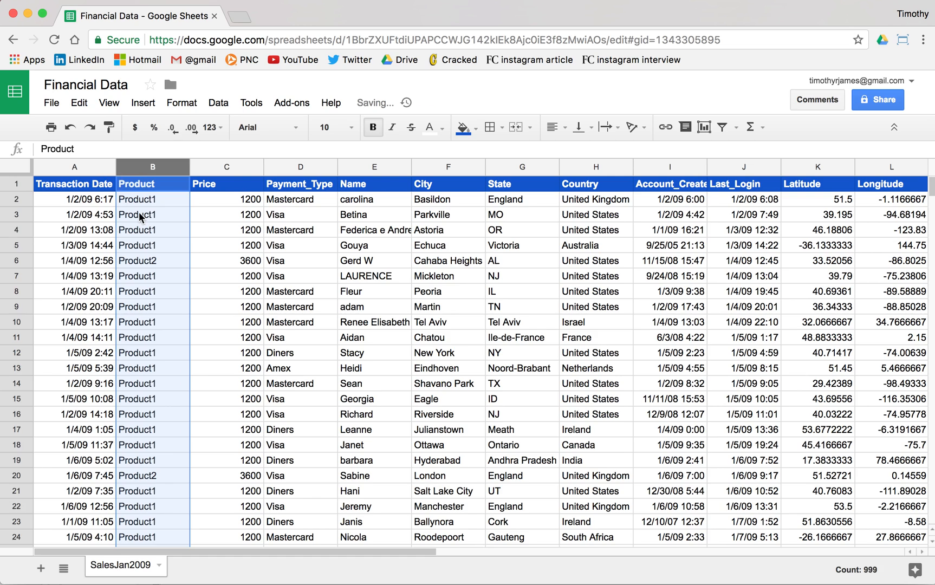
click(151, 214)
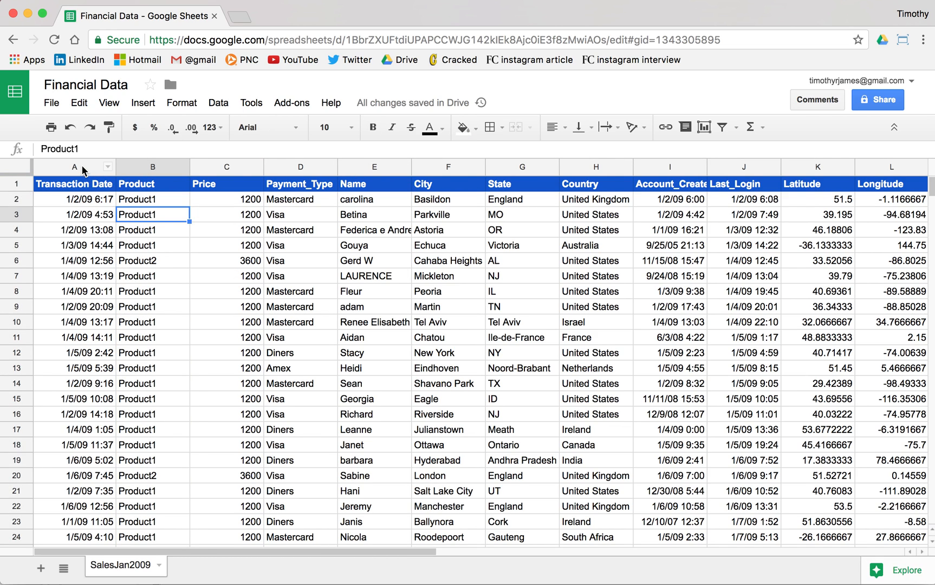
click(73, 166)
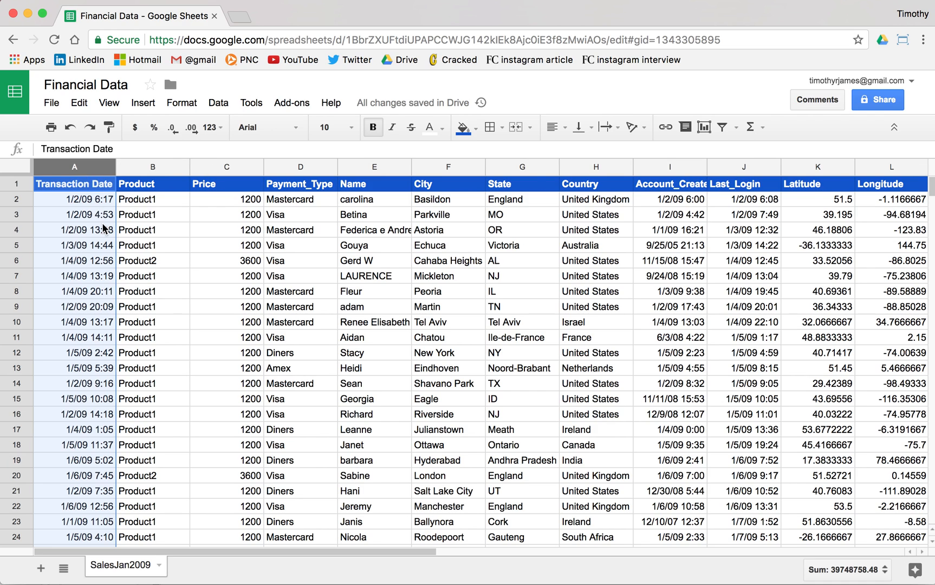
mouse_move(142, 102)
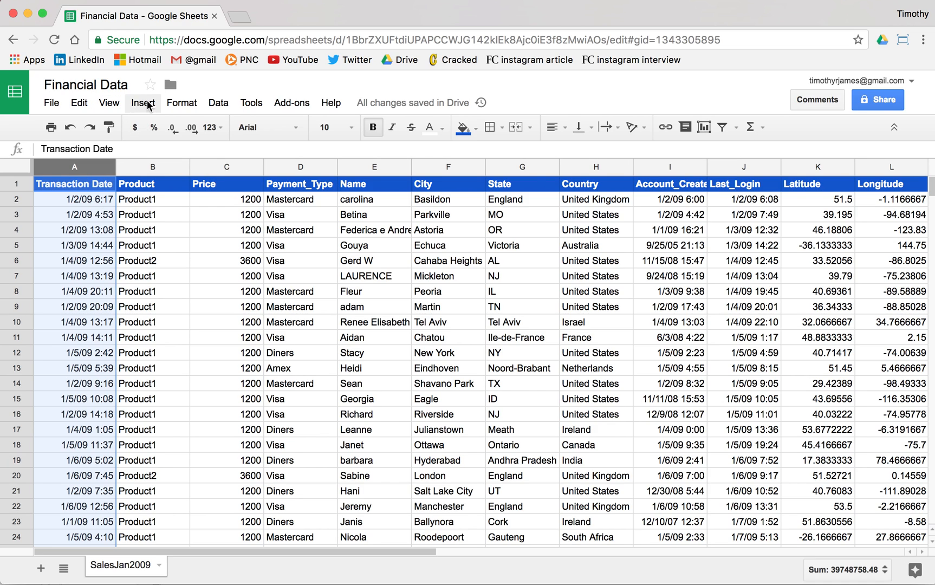
Format column A as yyyy-MM-dd H:mm:ss and resize it to 150 pixels
click(182, 103)
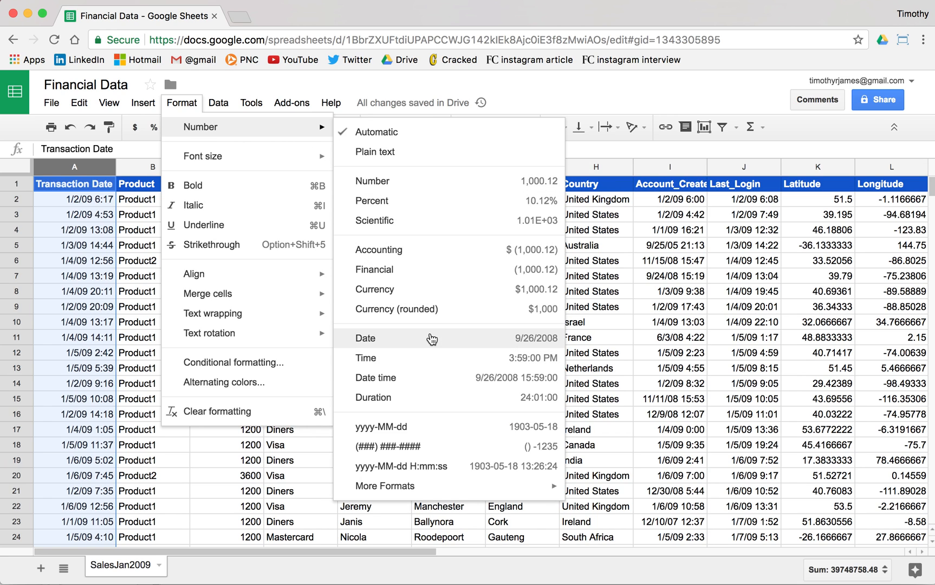
mouse_move(444, 466)
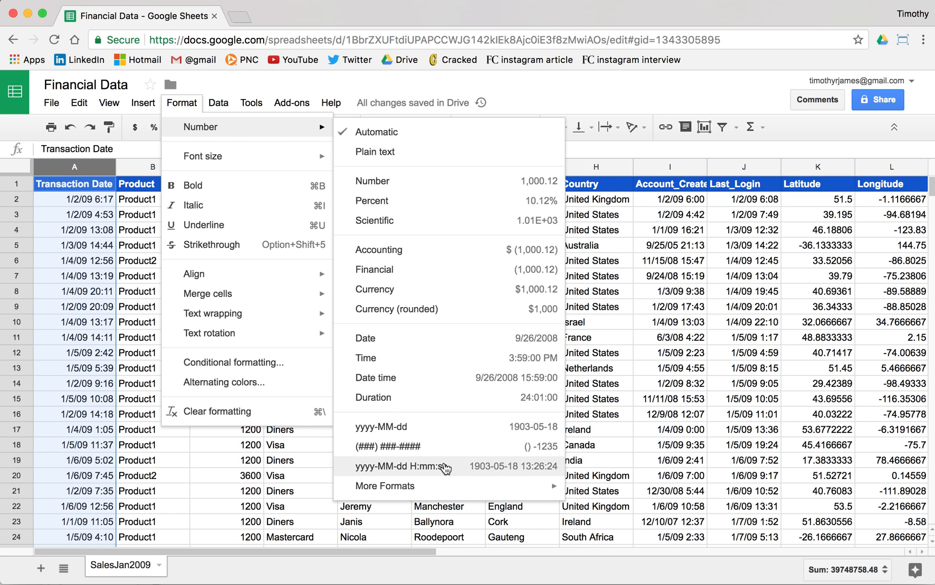
click(416, 466)
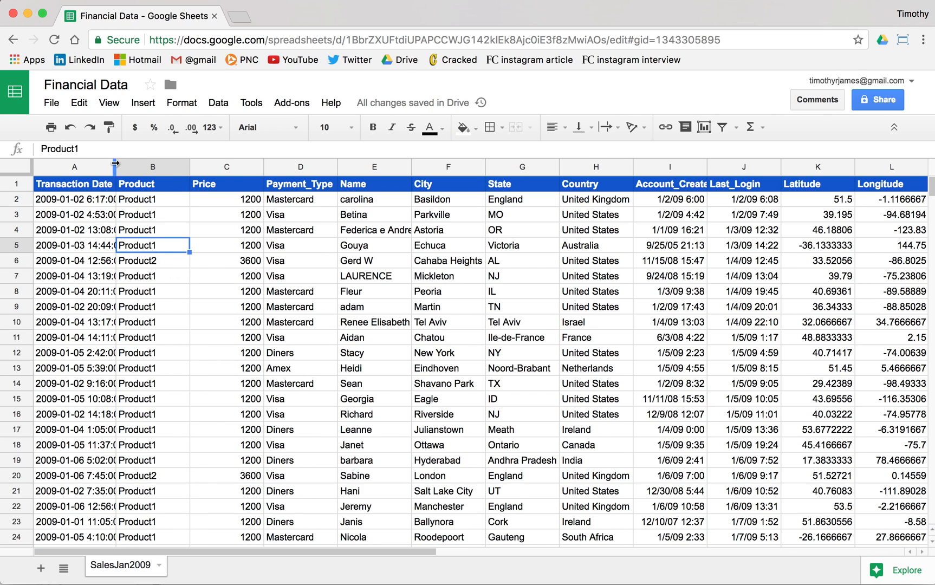
drag(118, 167, 106, 166)
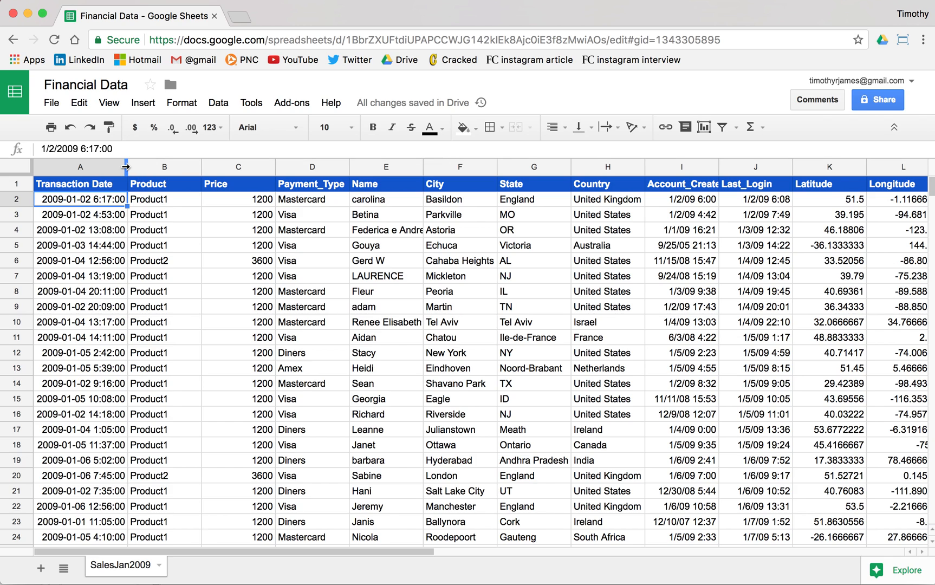
mouse_move(159, 193)
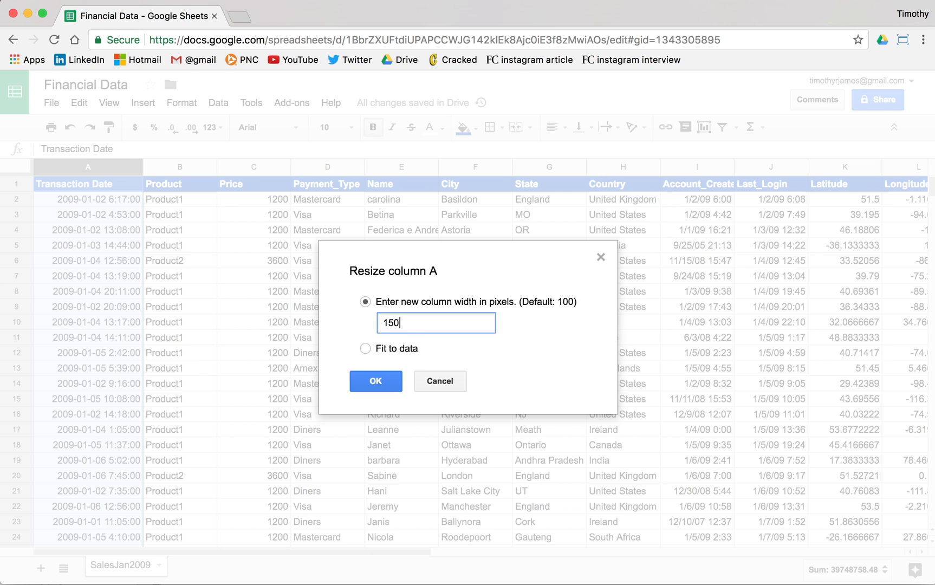
click(375, 380)
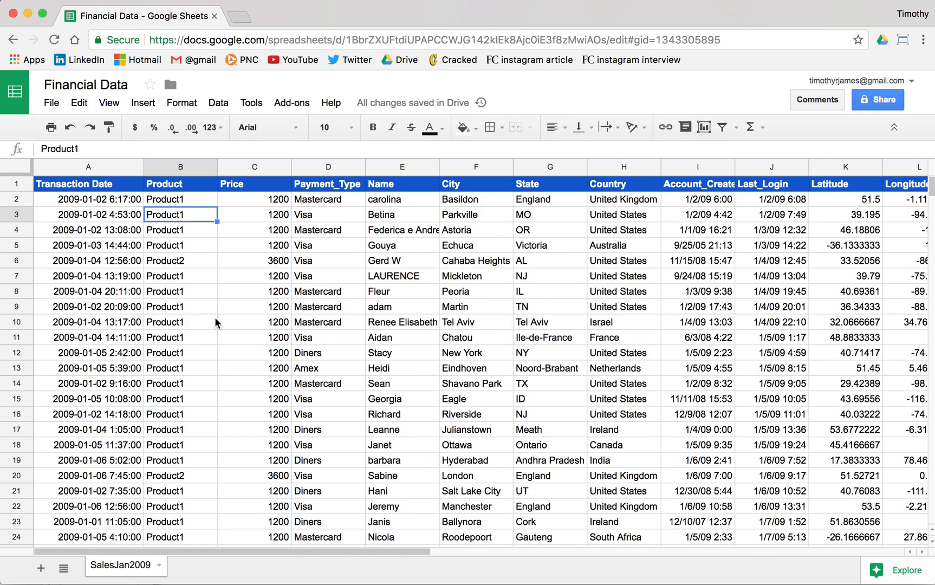
Format the Price column as currency without decimal places
click(254, 167)
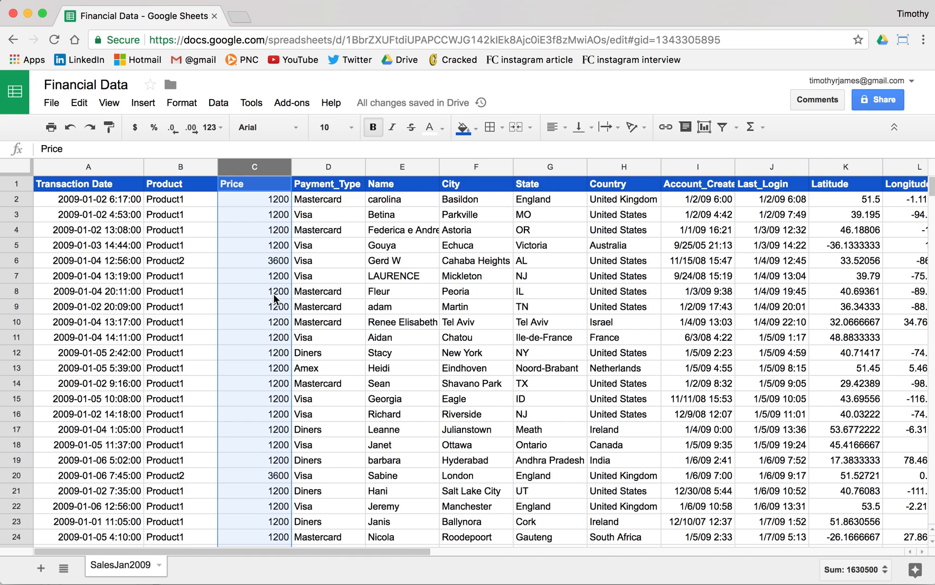
mouse_move(135, 128)
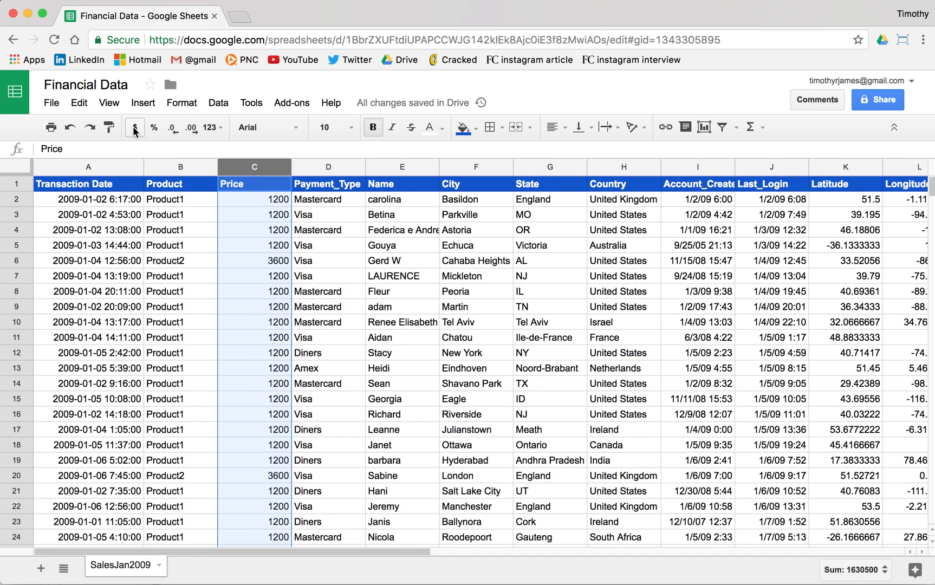
click(133, 127)
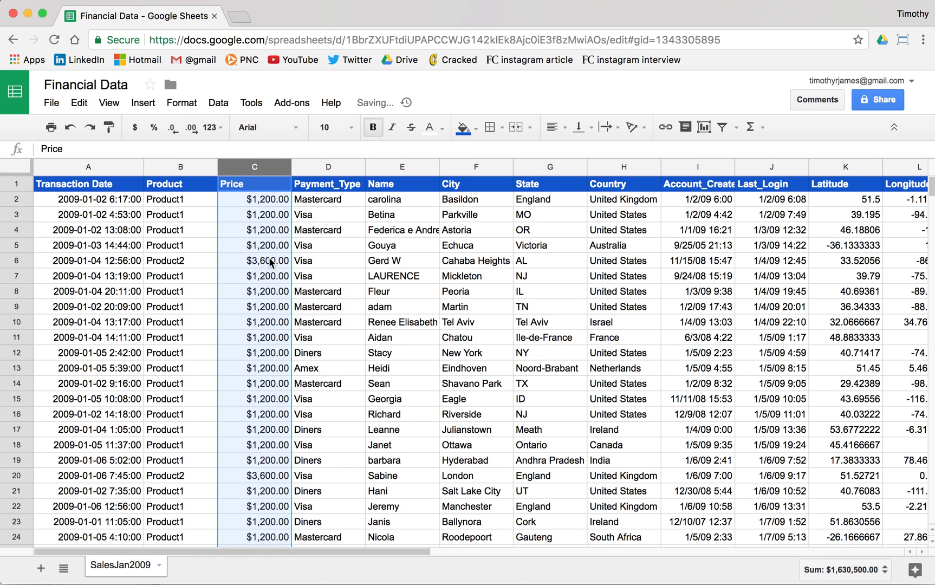
click(173, 127)
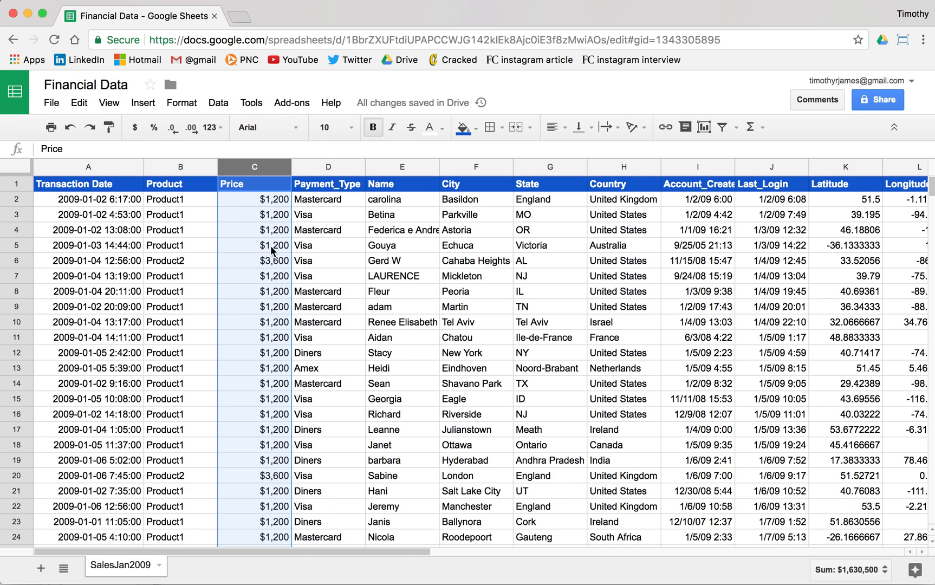
click(327, 183)
text(Payme)
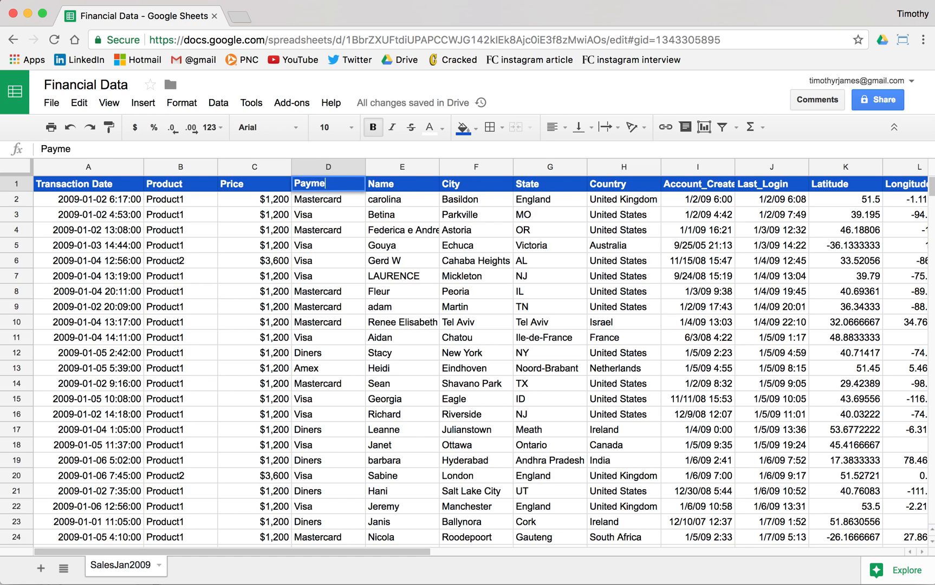
Rename D1 to 'Payment Type', delete the Name column, and clear columns H–K
key(Enter)
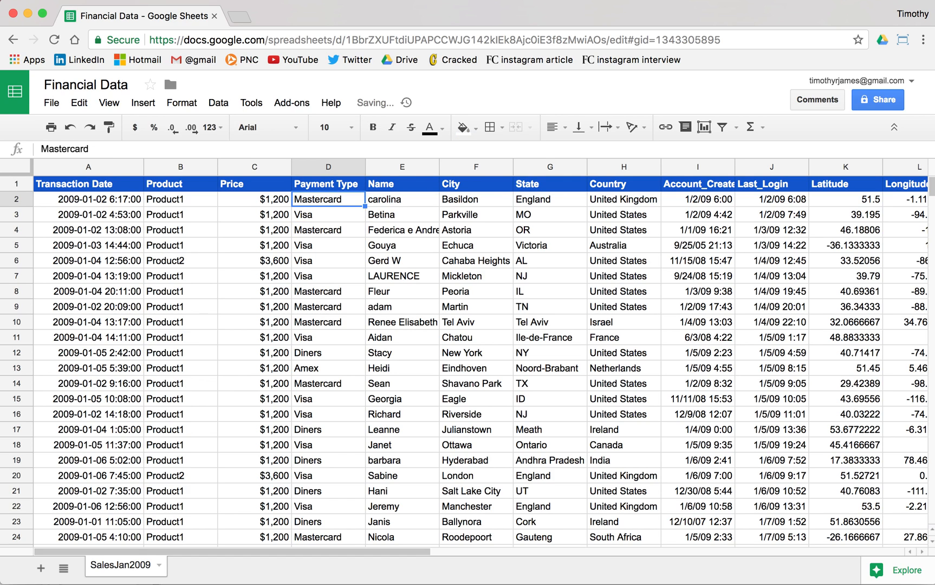
click(402, 184)
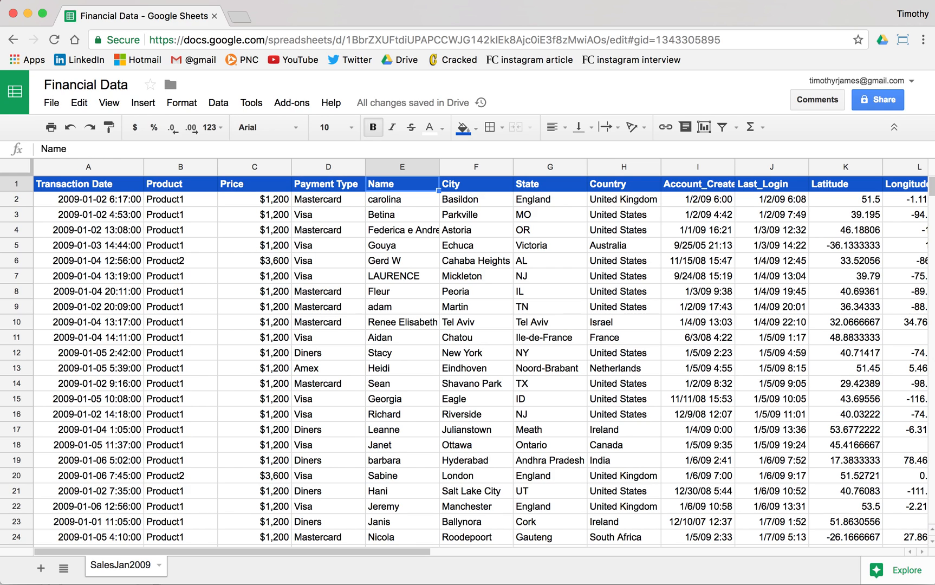
click(402, 166)
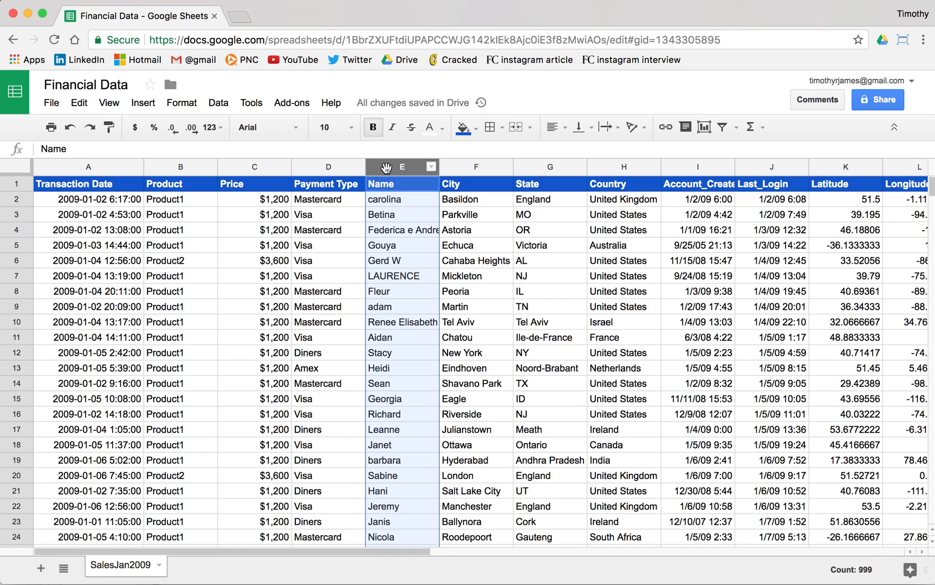
right_click(402, 167)
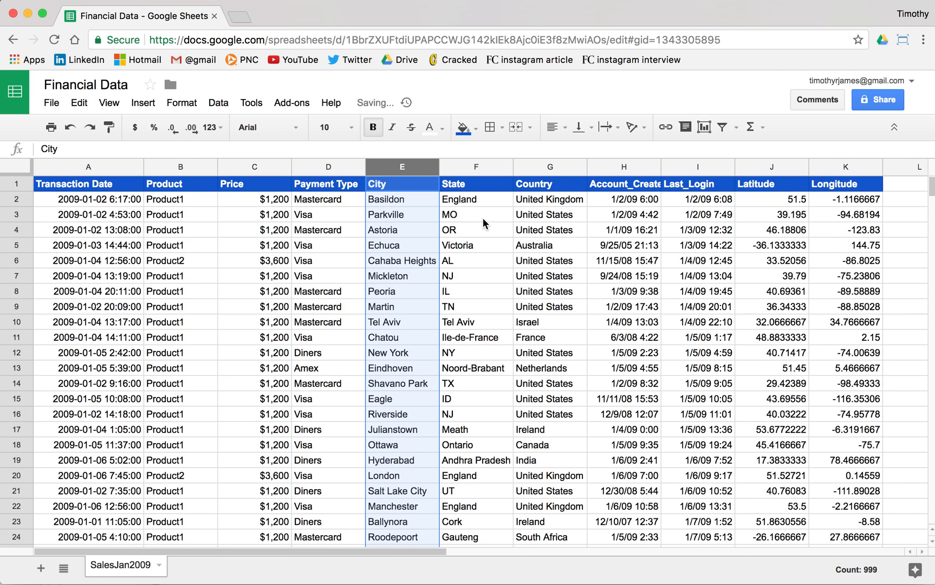
click(475, 214)
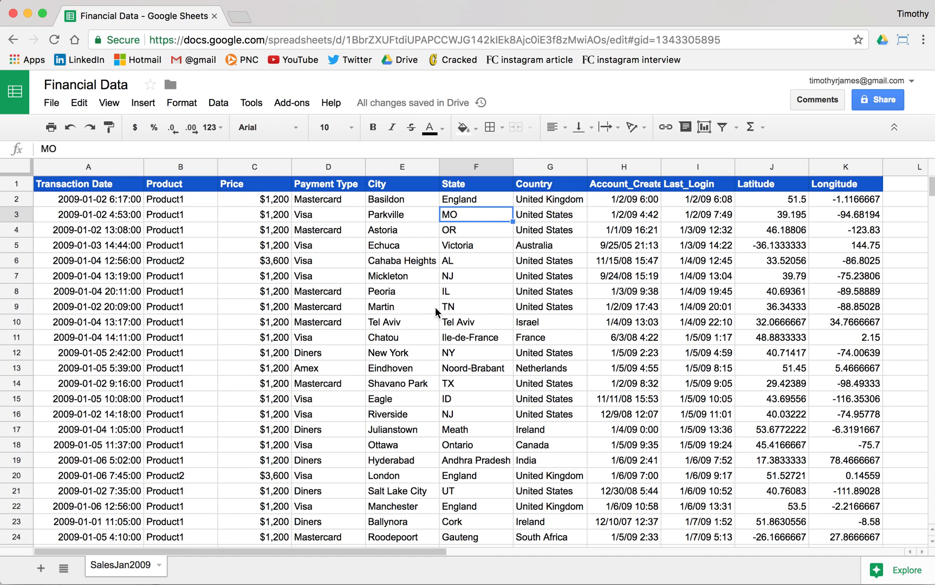
mouse_move(628, 167)
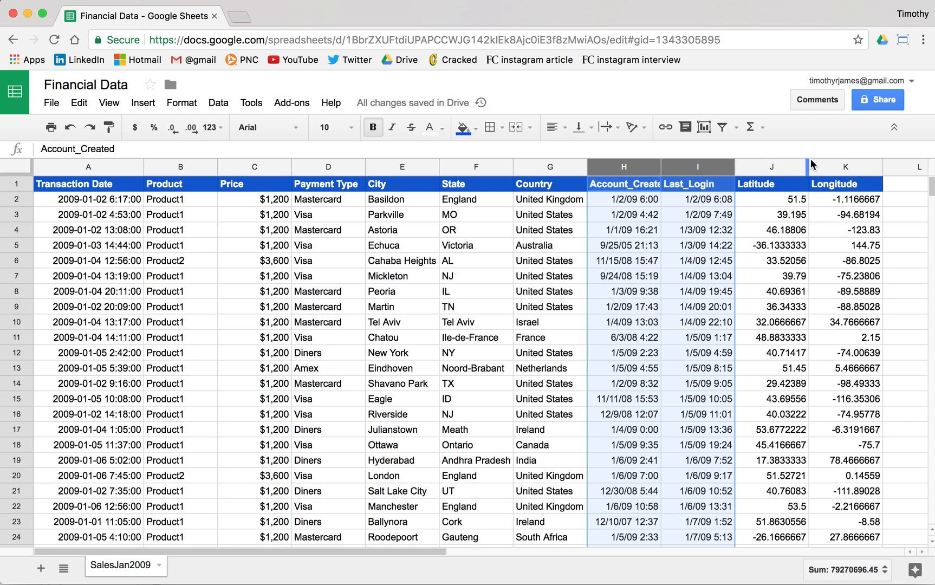
click(843, 167)
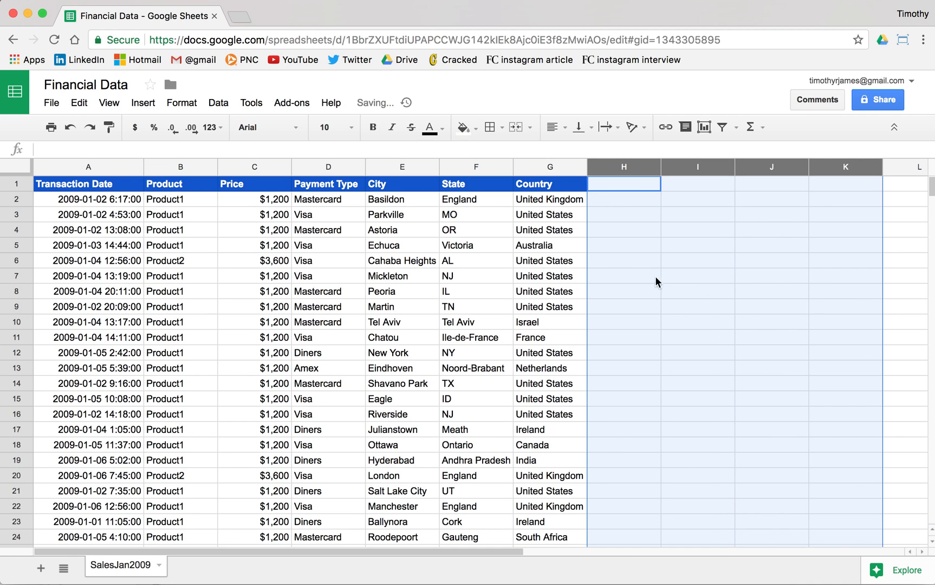
click(623, 276)
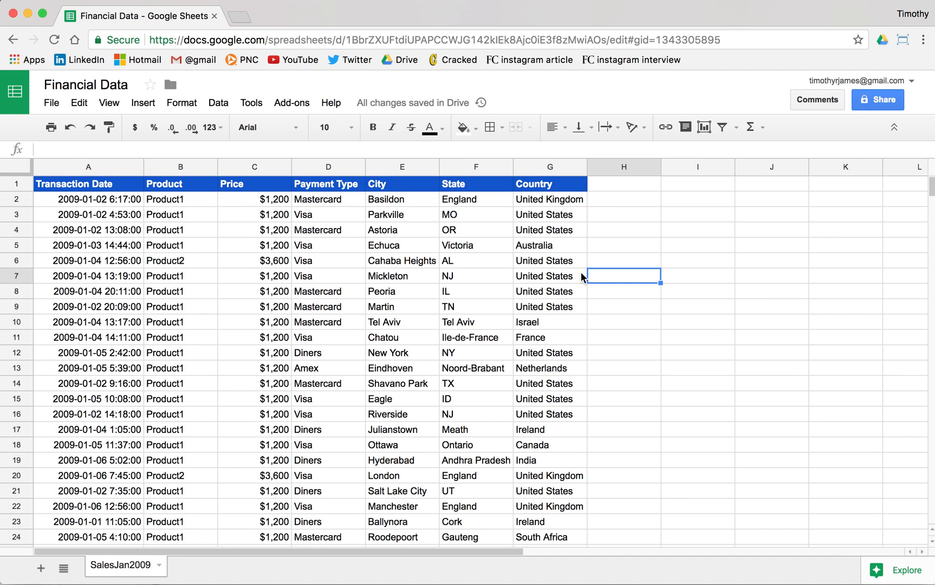
mouse_move(553, 249)
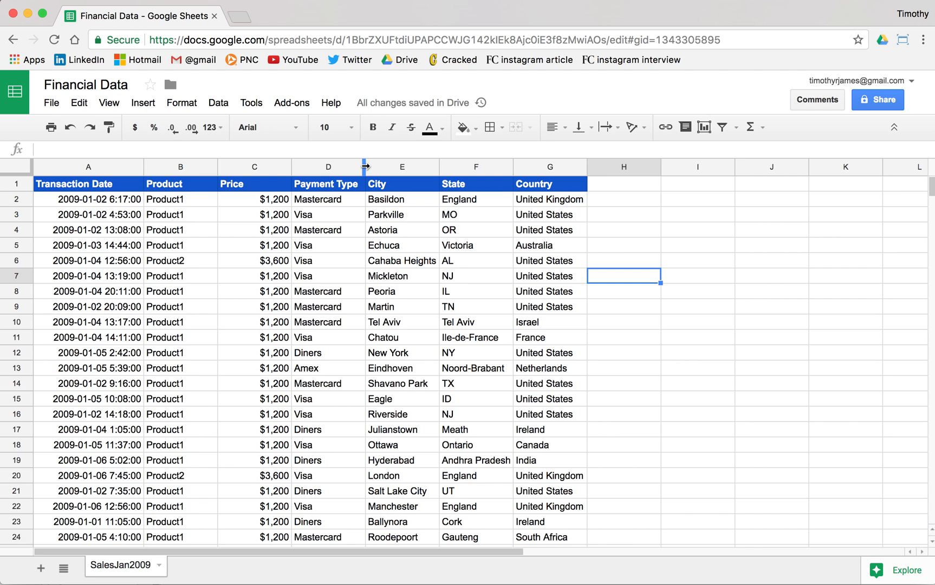
mouse_move(409, 168)
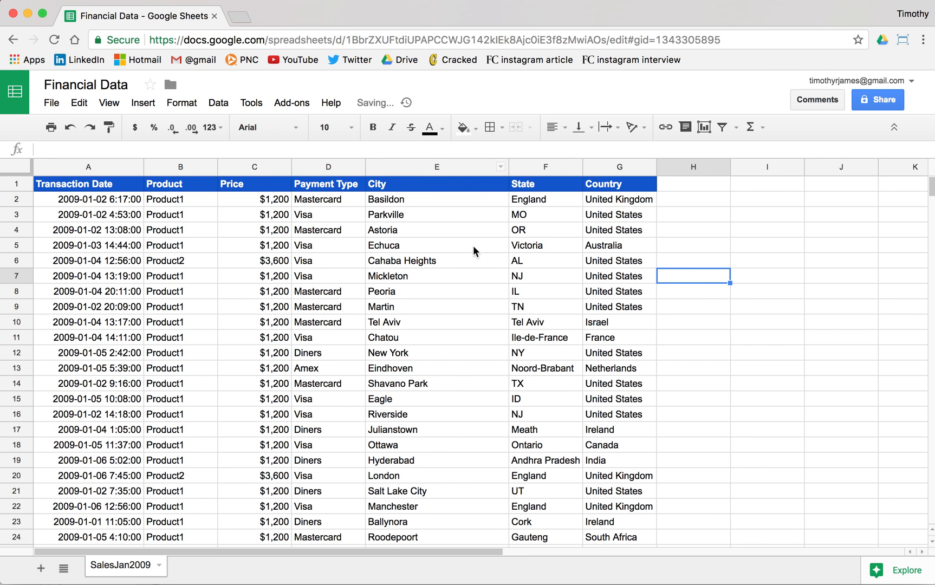
Scroll through the data to confirm long City and State names now fit
scroll(down, 3)
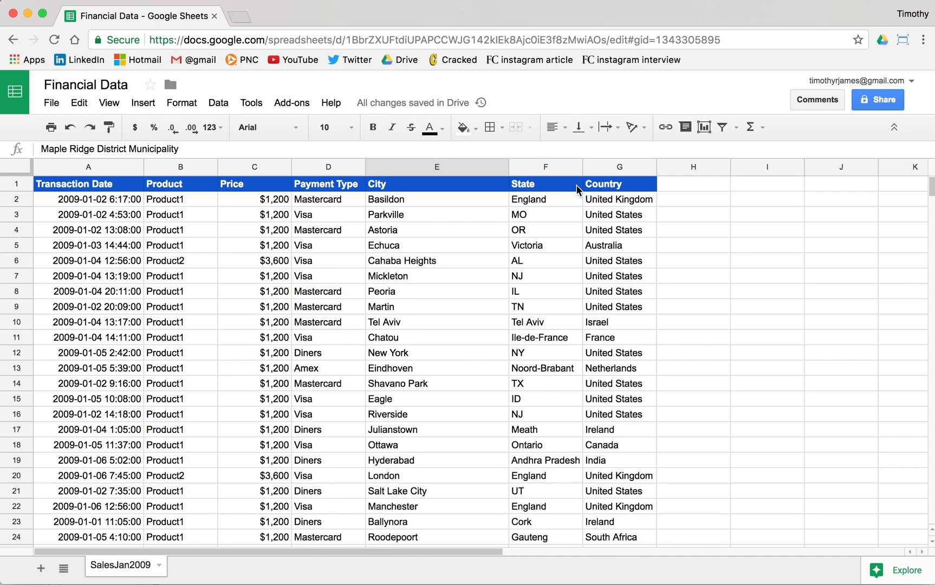
mouse_move(591, 167)
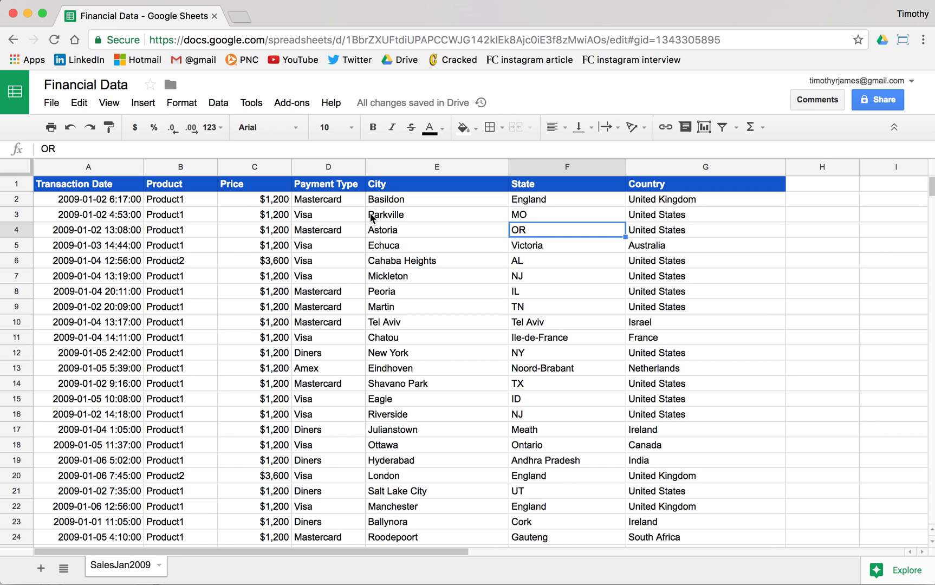
mouse_move(197, 371)
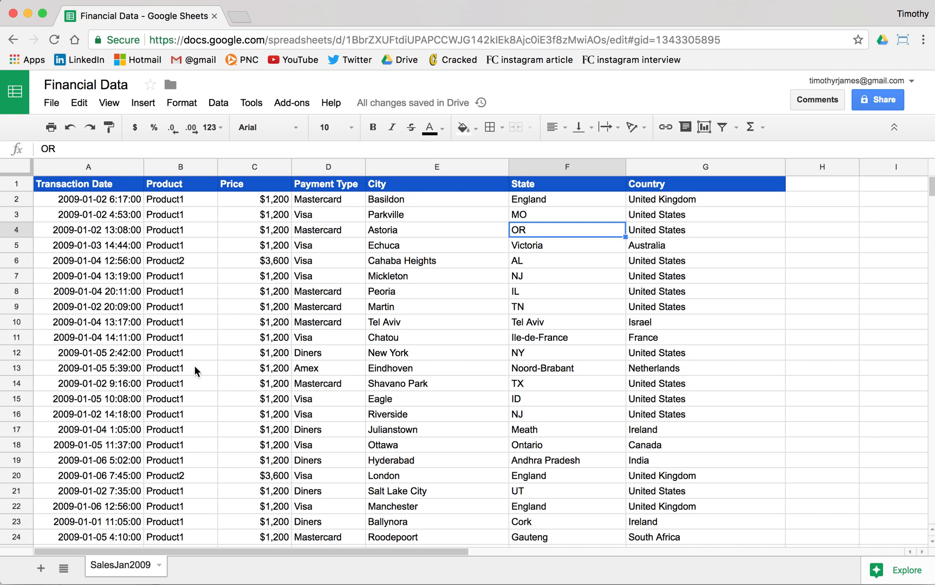
scroll(down, 3)
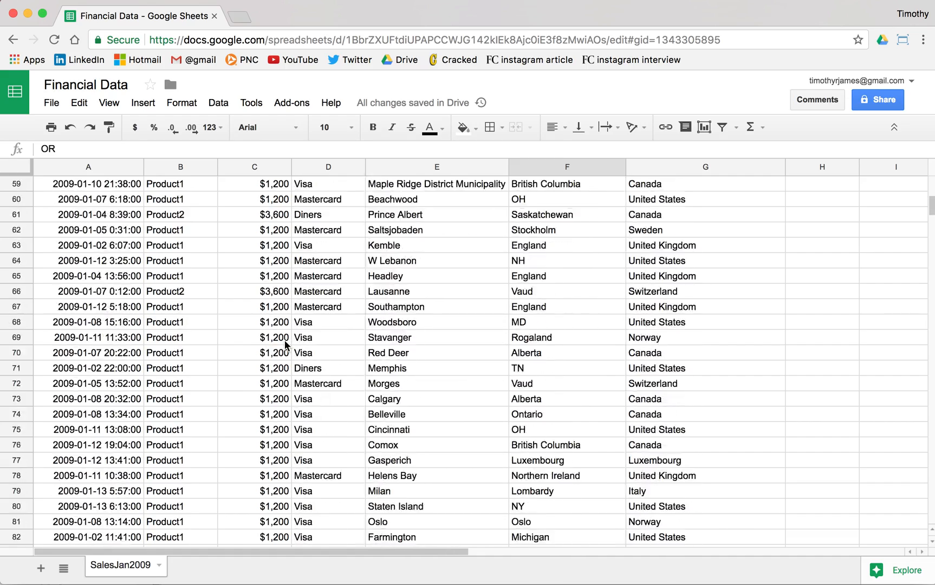
scroll(down, 3)
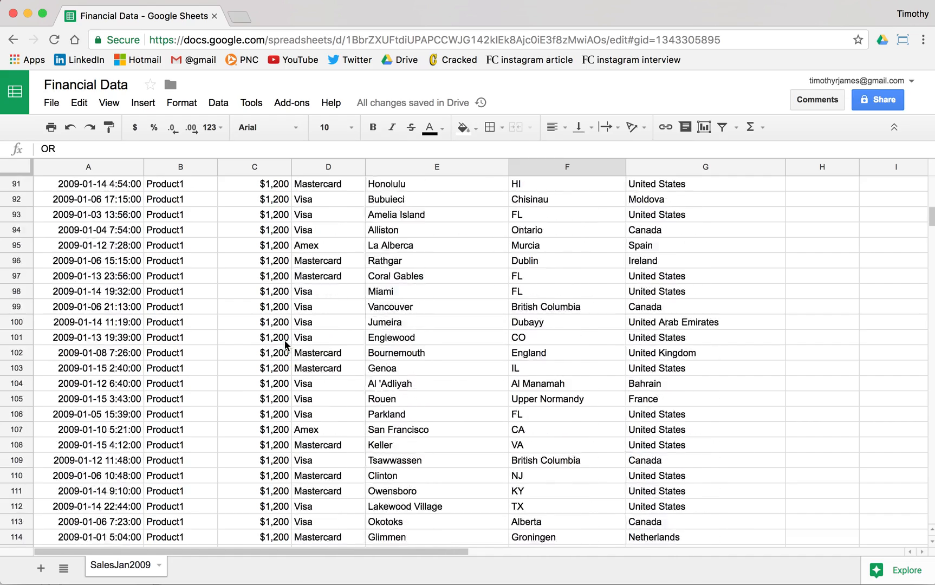
scroll(down, 3)
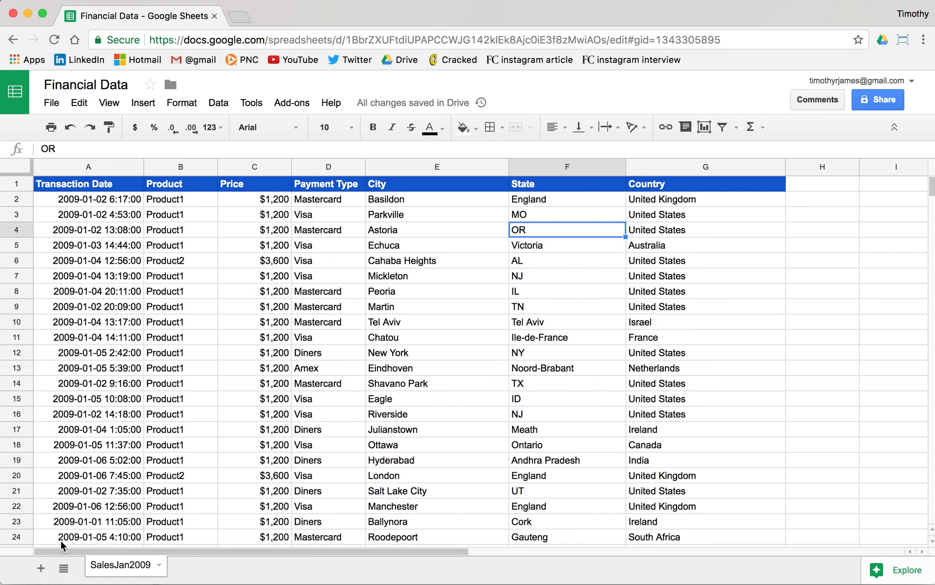
mouse_move(39, 575)
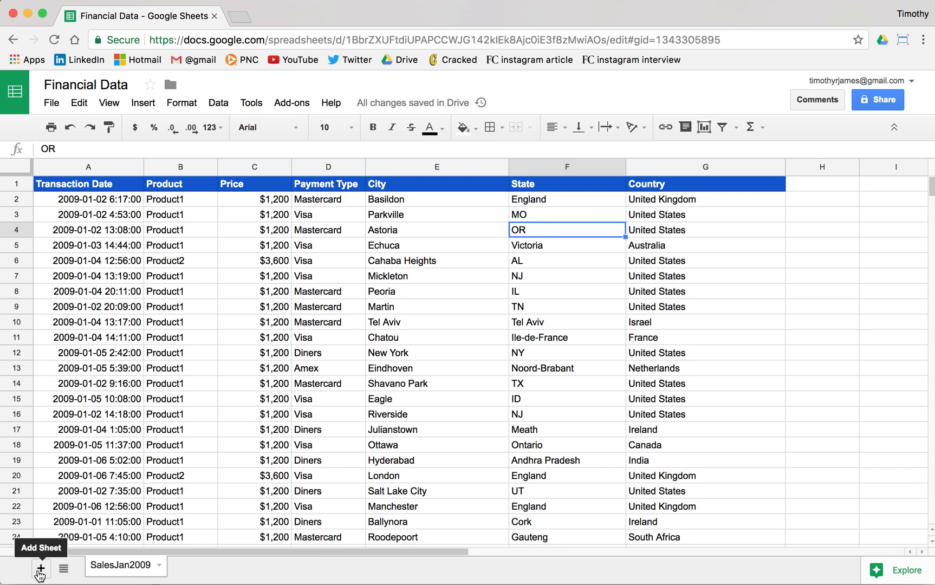
Add a 'Summary' sheet with a Total Sales label styled like the sales headers
click(40, 568)
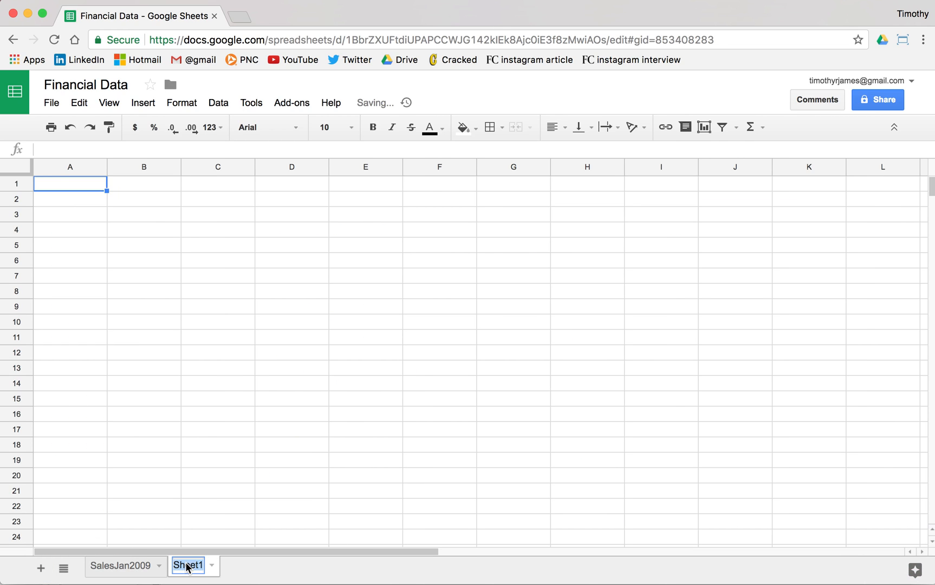
text(Summary)
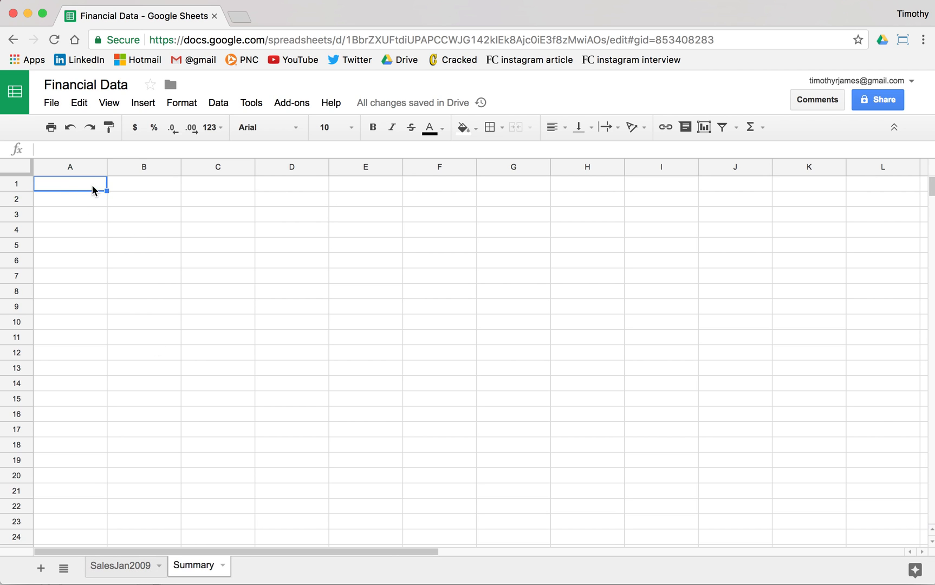
mouse_move(85, 192)
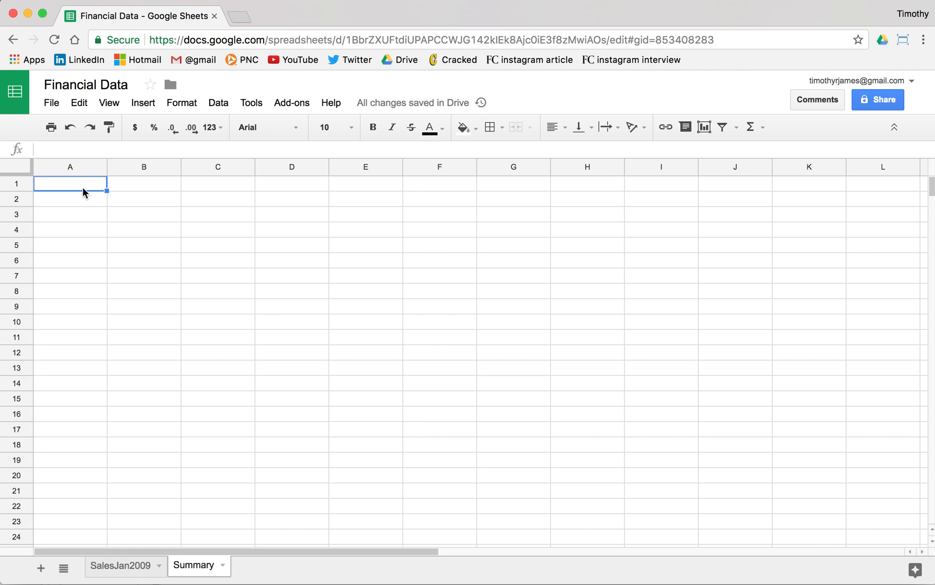
text(Total Sales)
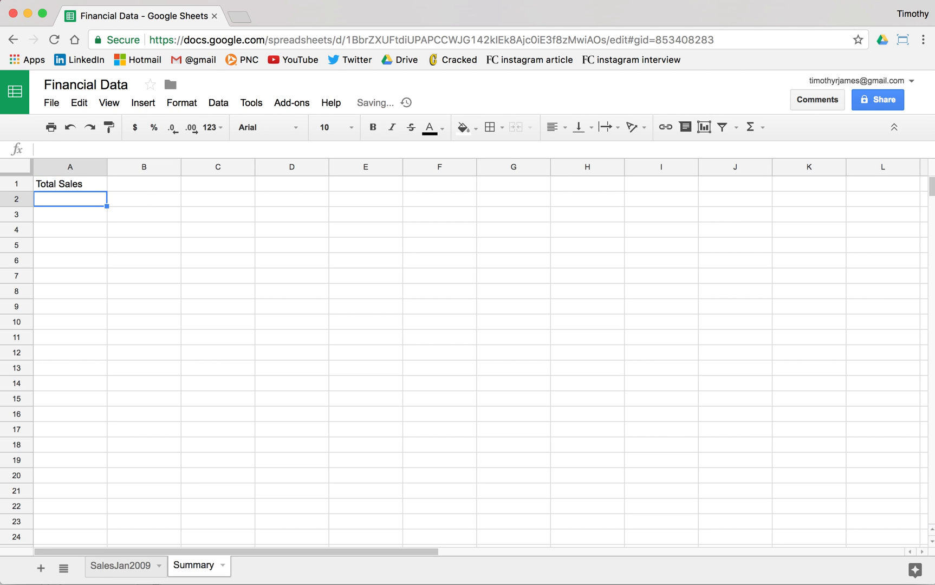
click(69, 184)
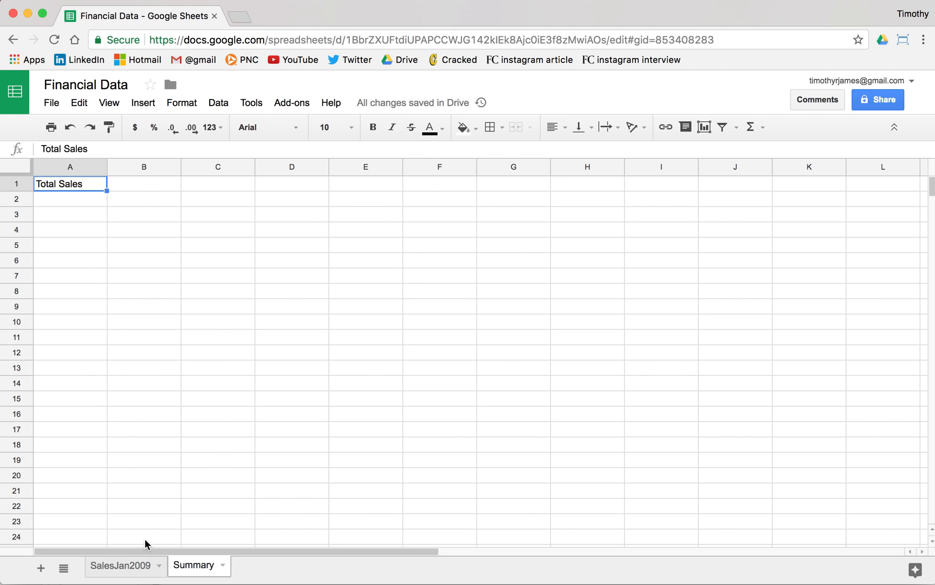
click(120, 566)
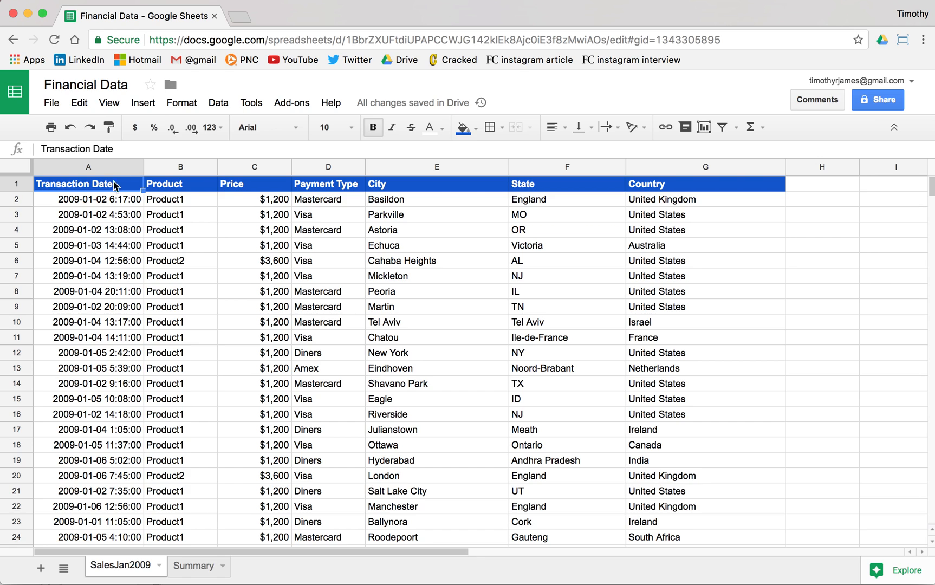
click(108, 127)
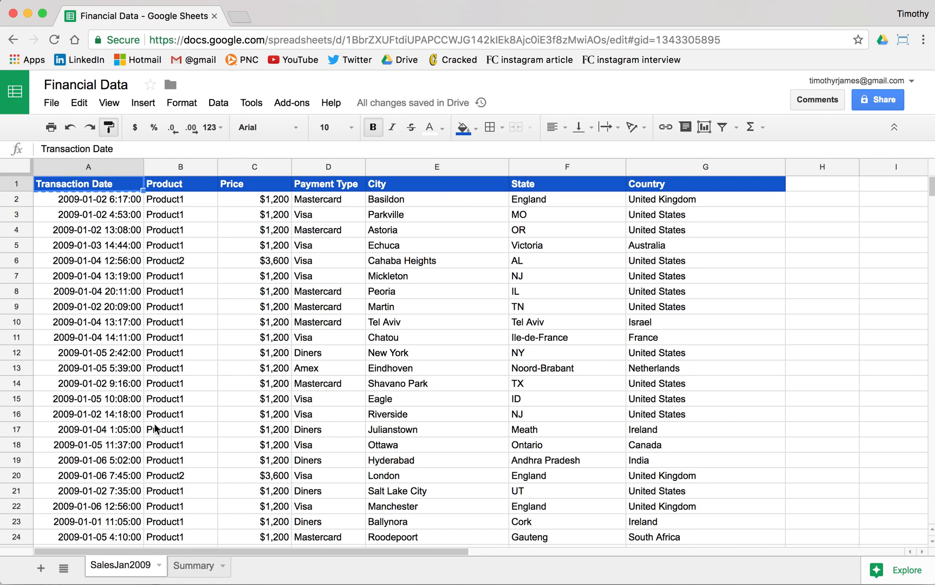
click(194, 565)
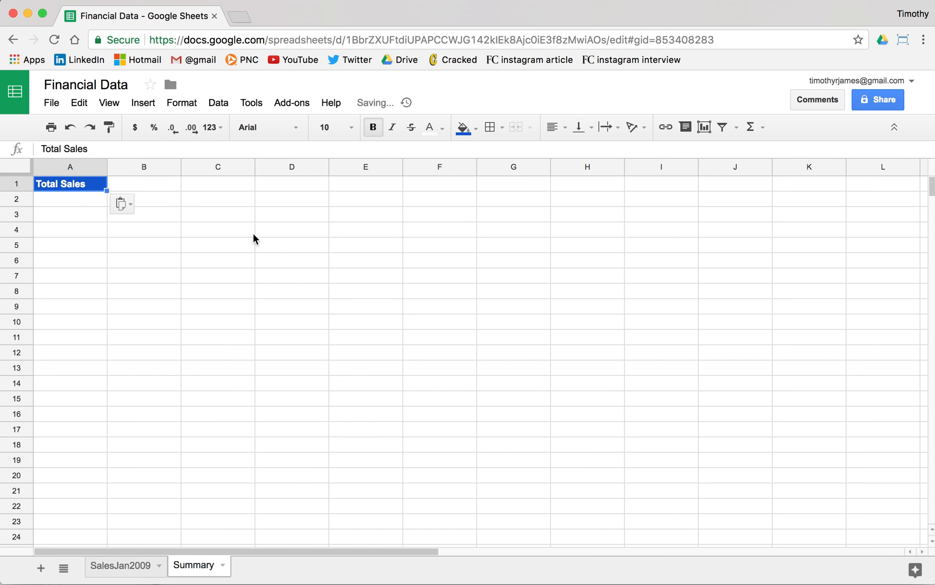
click(70, 214)
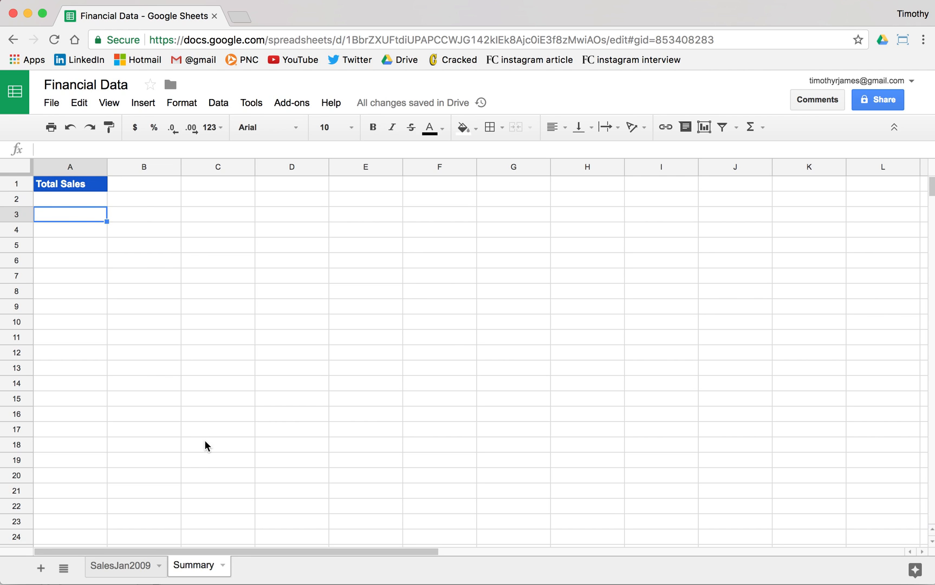
Copy the Product header style into A2 and enter the 'Average Sale' label
click(121, 565)
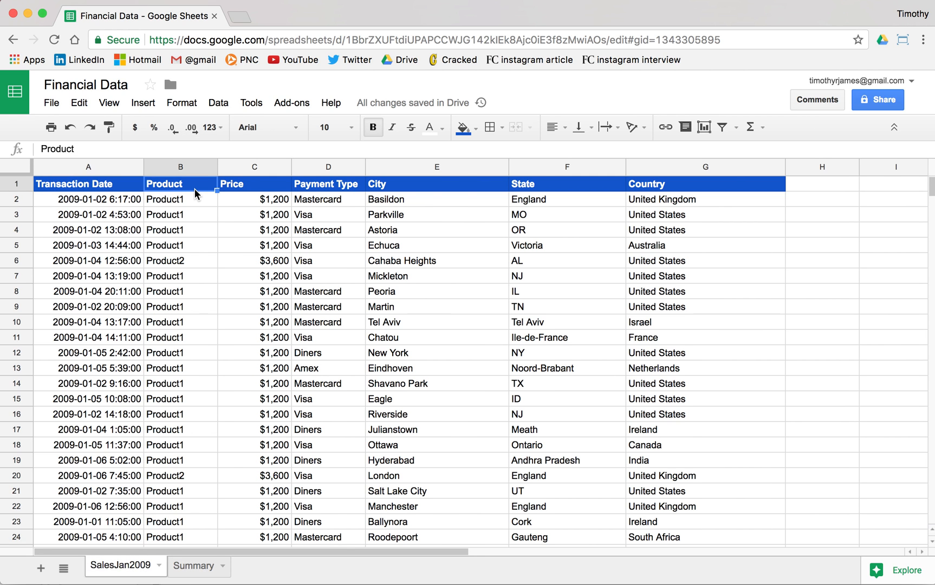
click(192, 565)
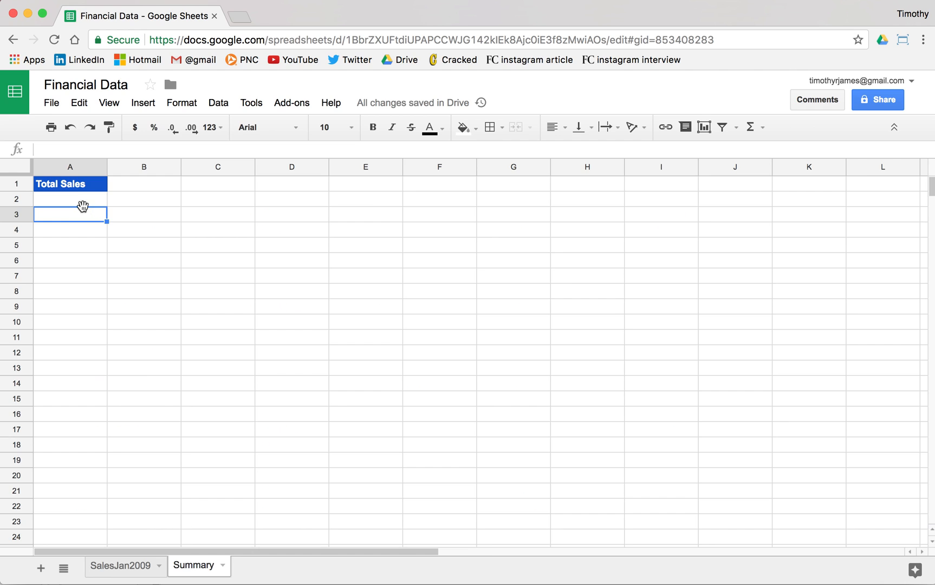
click(69, 199)
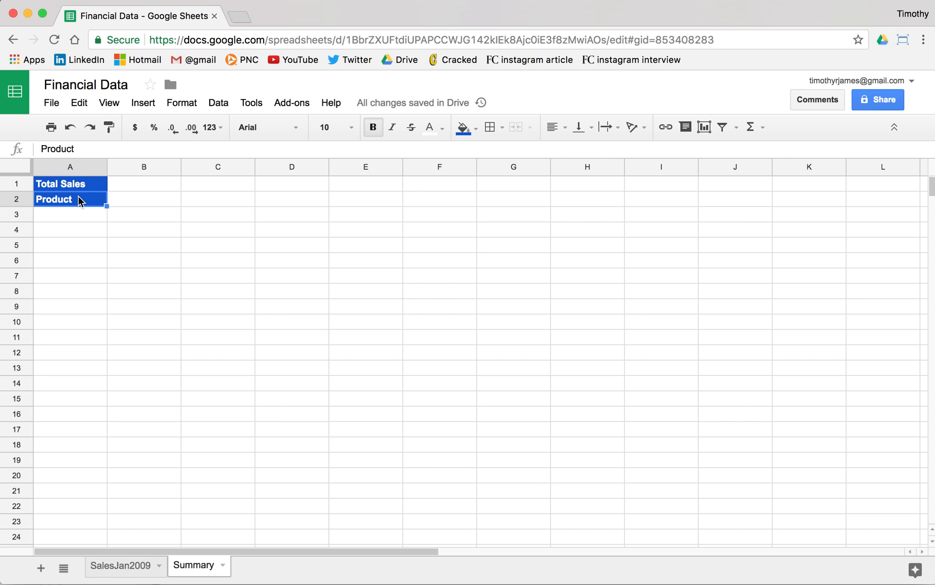
text(Average Sale)
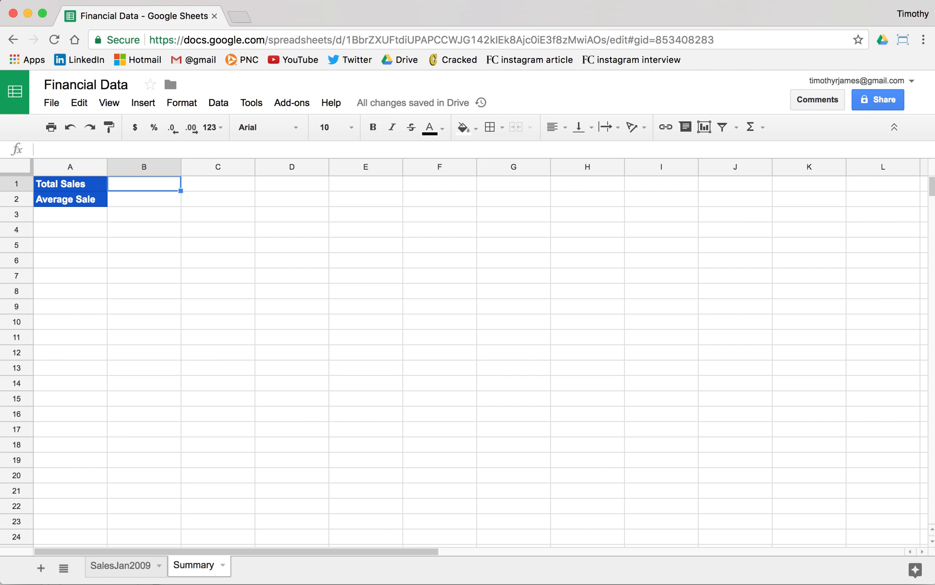
Enter =SUM over the SalesJan2009 Price column (C) in B1, giving $1,630,500
text(=)
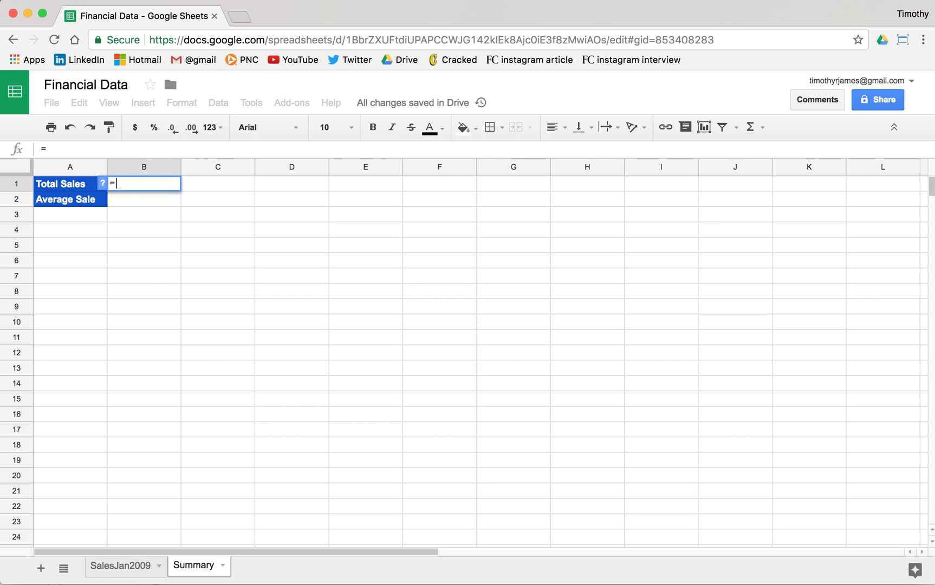
text(SUM()
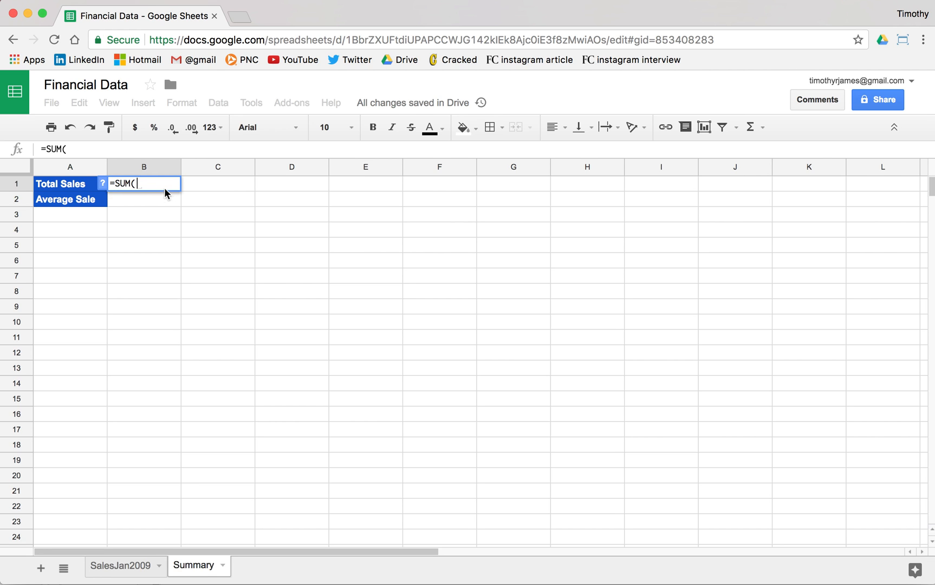
click(119, 565)
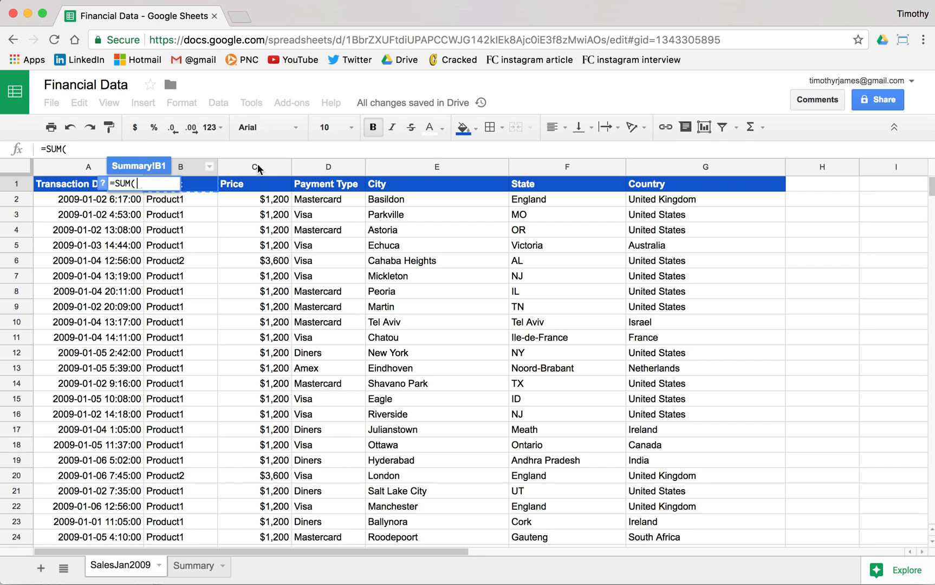
click(254, 167)
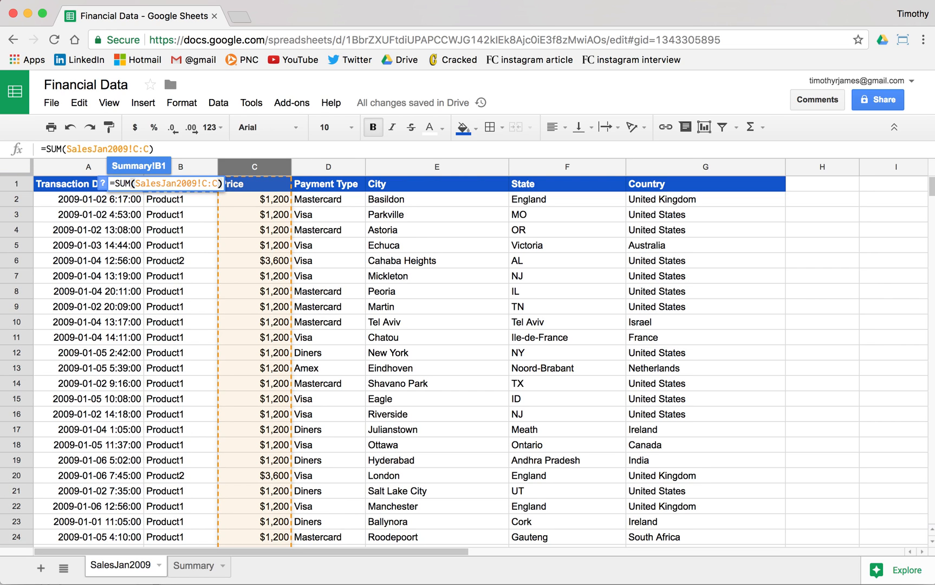
click(191, 566)
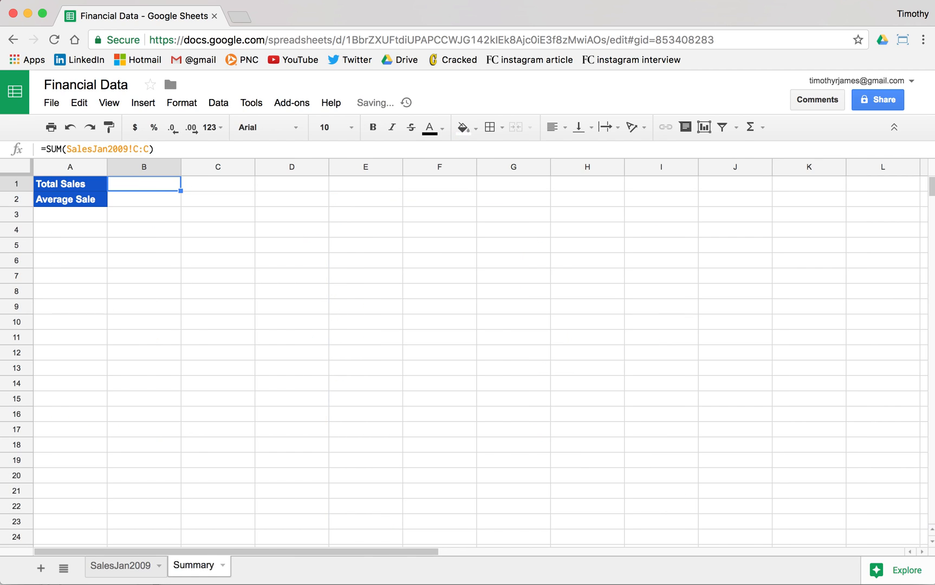
key(Enter)
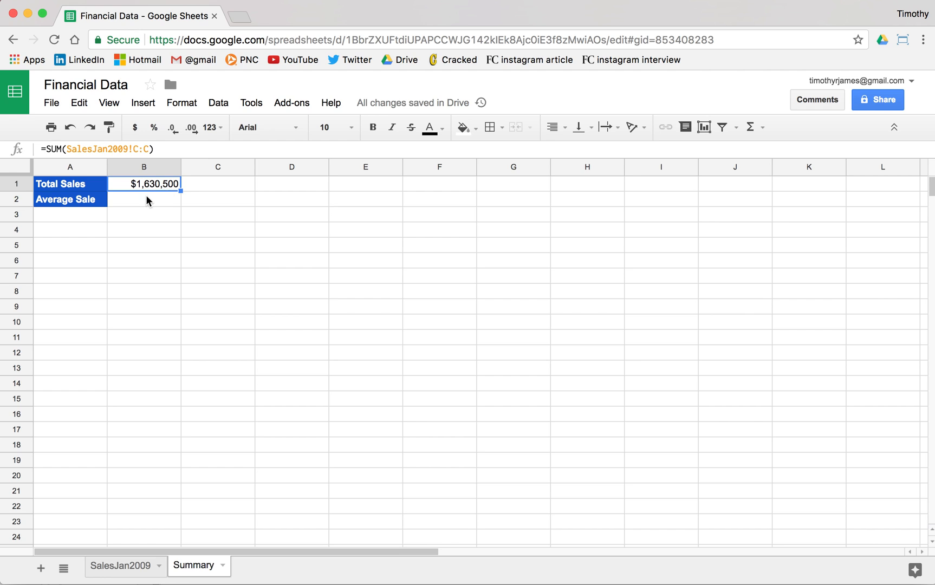
mouse_move(158, 197)
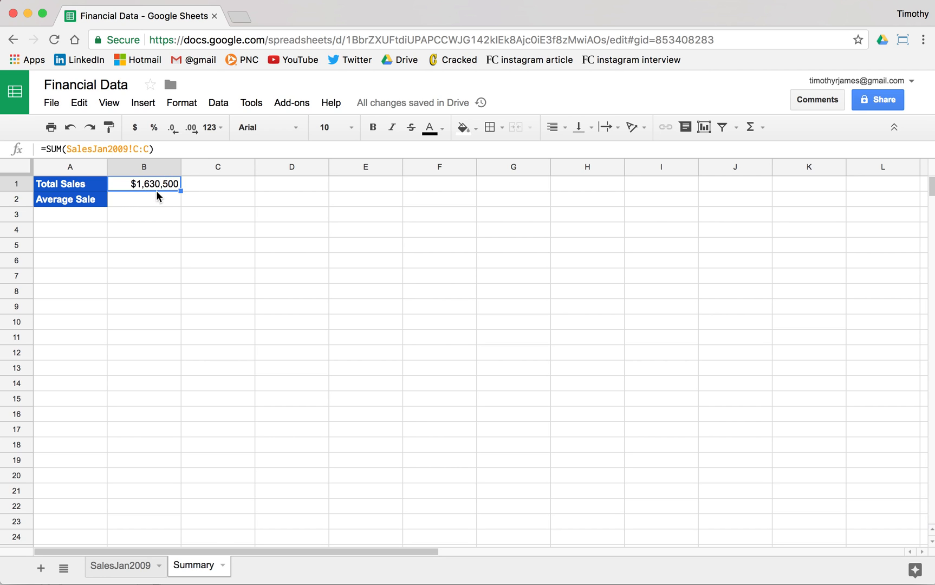
mouse_move(154, 211)
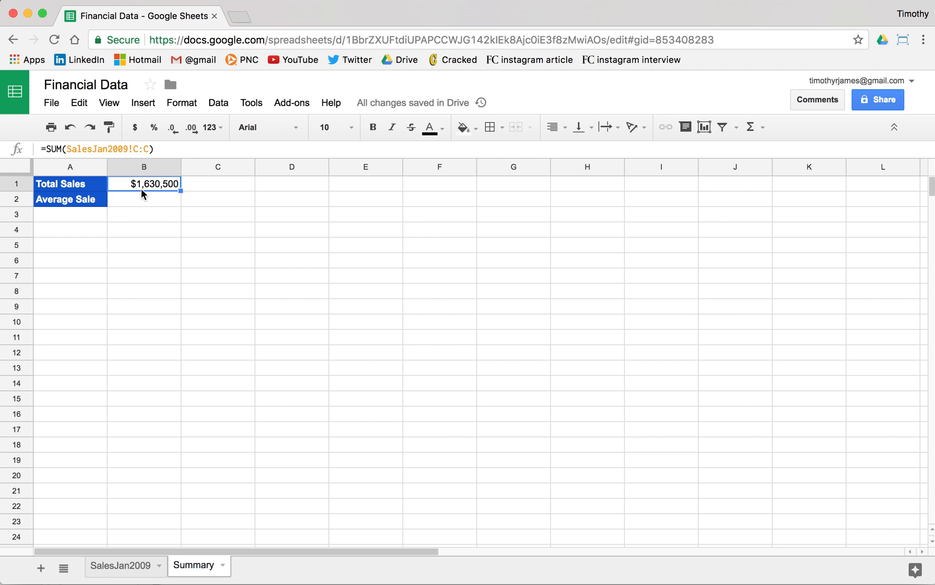
mouse_move(148, 232)
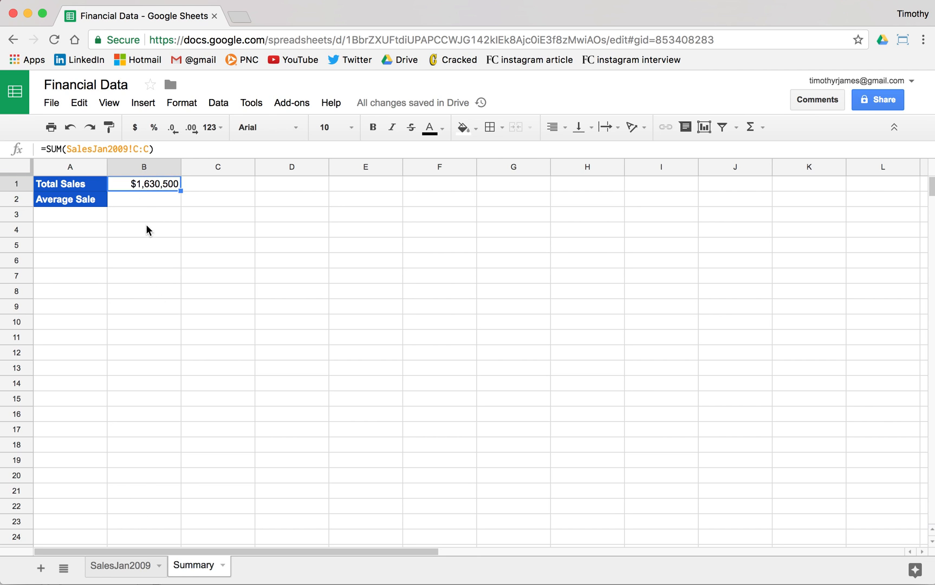
Enter =AVERAGE over the SalesJan2009 Price column in B2, showing $1,634
text(=AVE)
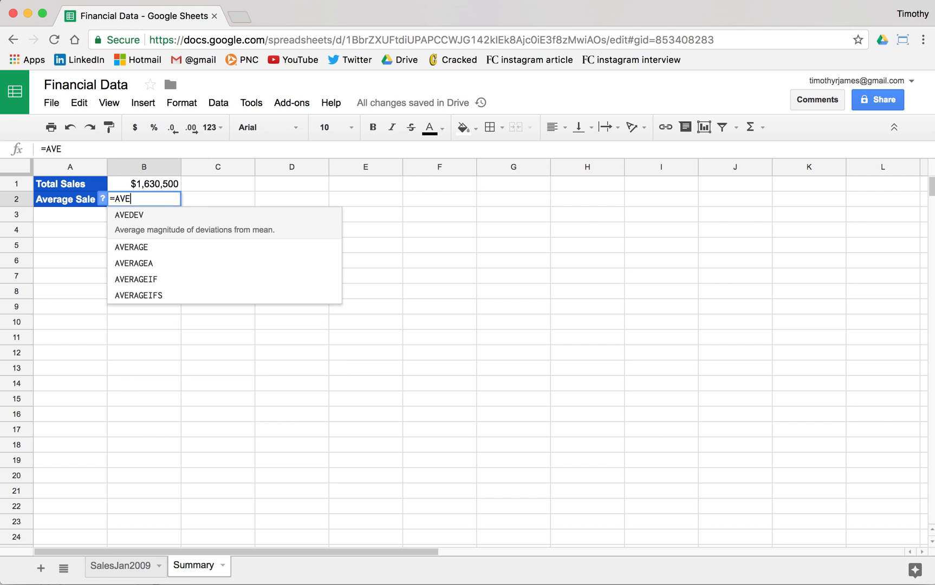
click(131, 247)
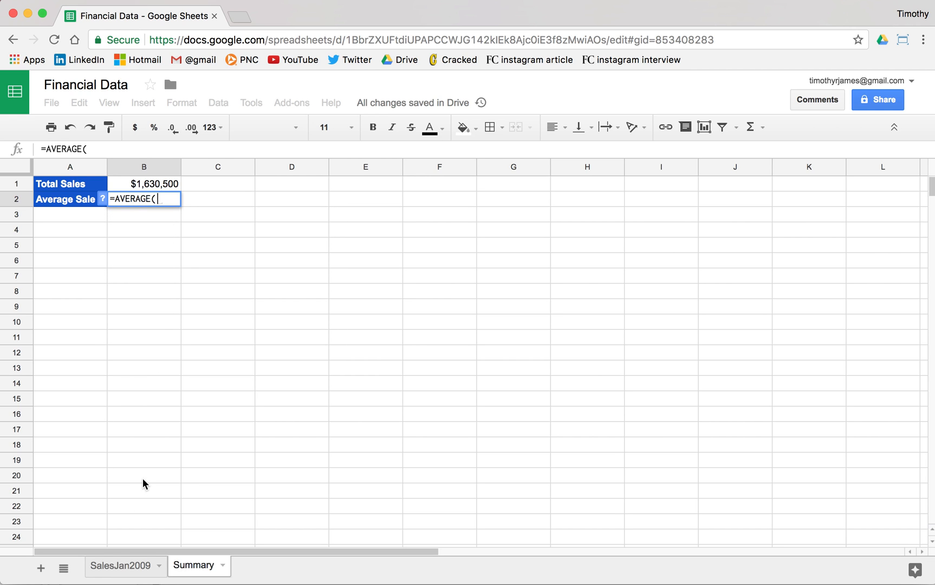
mouse_move(114, 386)
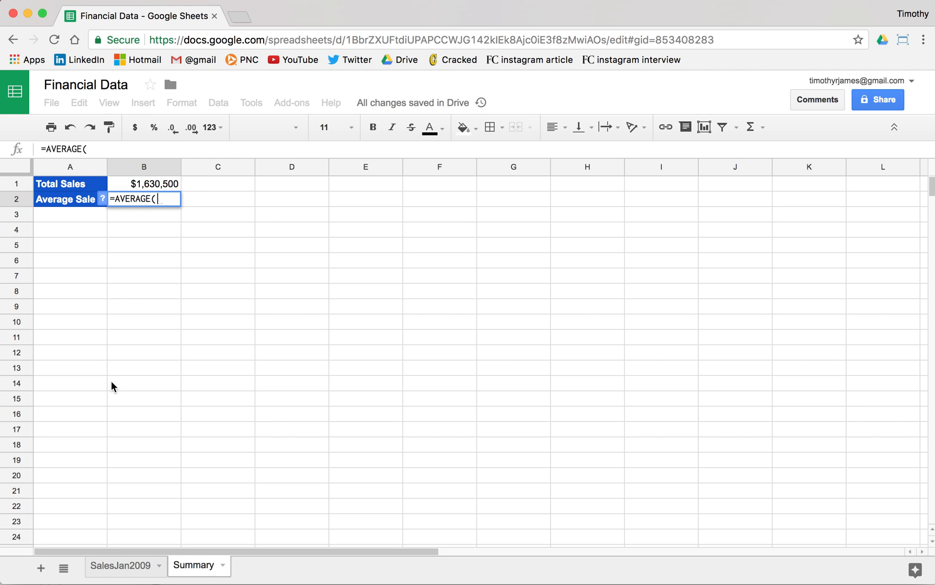
click(119, 566)
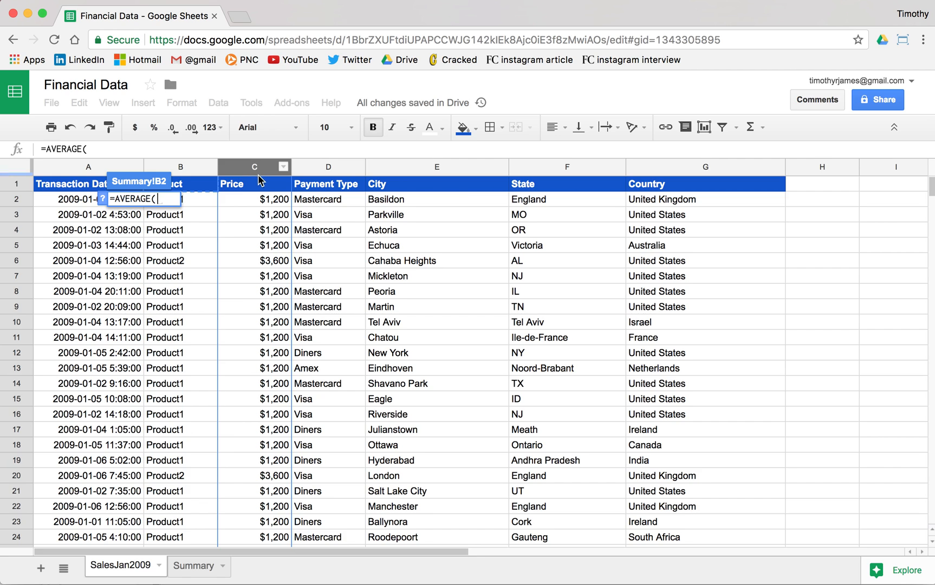
click(254, 167)
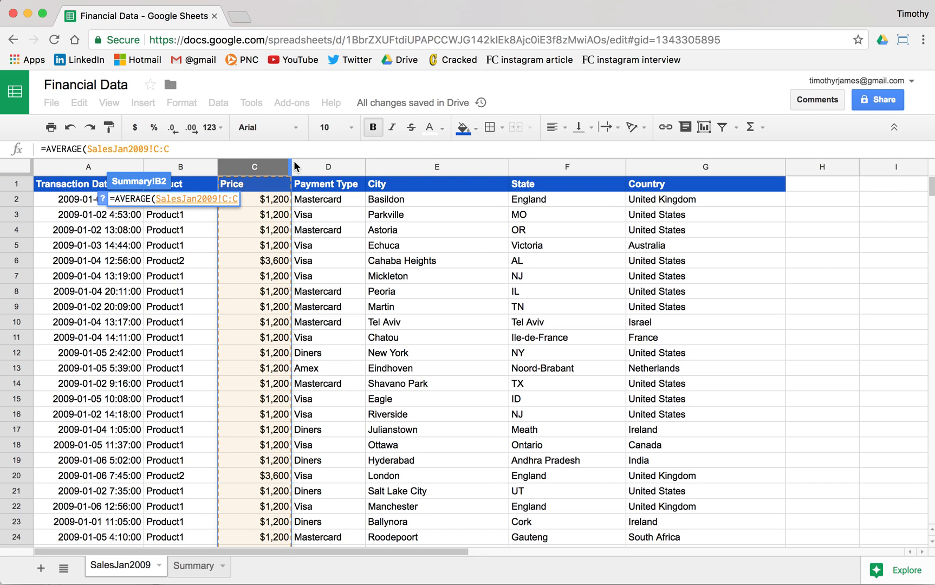
click(191, 566)
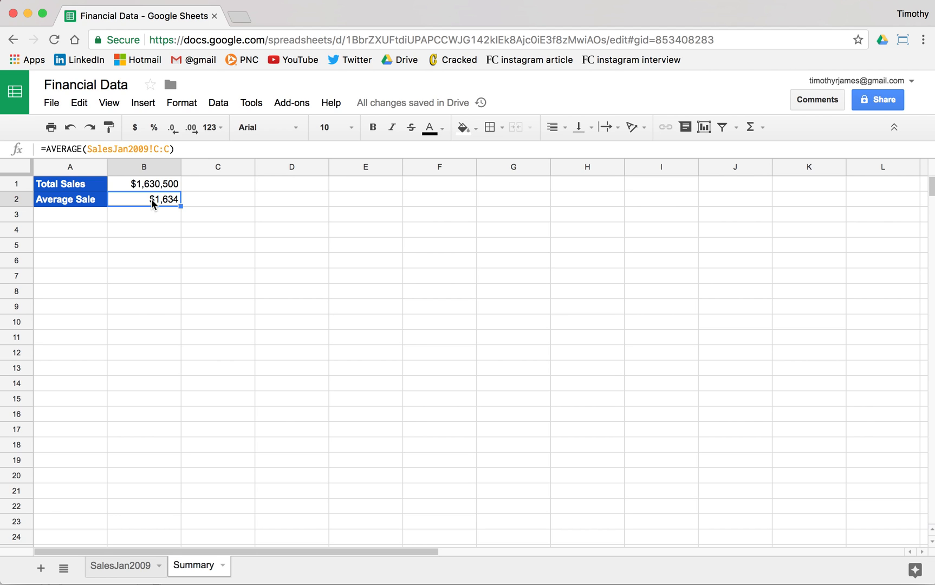
click(69, 214)
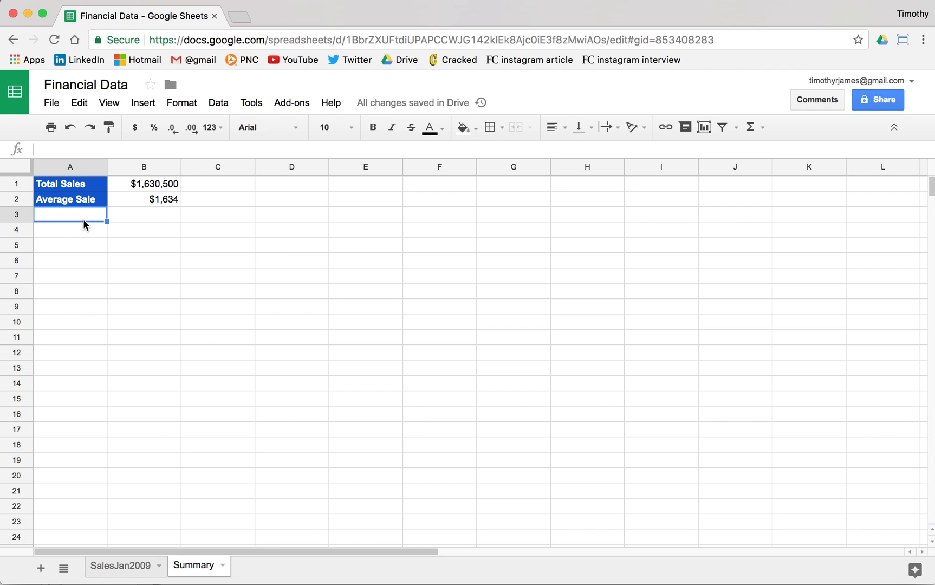
Type the label 'Number of Sales' into cell A3
double_click(70, 214)
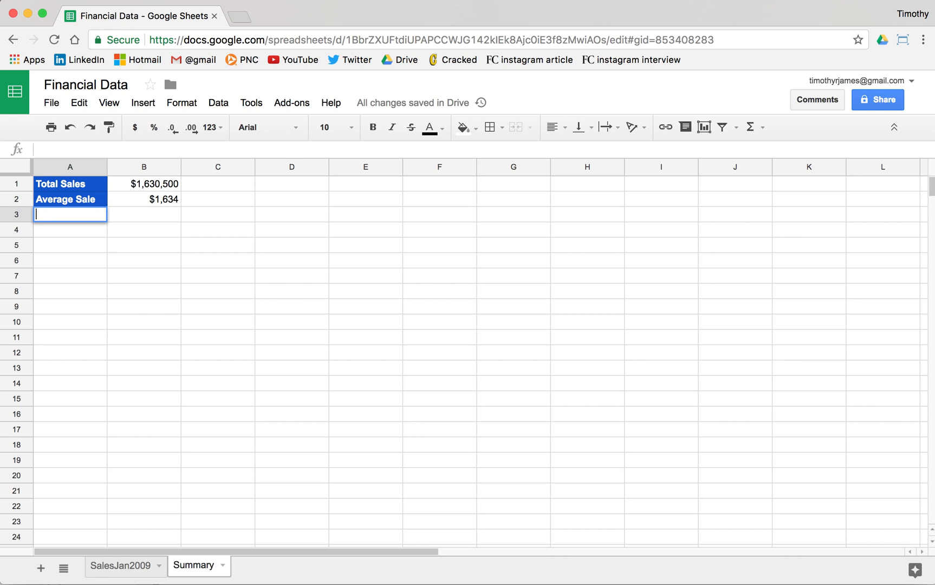
text(Number of Sales)
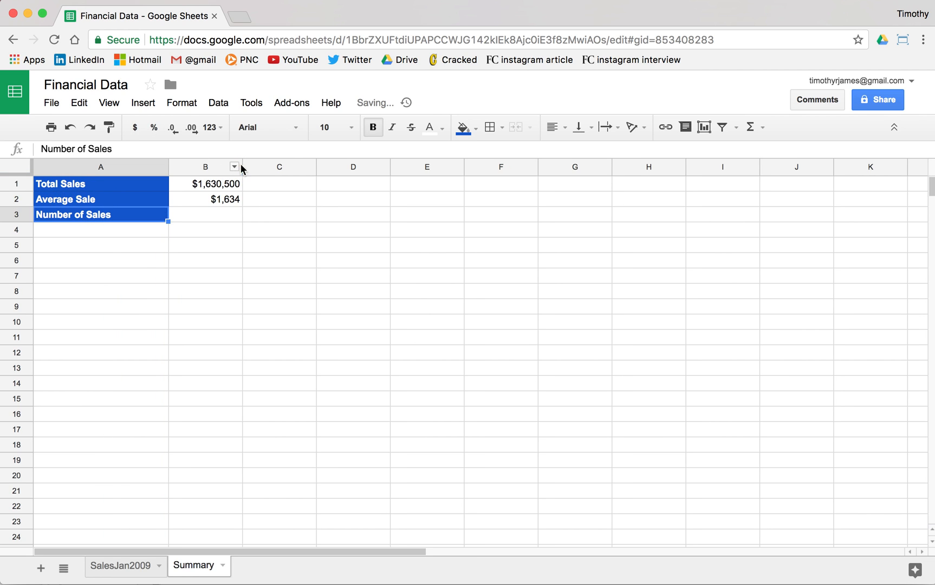
Narrow column B and enter =COUNT of SalesJan2009 C2:C999 in B3, showing 998
drag(241, 167, 230, 166)
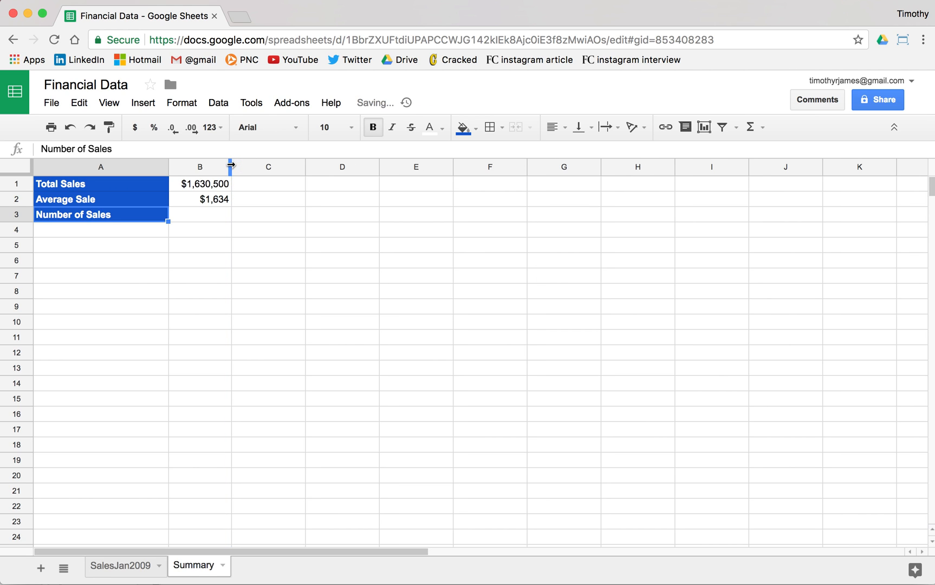
text(=)
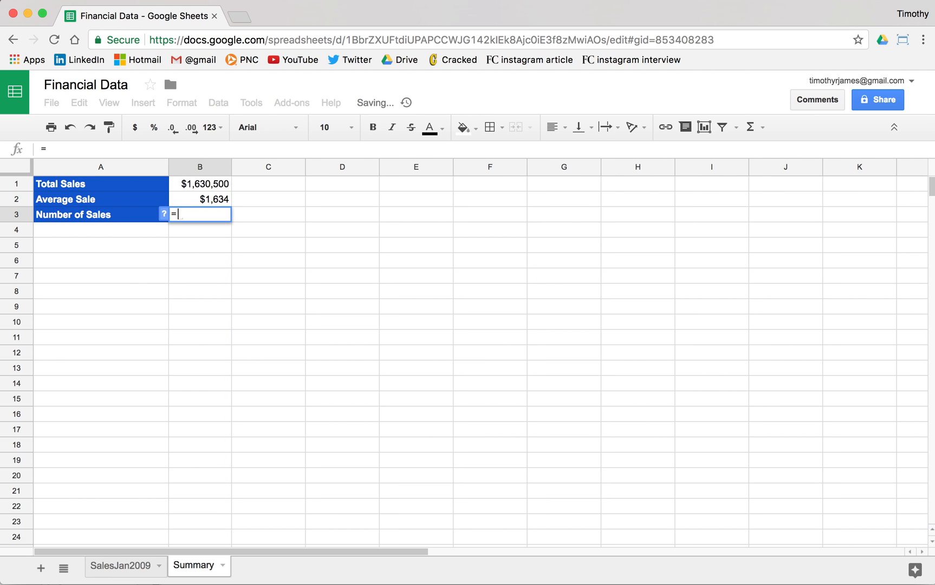
text(COUNT())
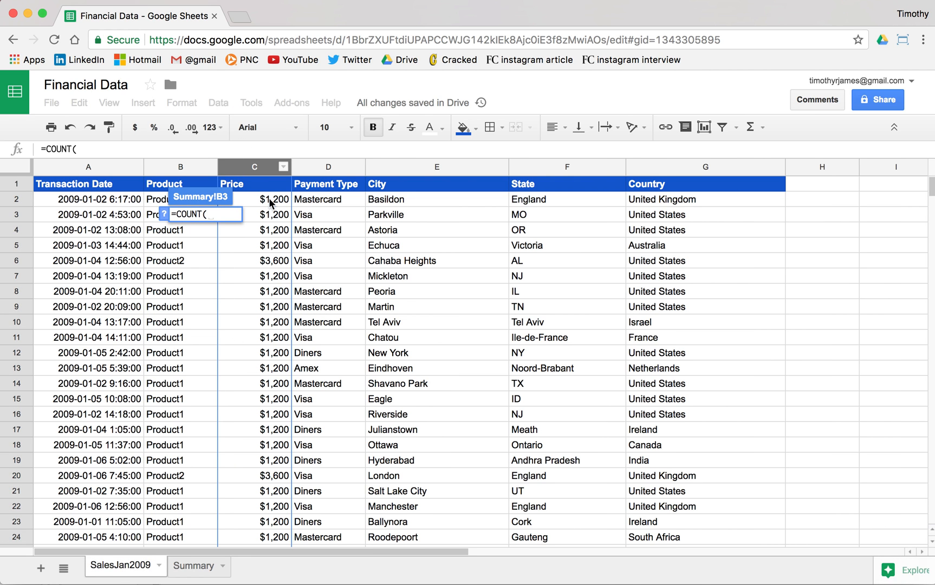
click(254, 199)
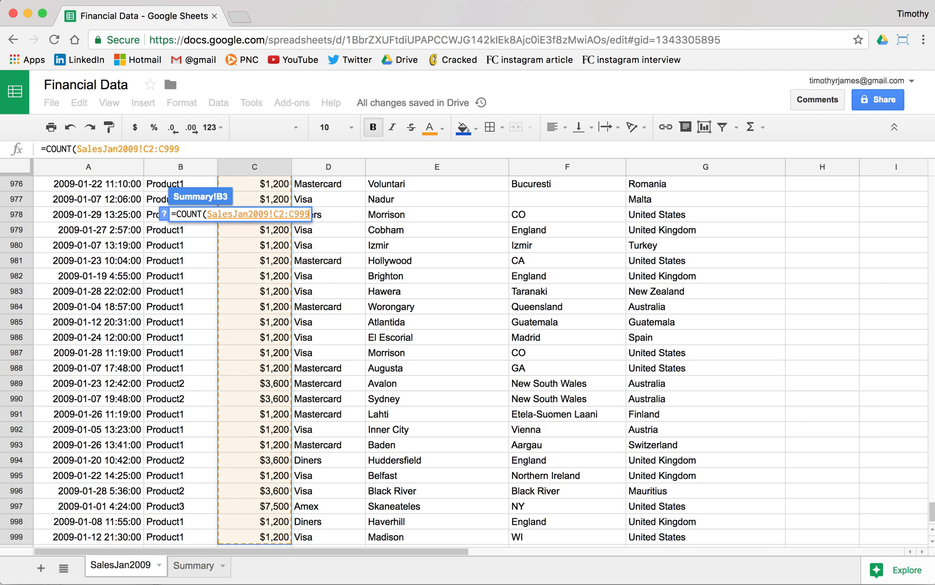
click(193, 566)
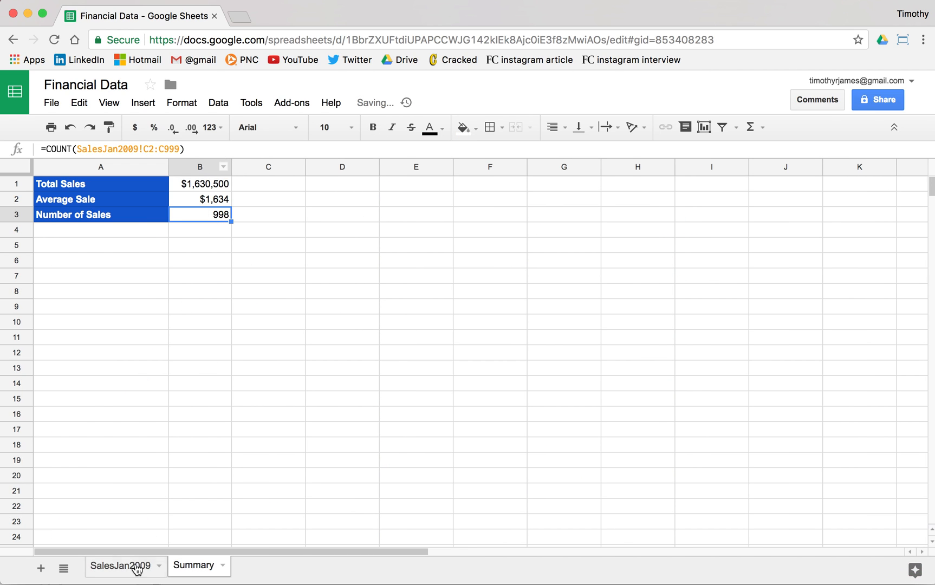
click(120, 566)
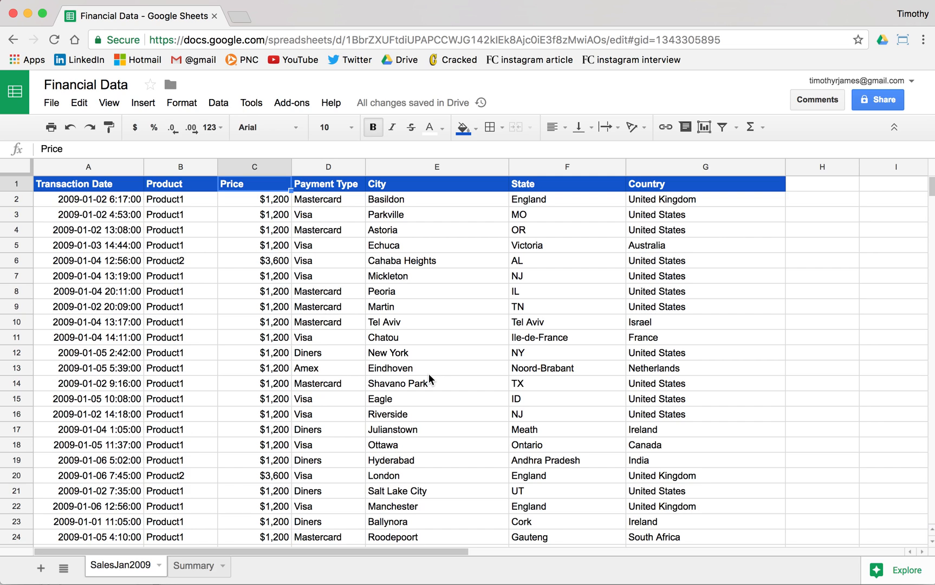
mouse_move(320, 454)
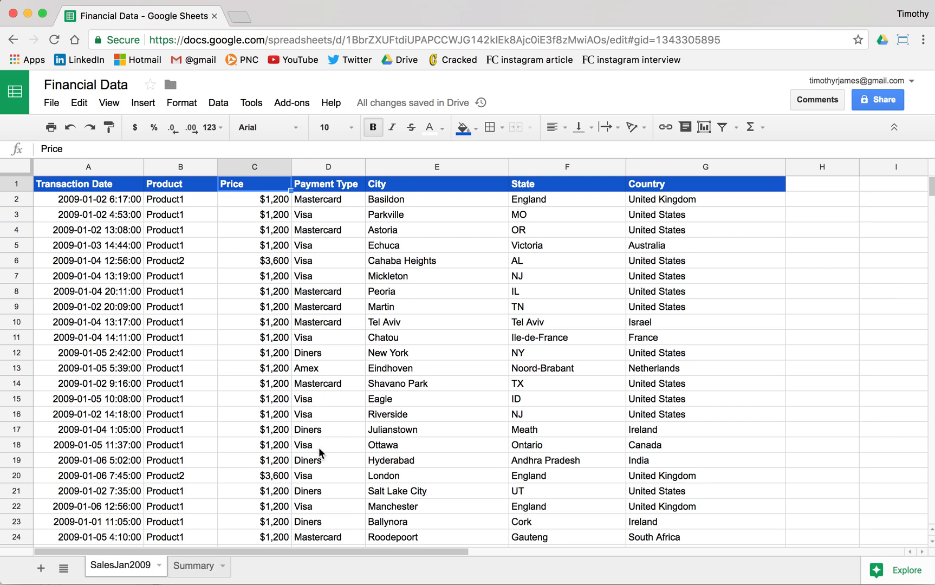
click(192, 565)
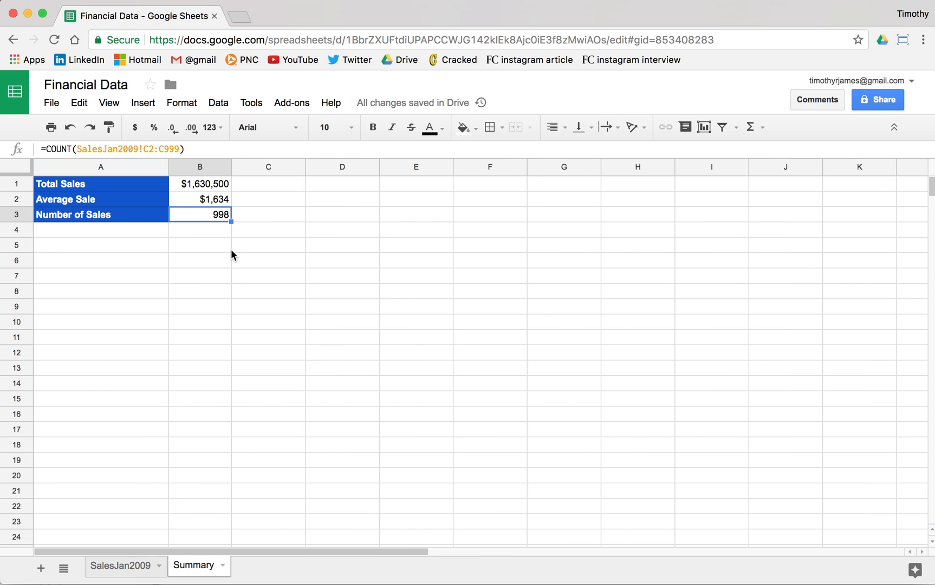
click(200, 244)
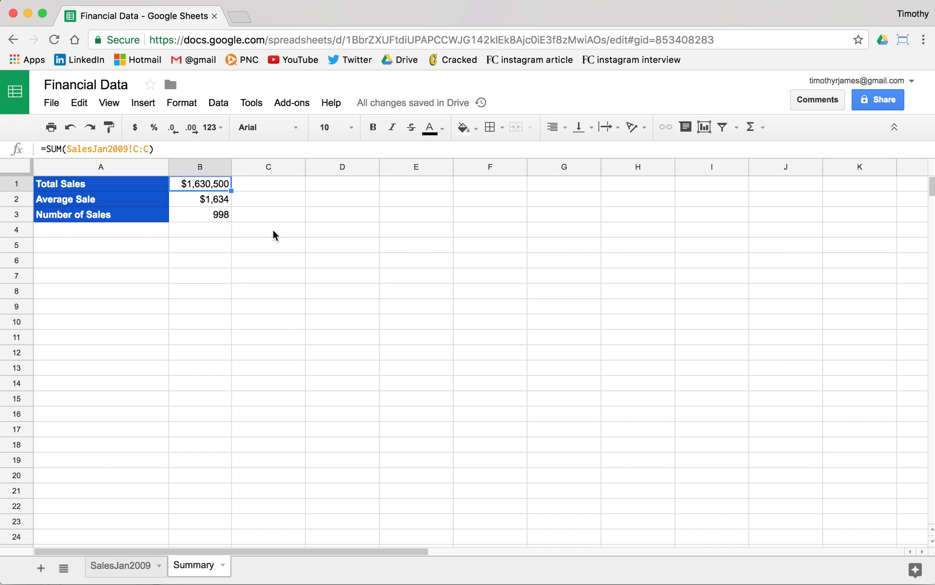
mouse_move(148, 166)
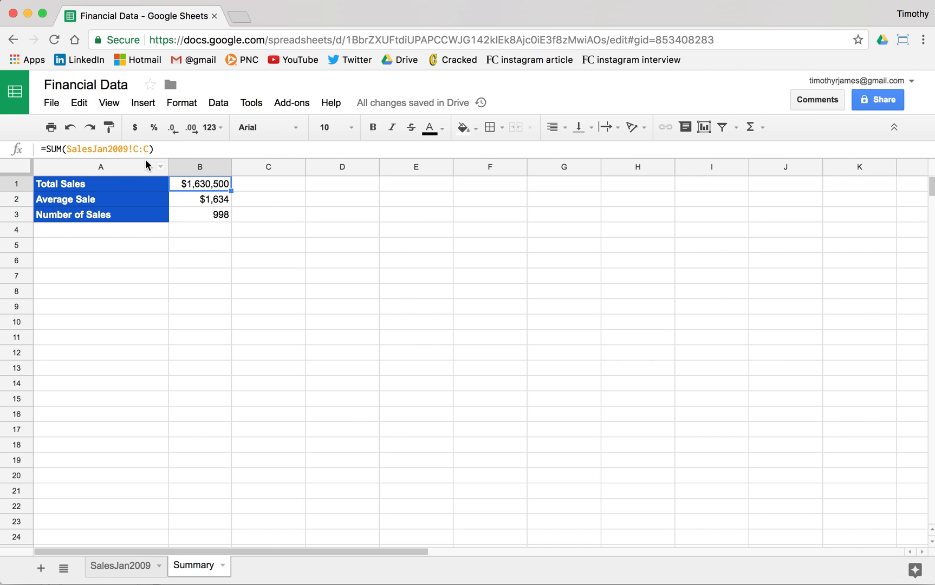
double_click(200, 184)
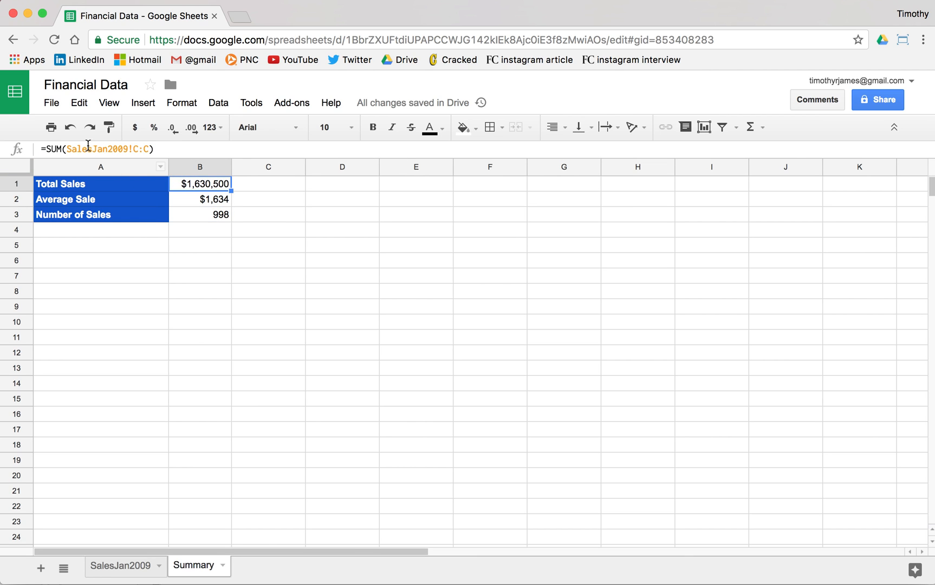
mouse_move(101, 305)
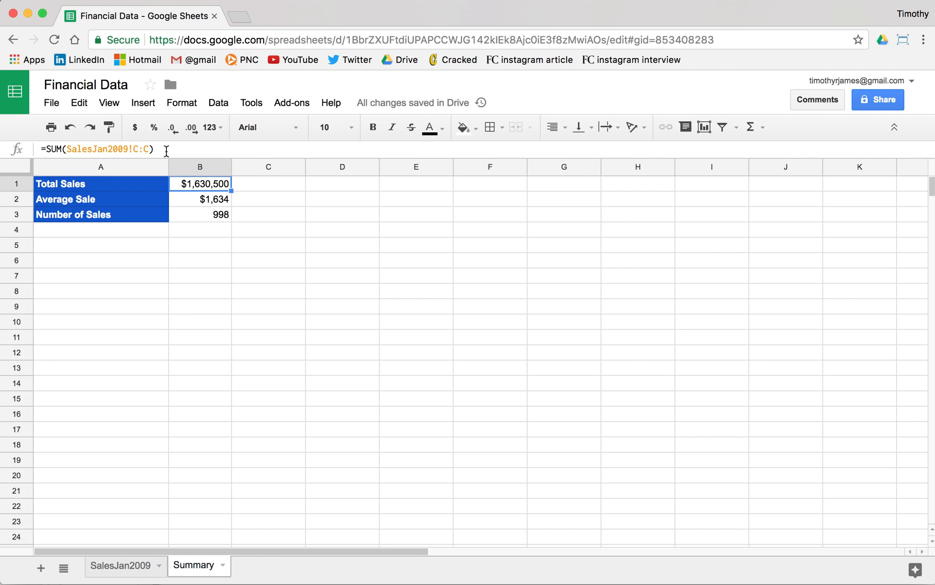
mouse_move(153, 145)
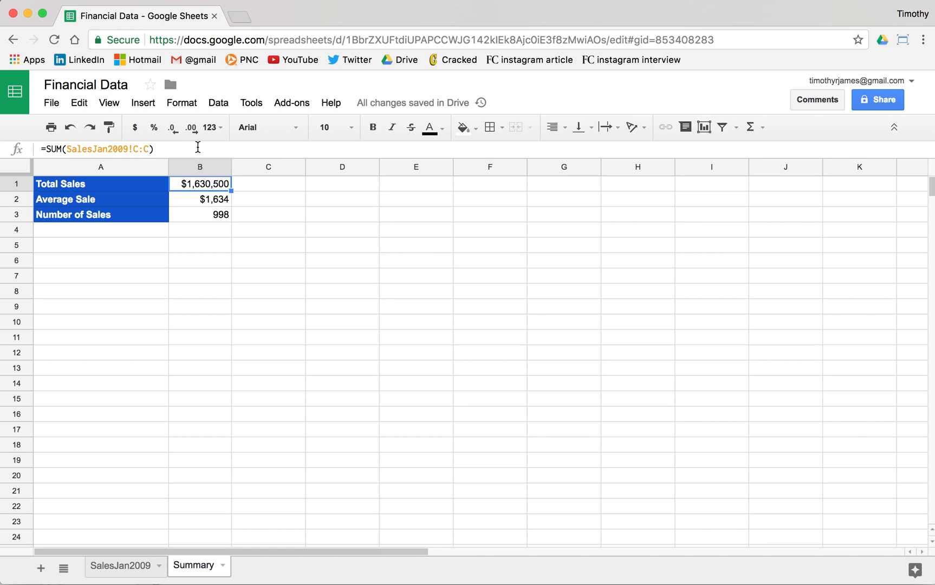
mouse_move(283, 188)
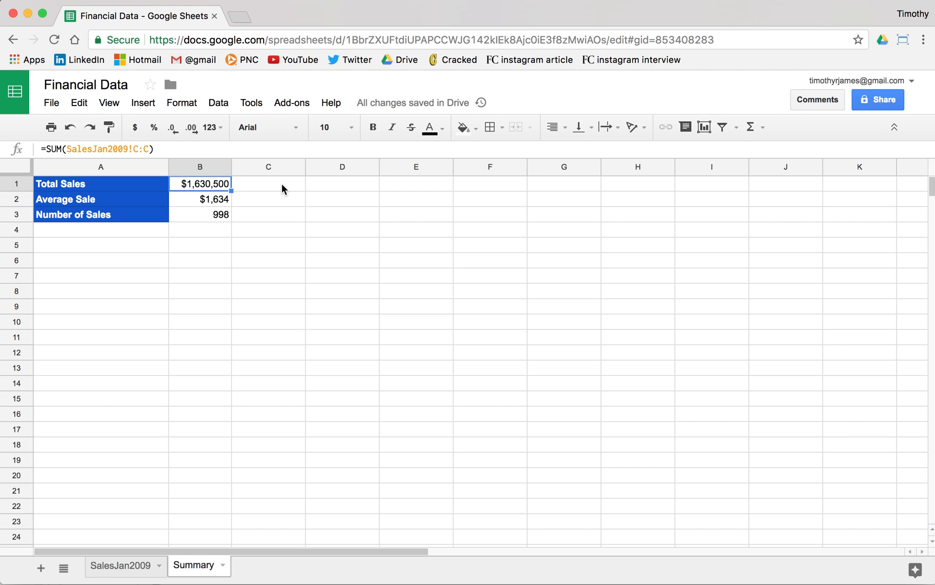
Enter =COUNT(SalesJan2009!C:C) in C3 beside Number of Sales, returning 998
click(199, 200)
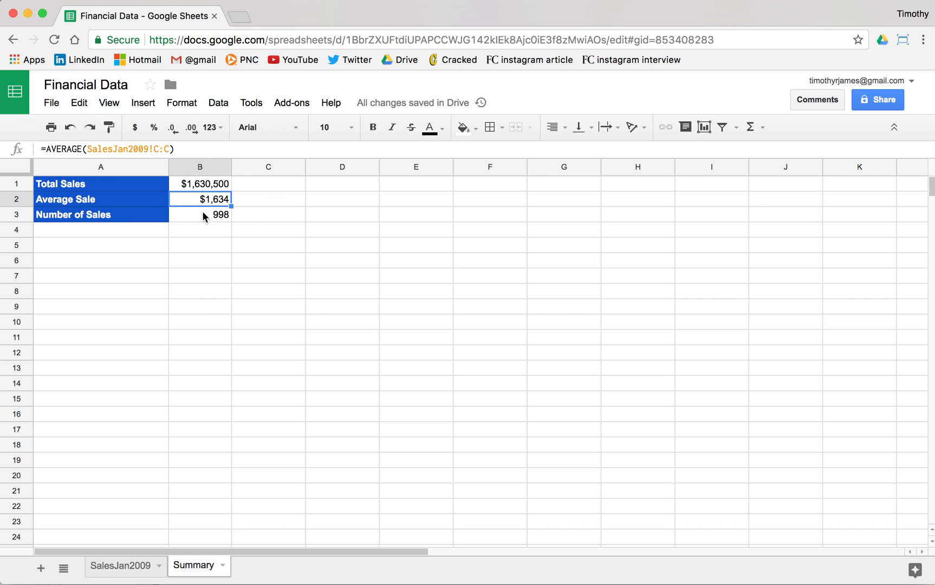
click(199, 214)
text(+)
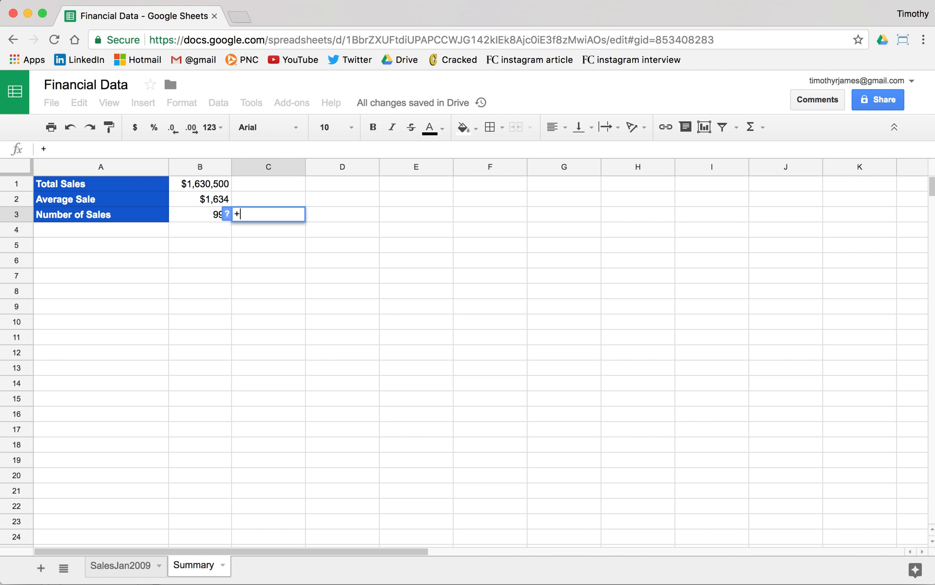
text(=COUNT()
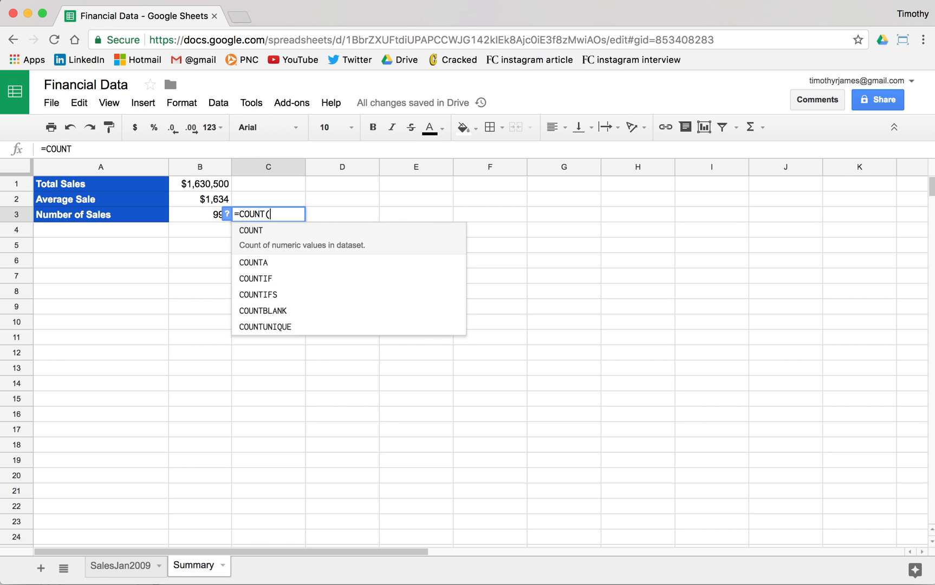
text(Sales)
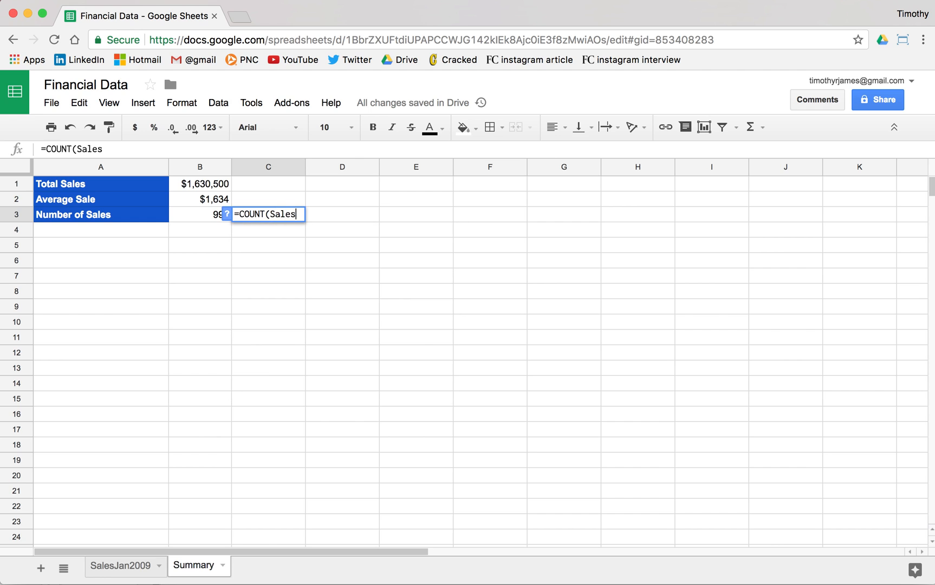
text(Jan2009)
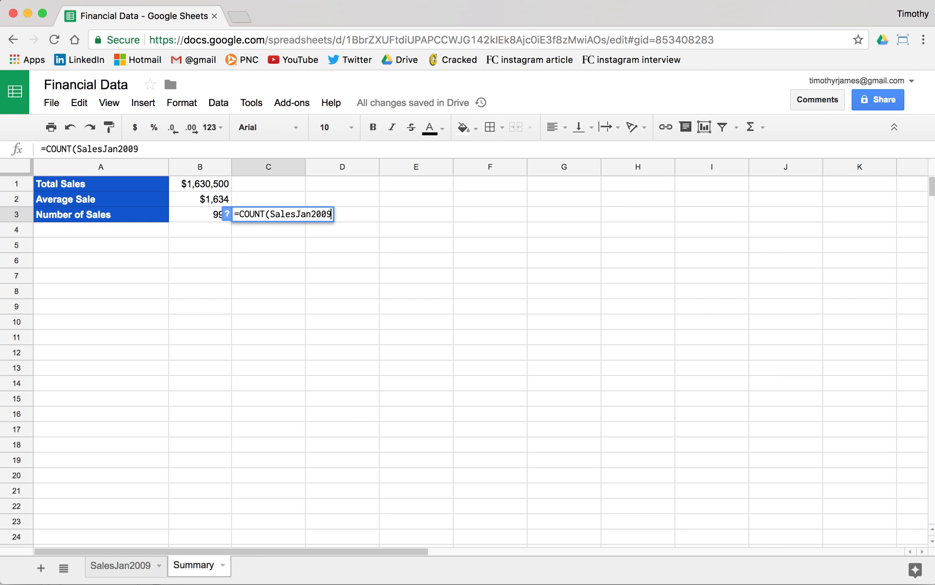
text(!C:C))
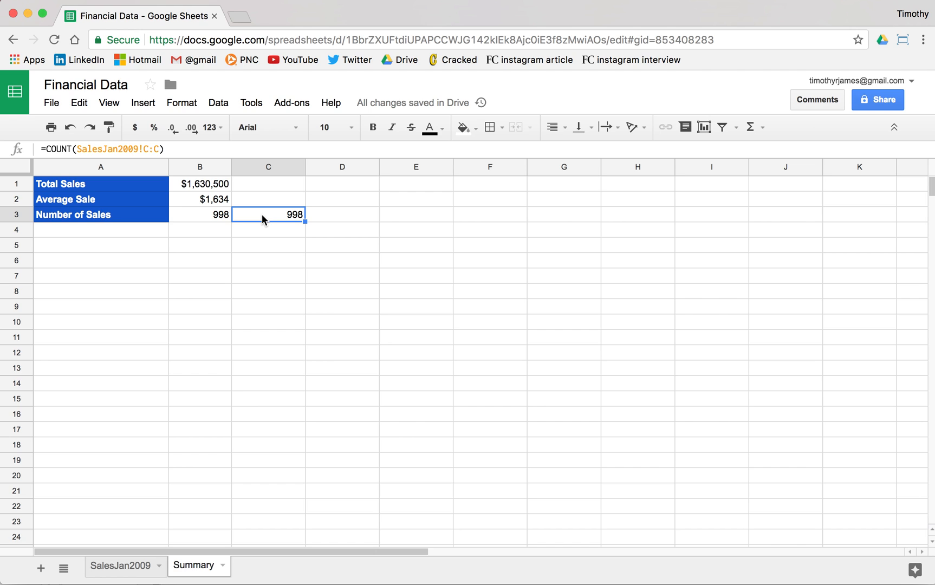
mouse_move(189, 389)
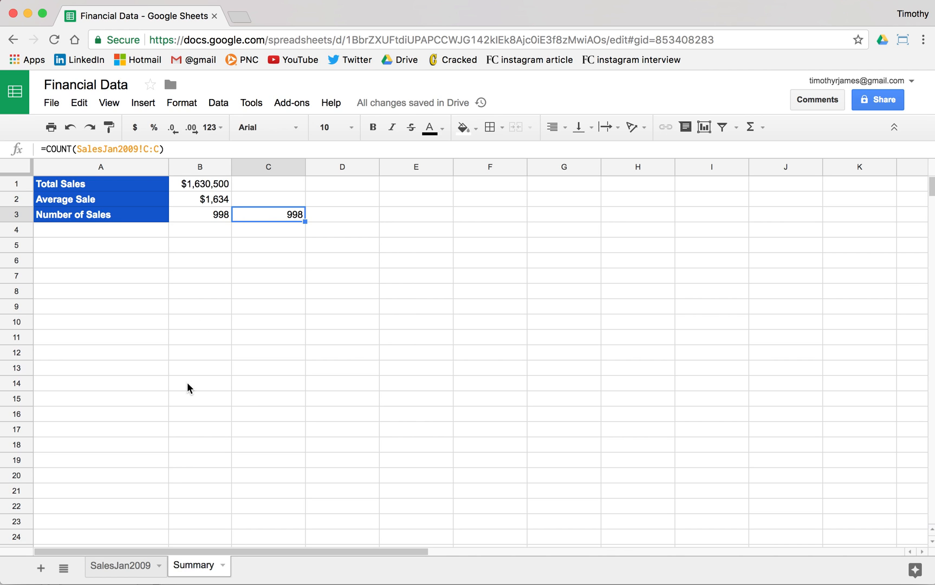
Compare the SalesJan2009 and Summary sheets and verify the Total Sales SUM formula
click(121, 566)
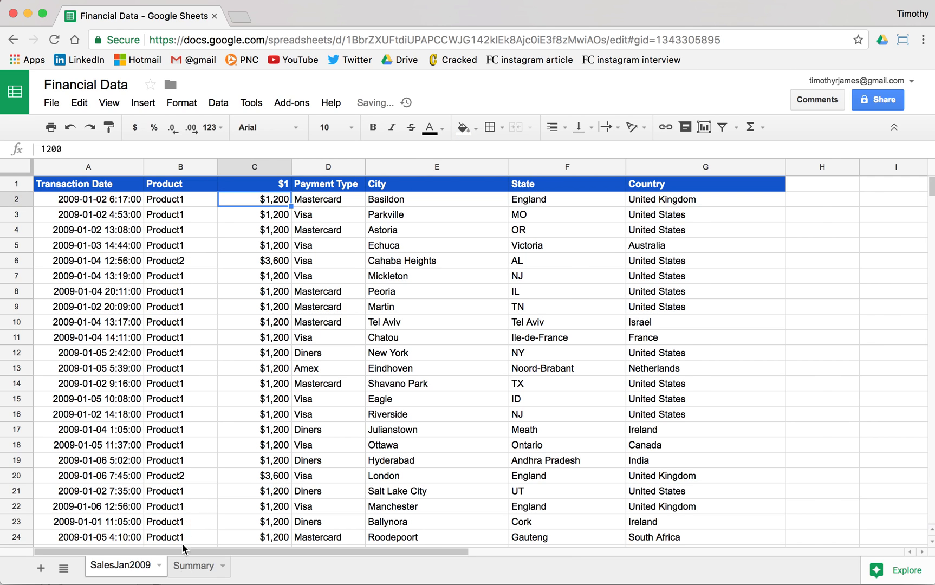
click(193, 566)
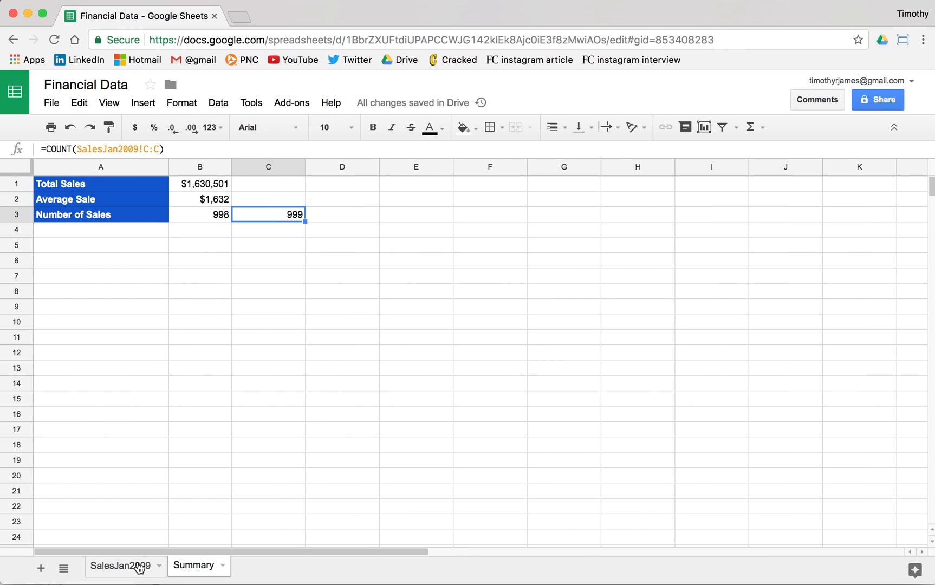
click(121, 566)
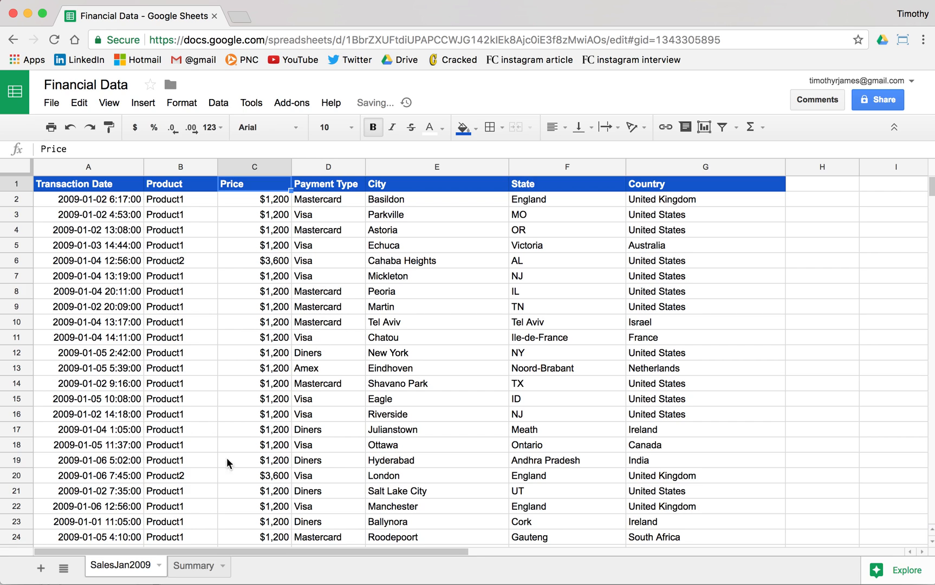
click(194, 565)
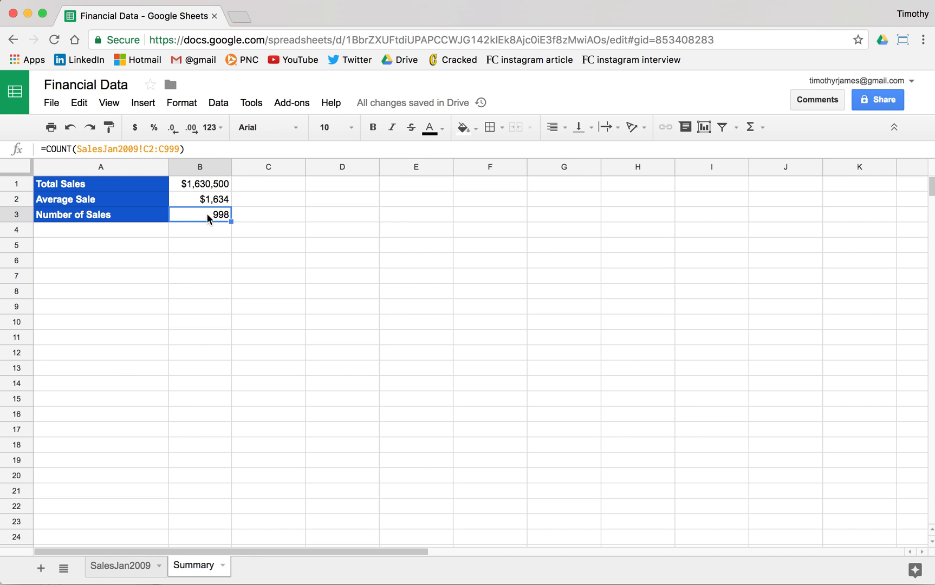
mouse_move(182, 216)
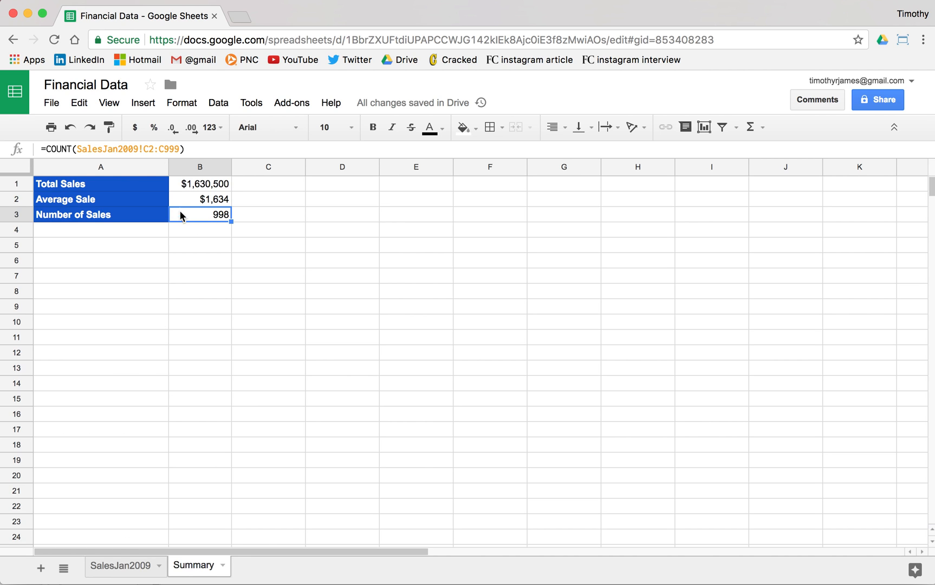
click(200, 183)
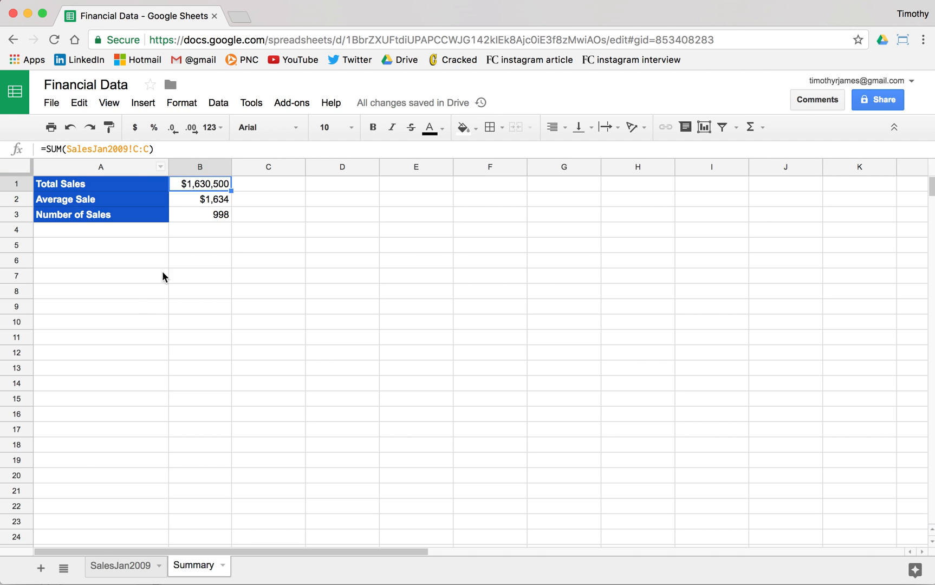
click(121, 566)
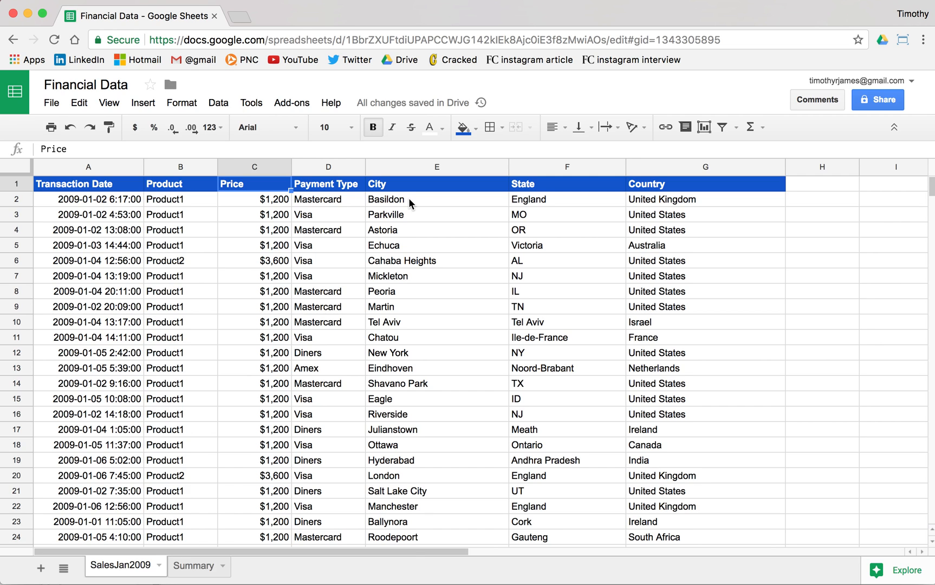
click(193, 565)
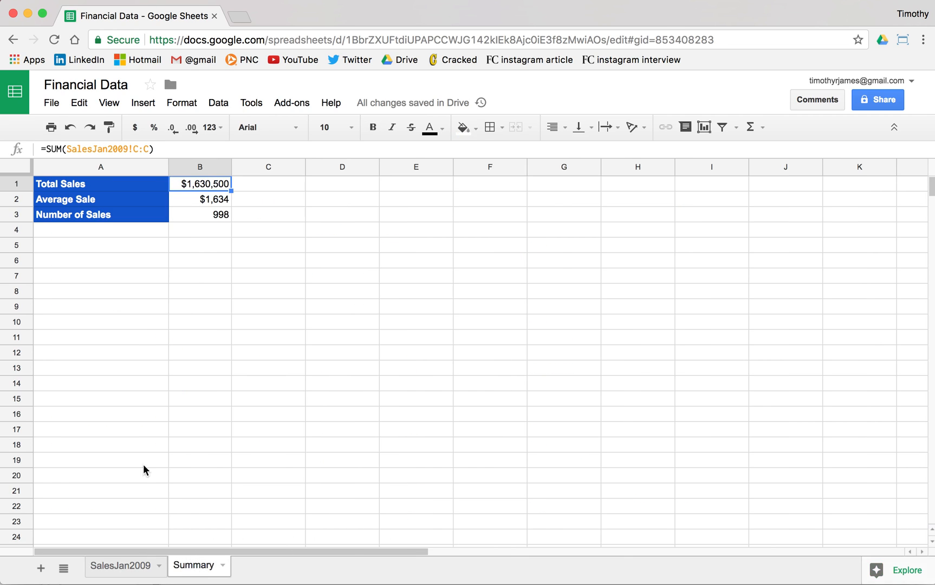
Choose PDF document (.pdf) from the File download options
click(200, 199)
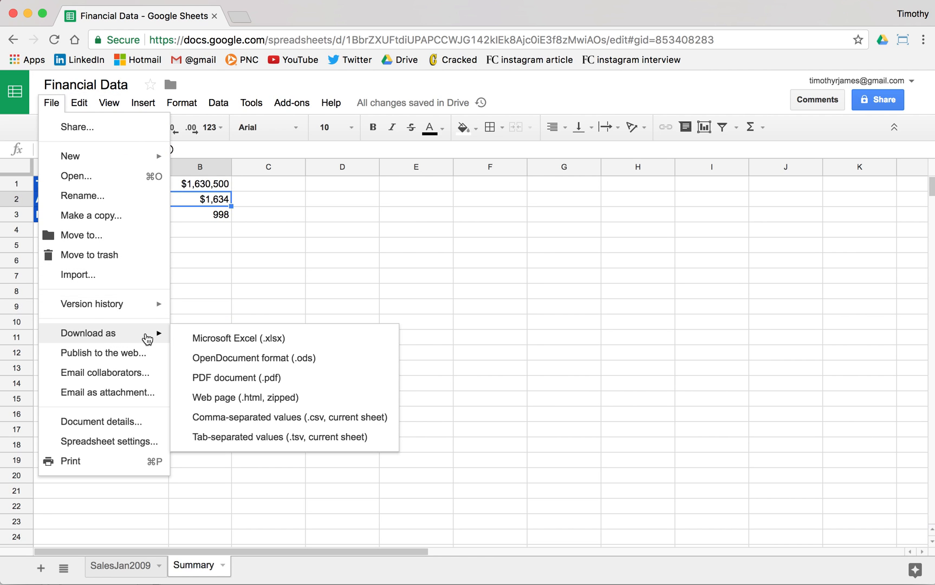
mouse_move(280, 380)
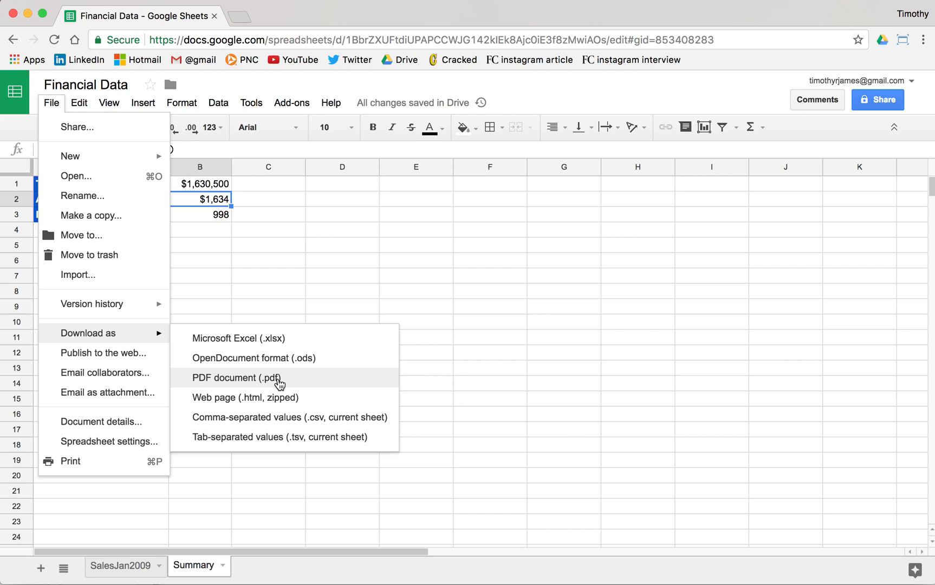
click(237, 377)
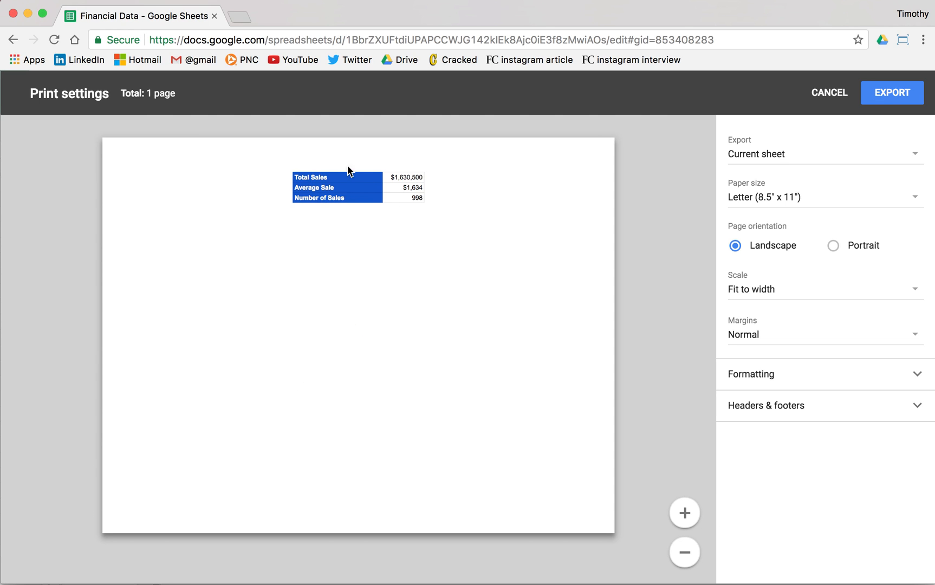
mouse_move(747, 224)
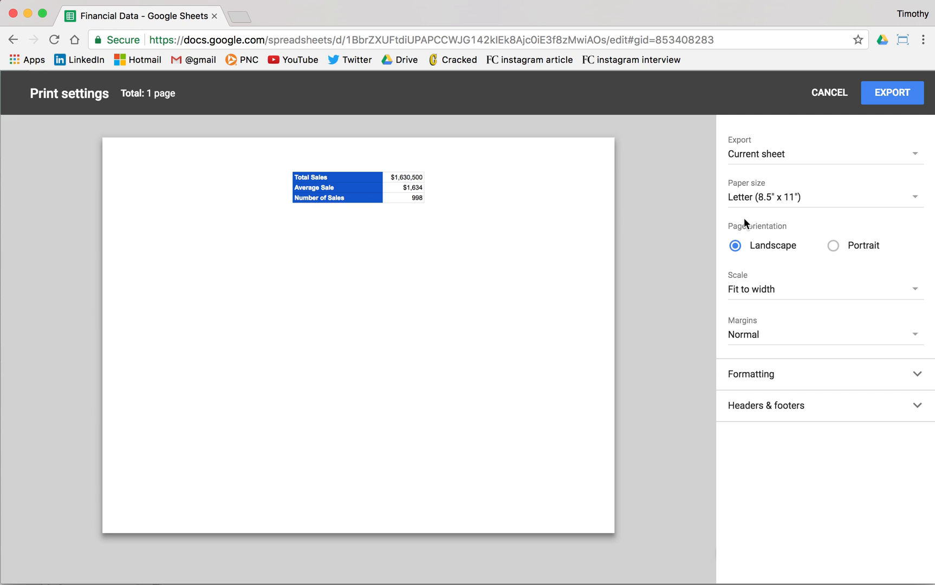
Set the PDF to portrait orientation with Fit to page scaling
click(833, 245)
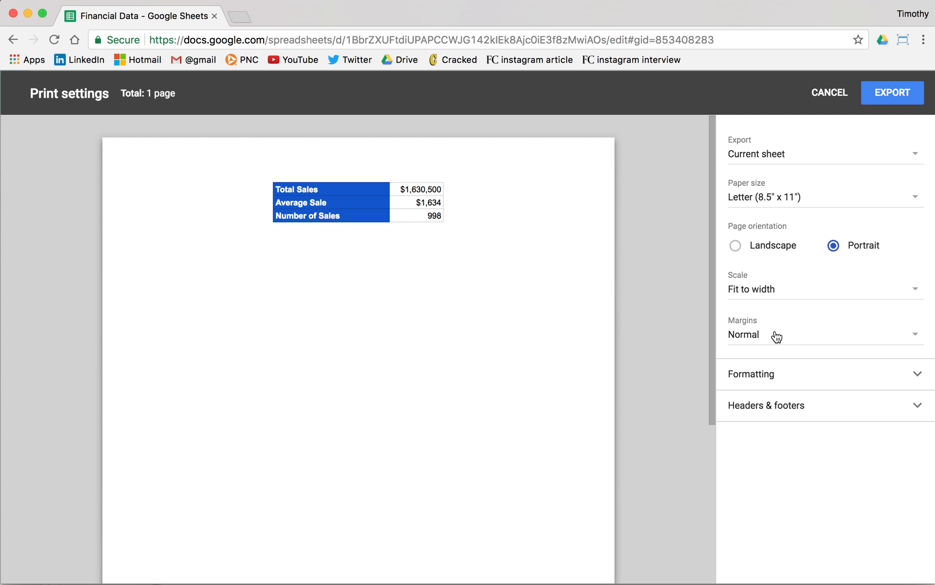
click(823, 289)
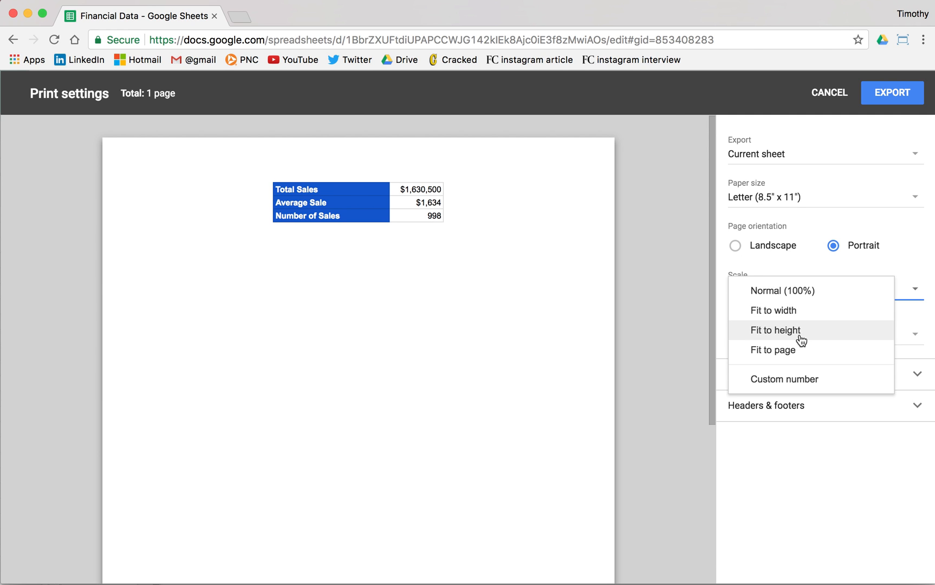
click(771, 350)
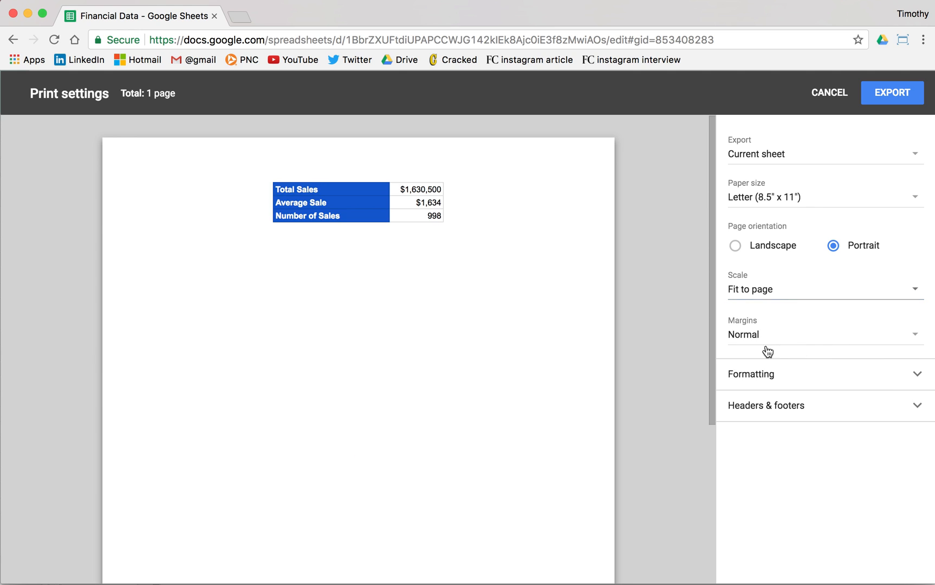
click(751, 373)
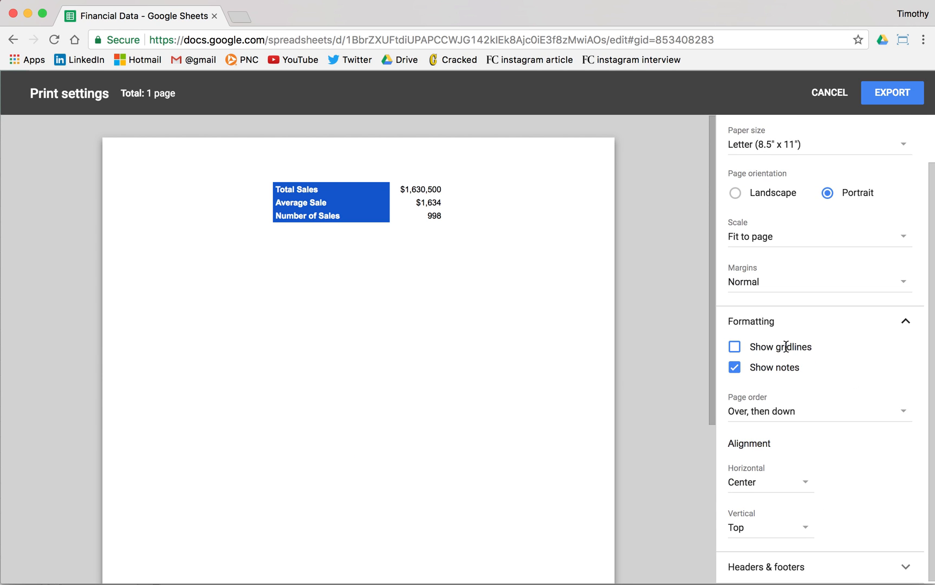
mouse_move(836, 356)
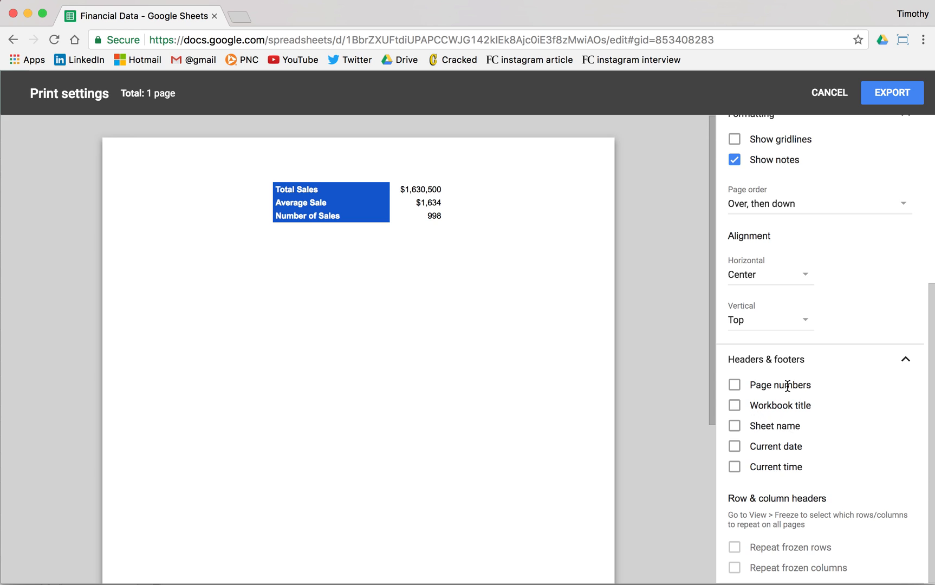
Turn off gridlines, add sheet name and workbook title headers, and export
click(734, 384)
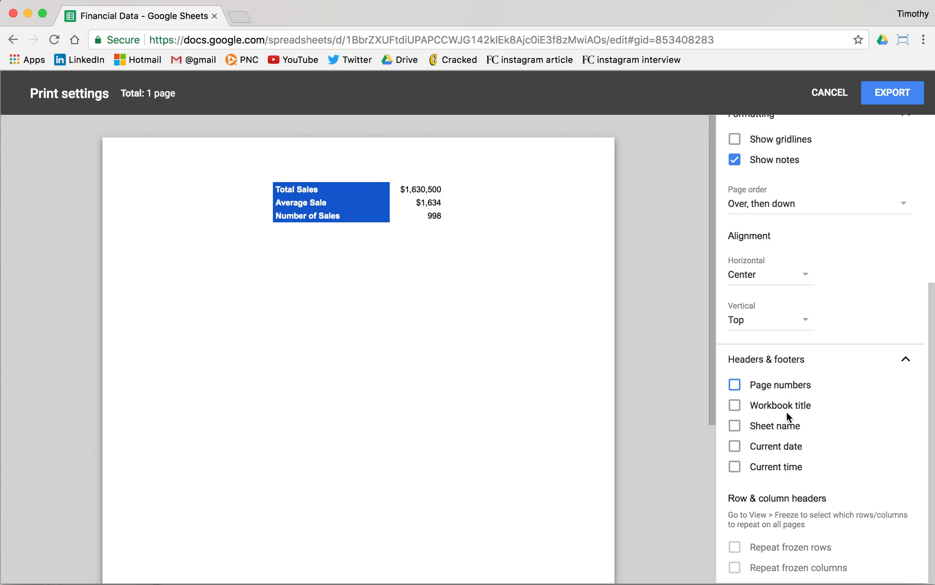
click(734, 425)
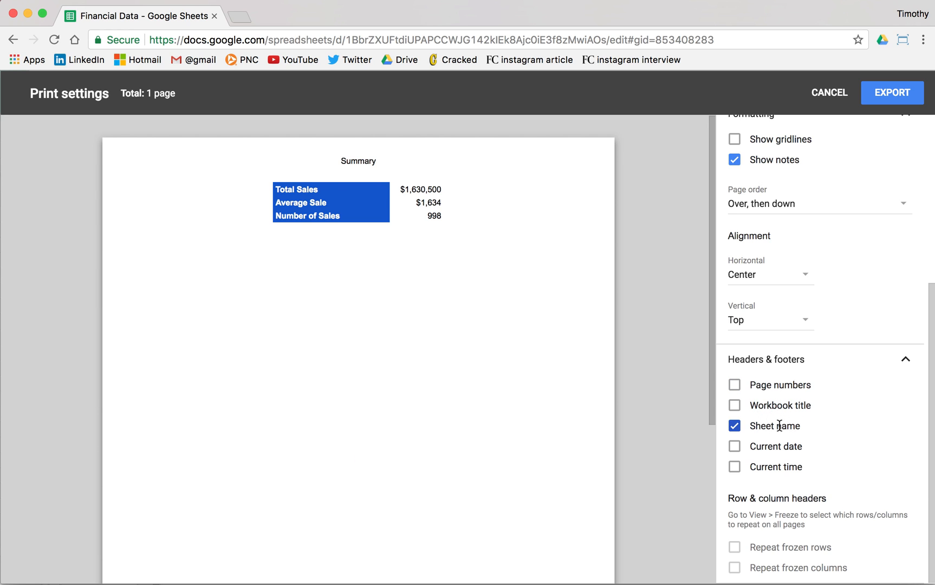
mouse_move(786, 420)
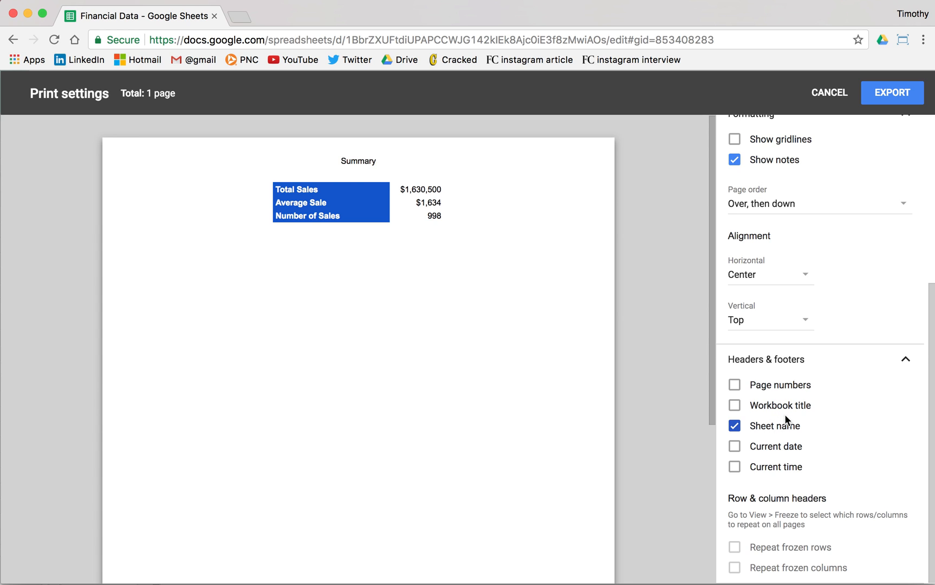
click(734, 405)
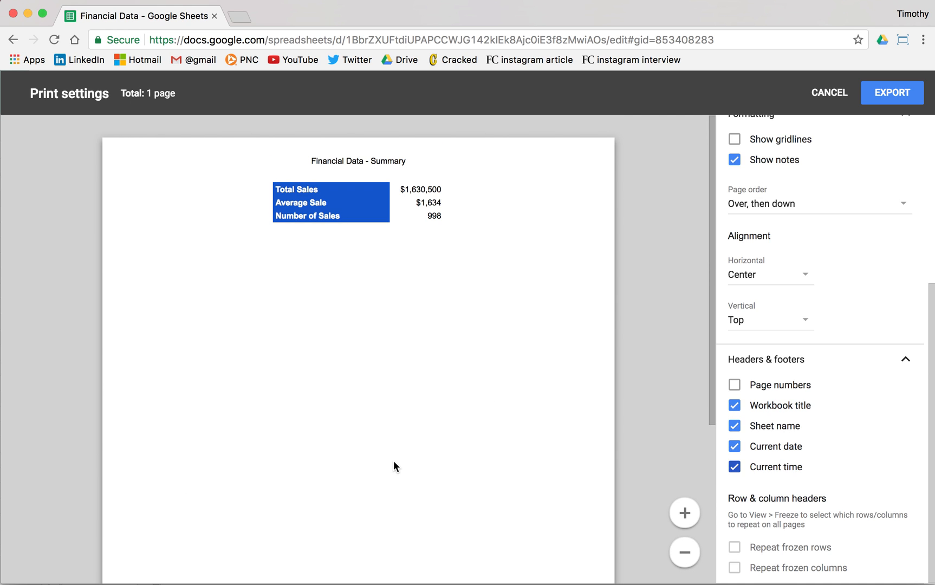
click(891, 93)
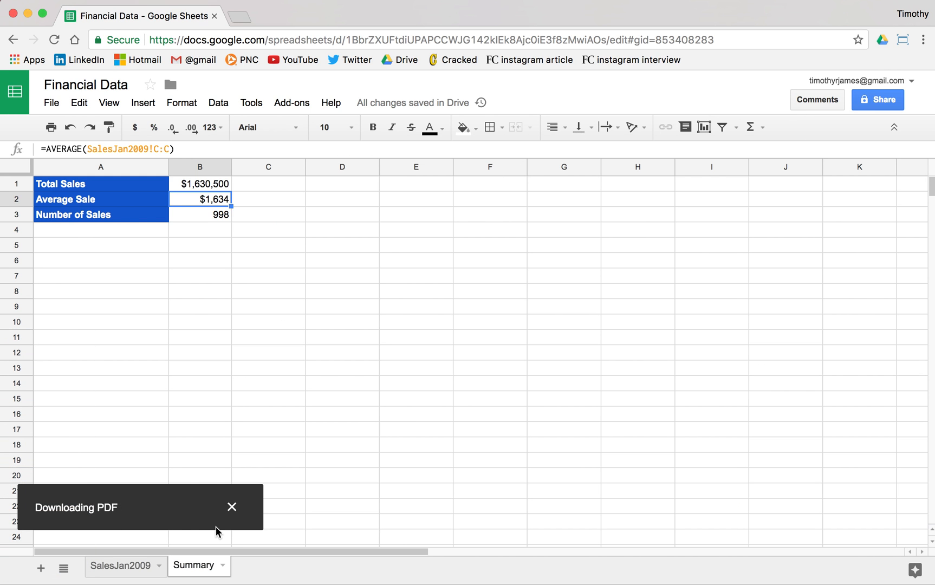
mouse_move(417, 492)
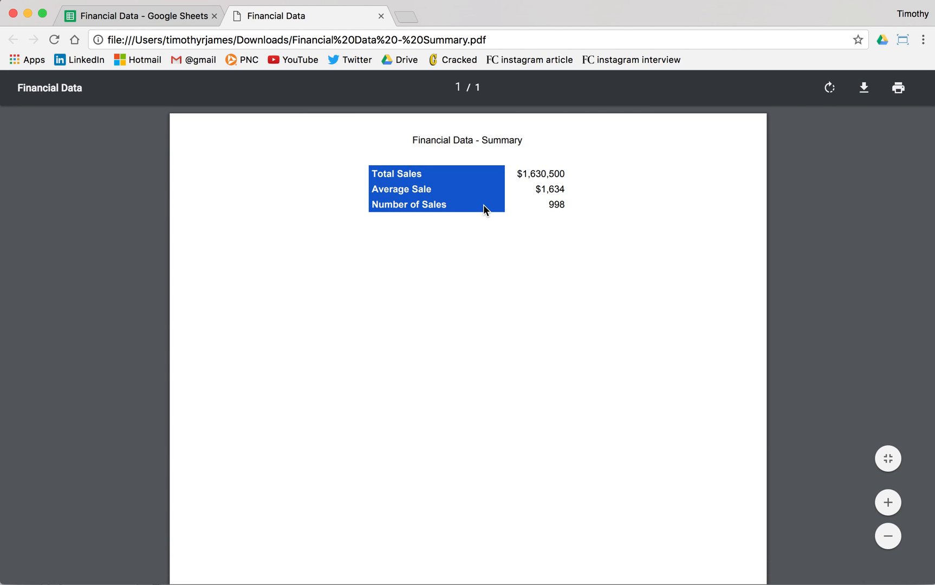
Close the PDF viewer tab to return to the Summary sheet
click(141, 16)
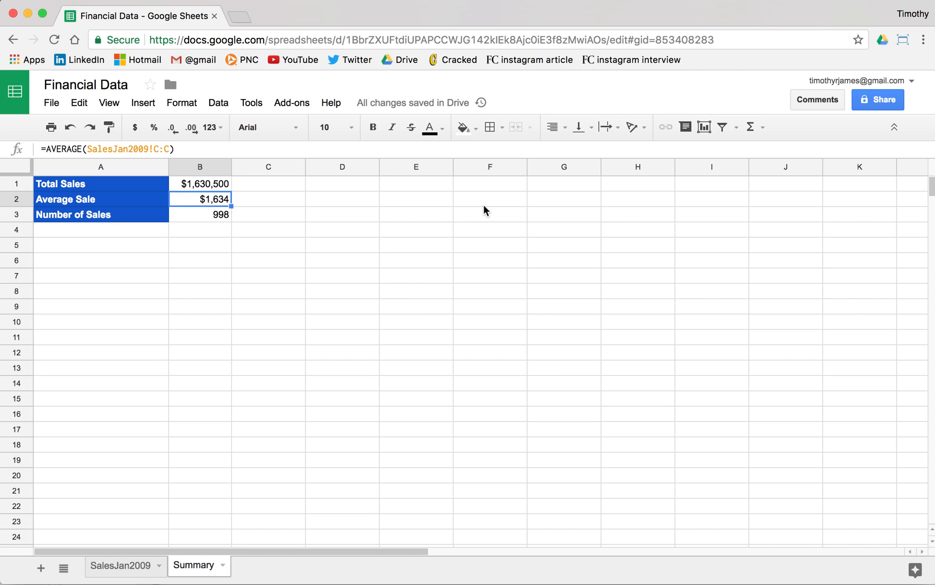
mouse_move(521, 221)
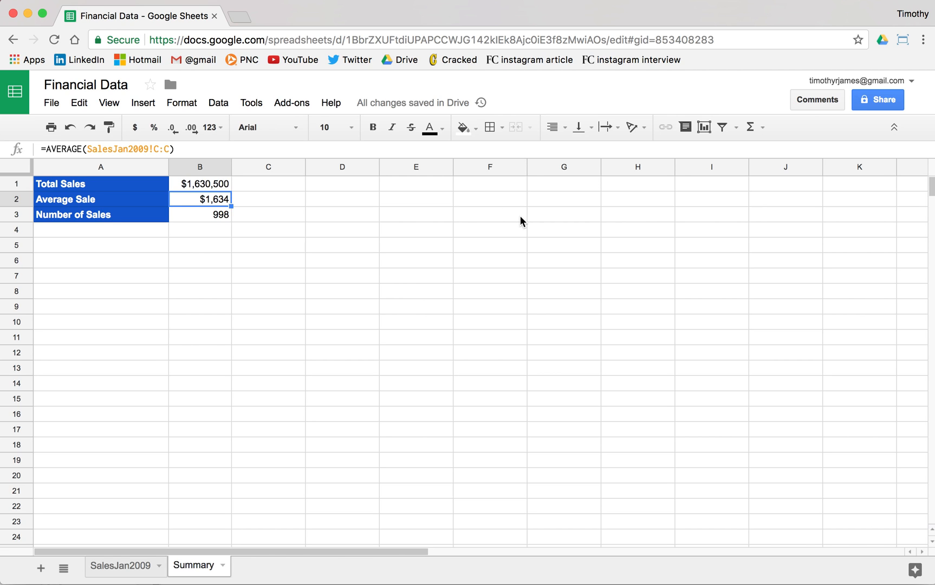